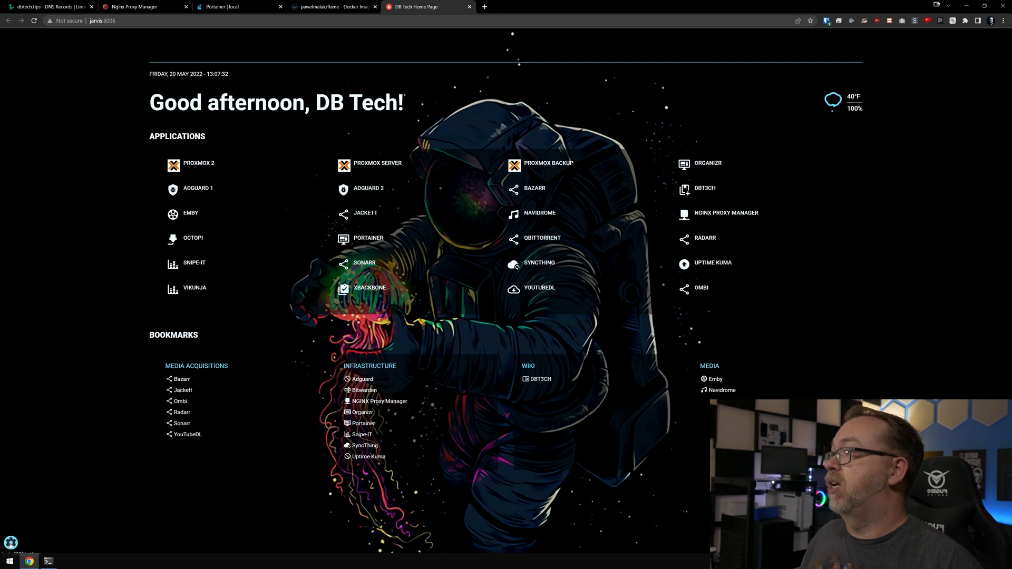
Authenticate in the App settings with the password, unlocking all sections, and view Theme.
{"action": "left_click", "coordinate": [10, 542]}
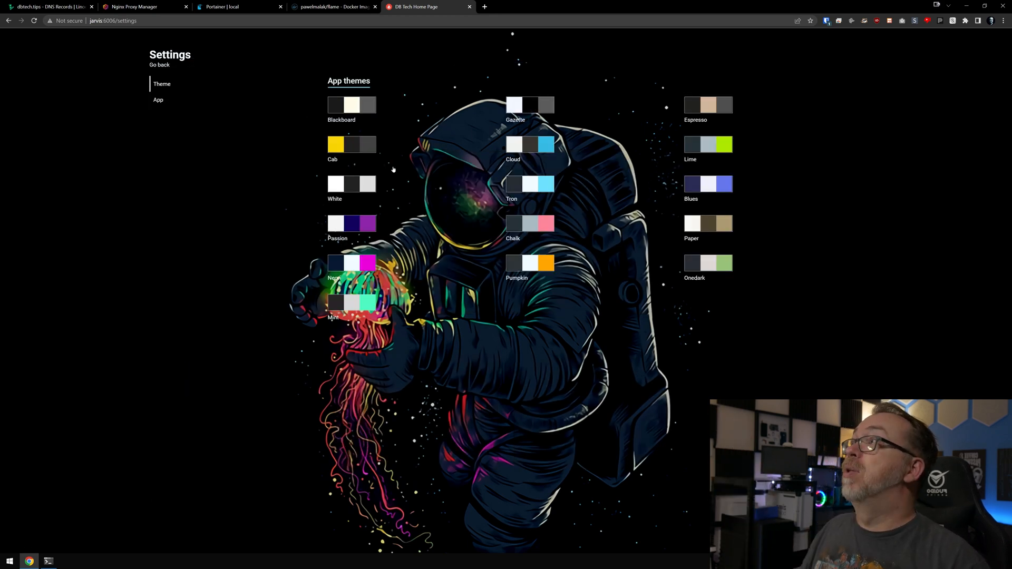
{"action": "left_click", "coordinate": [158, 99]}
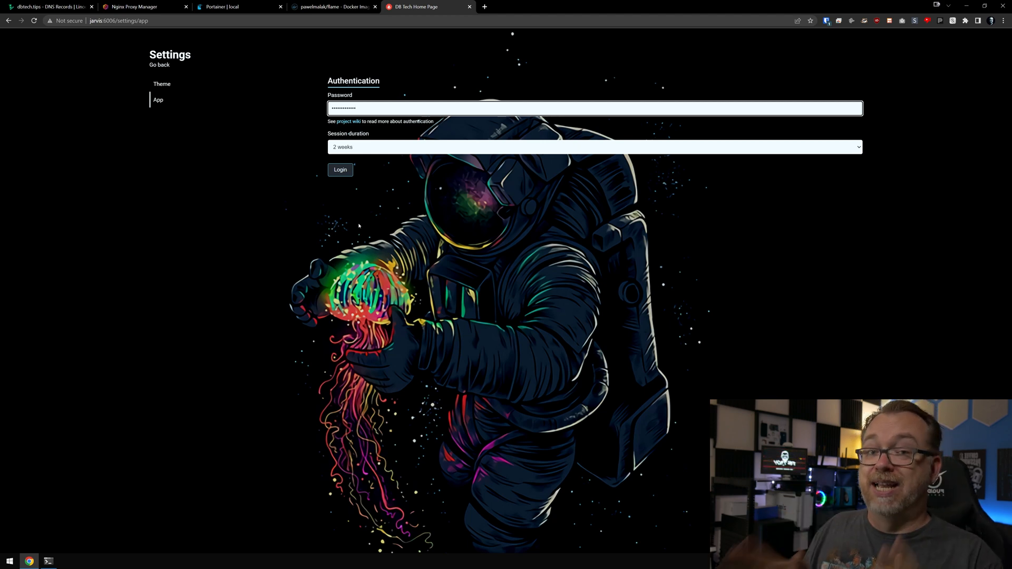
{"action": "left_click", "coordinate": [341, 170]}
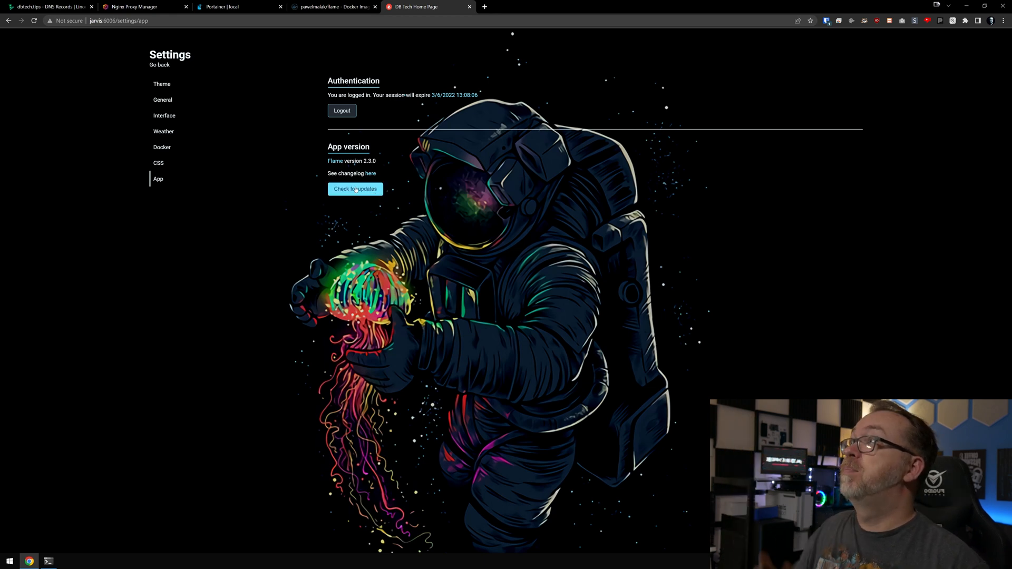
{"action": "left_click", "coordinate": [162, 84]}
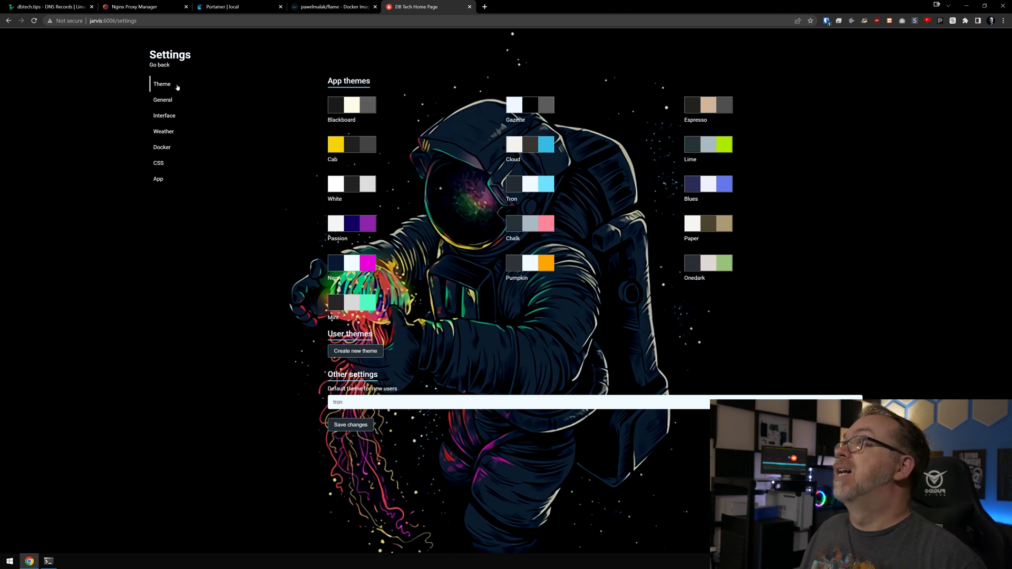
Review the General and Interface settings pages.
{"action": "left_click", "coordinate": [163, 99]}
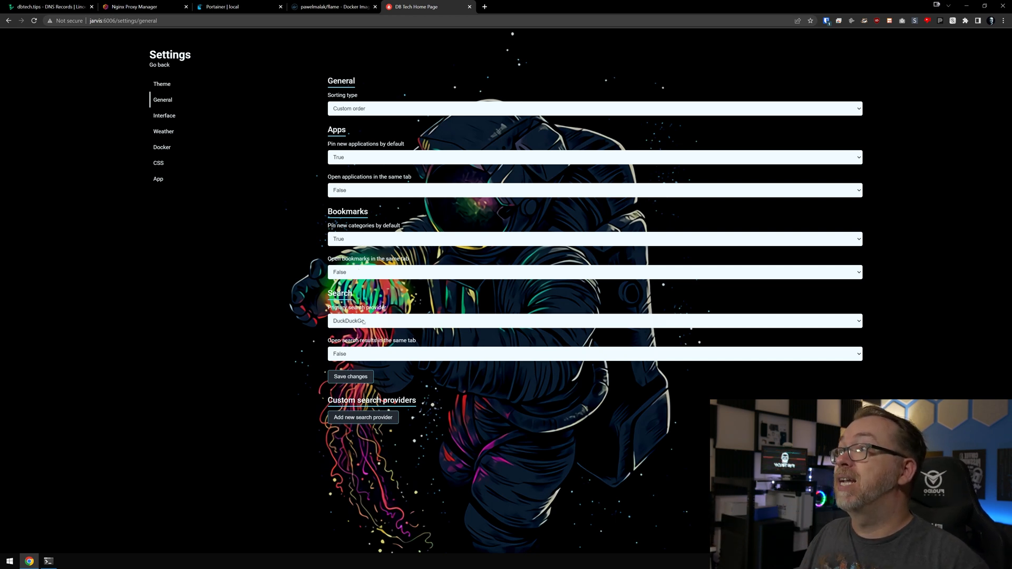
{"action": "left_click", "coordinate": [593, 321]}
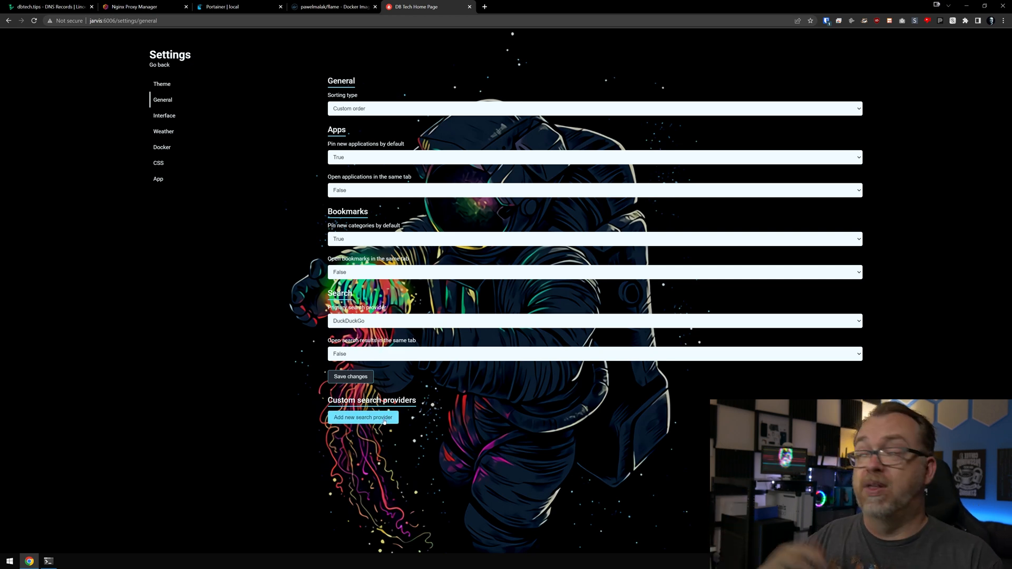
{"action": "left_click", "coordinate": [164, 116]}
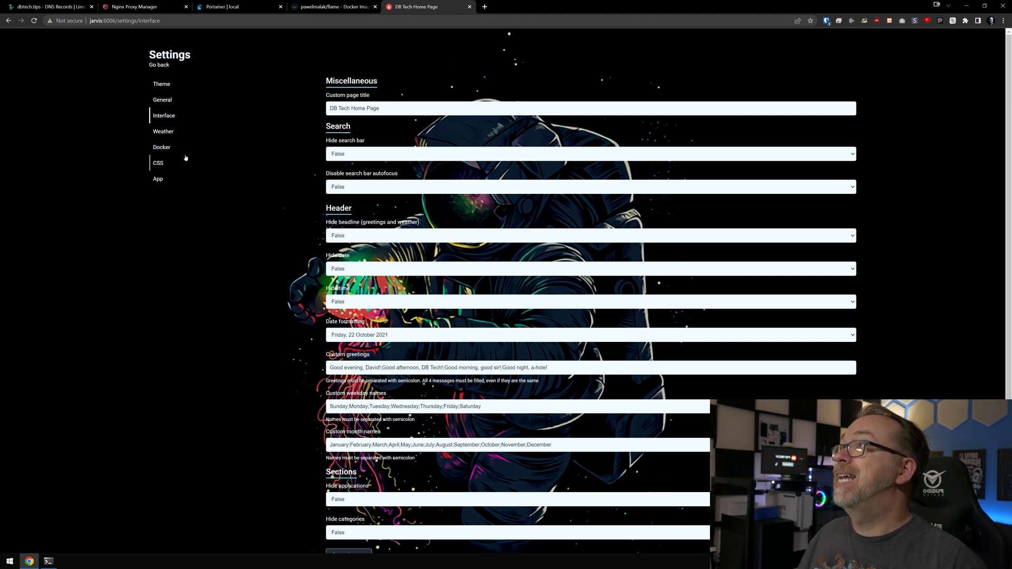
Review the Weather and Docker settings and show the custom CSS stylesheet.
{"action": "left_click", "coordinate": [164, 132]}
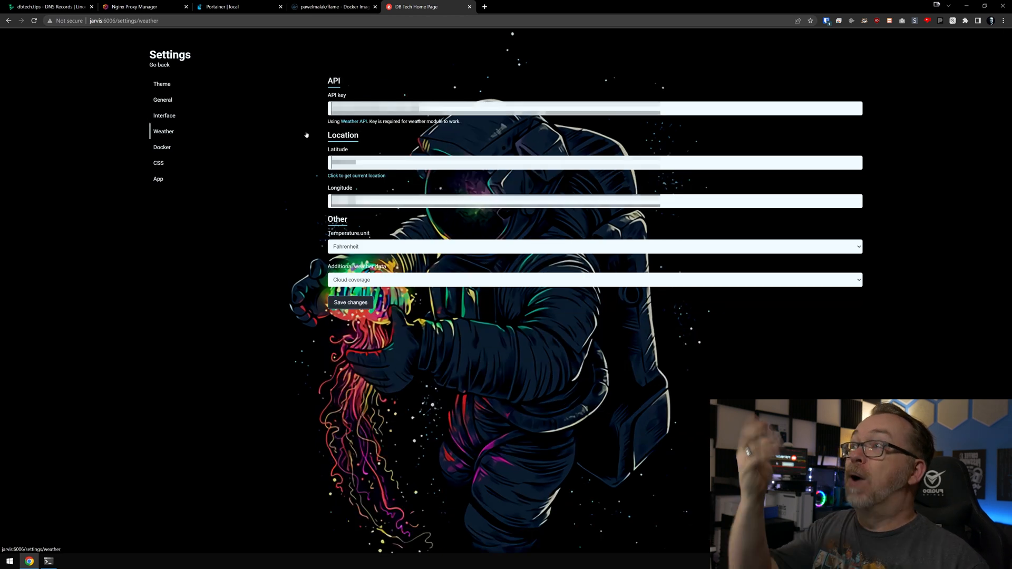
{"action": "left_click", "coordinate": [162, 147]}
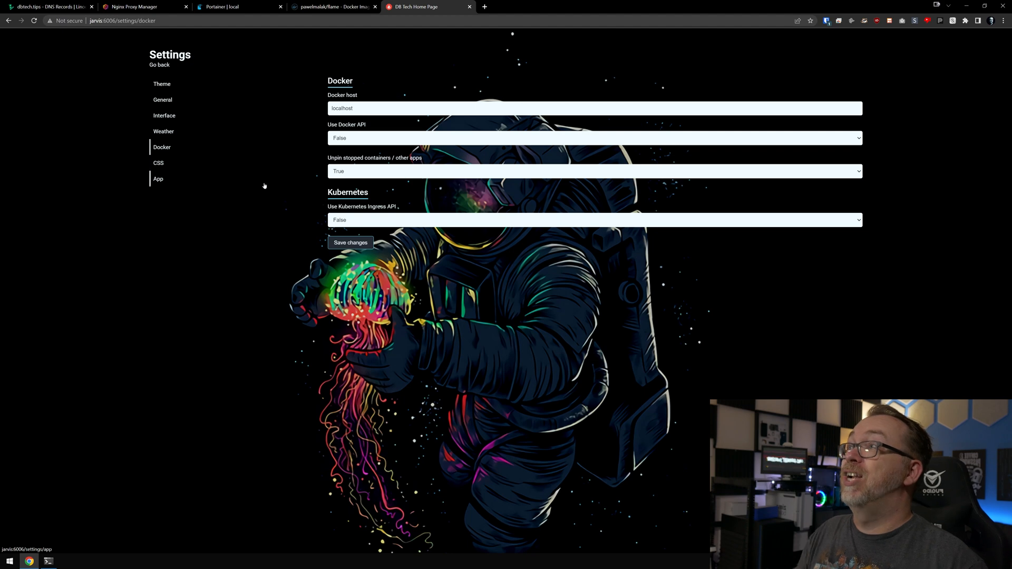
{"action": "left_click", "coordinate": [159, 162]}
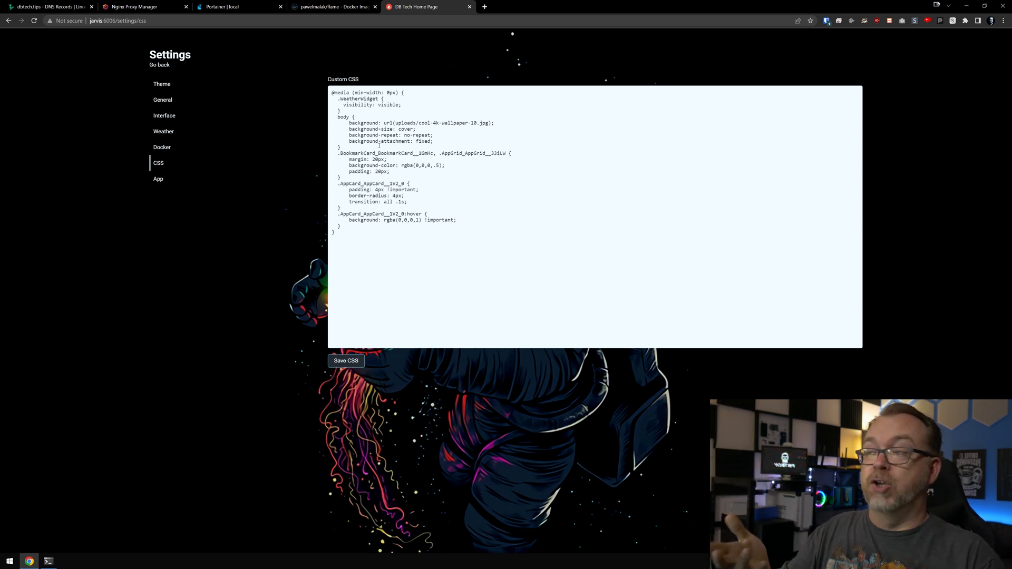
{"action": "mouse_move", "coordinate": [437, 490]}
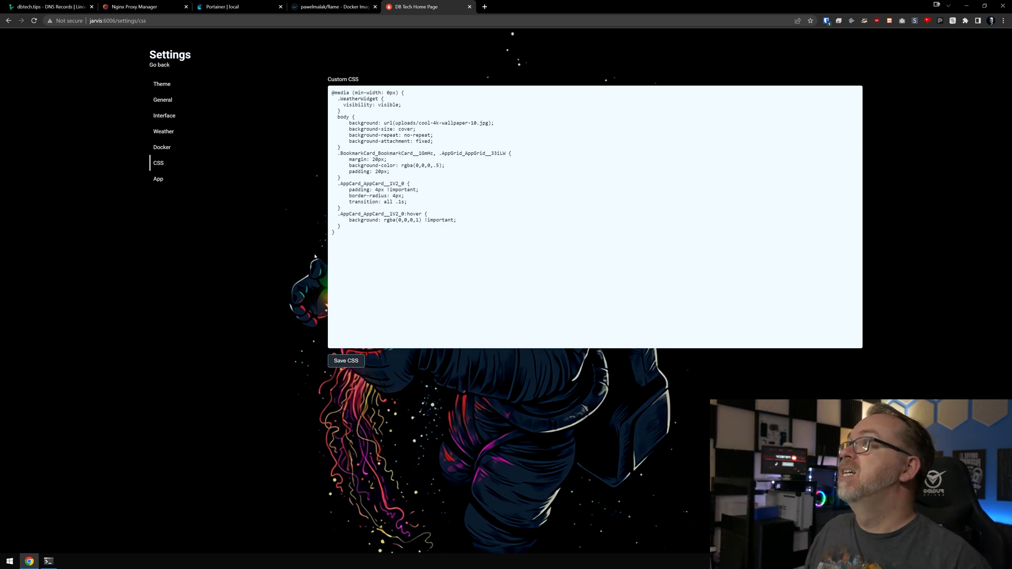
View the App settings info, then go back to the dashboard home page.
{"action": "left_click", "coordinate": [158, 179]}
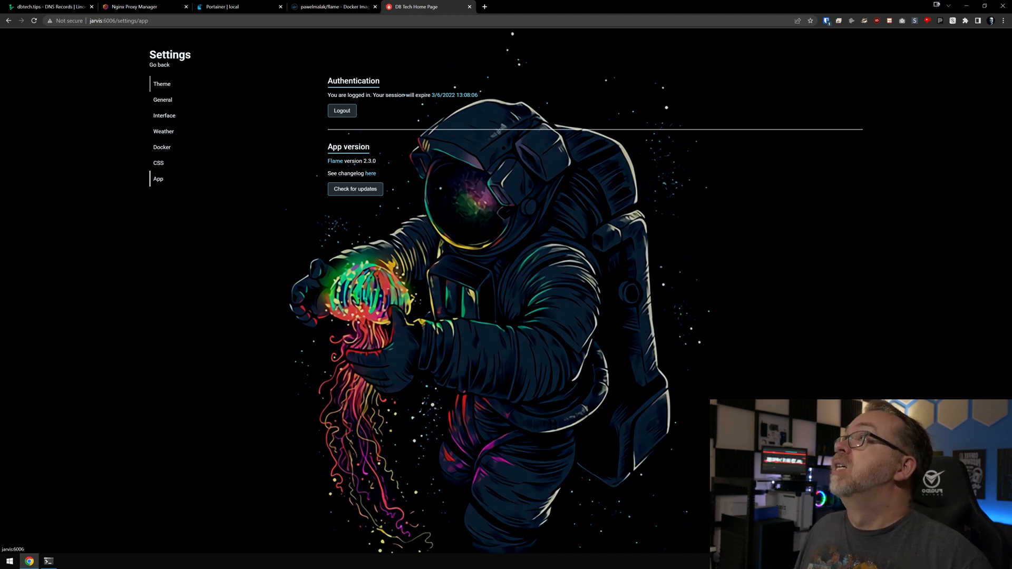
{"action": "left_click", "coordinate": [160, 65]}
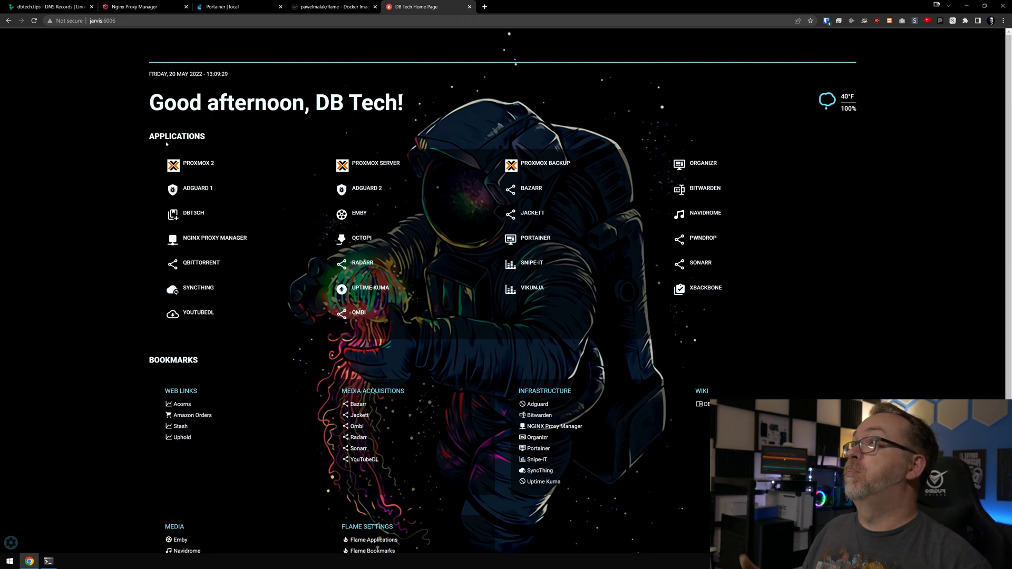
Start the add-application form under Applications and follow its icon reference link.
{"action": "left_click", "coordinate": [177, 136]}
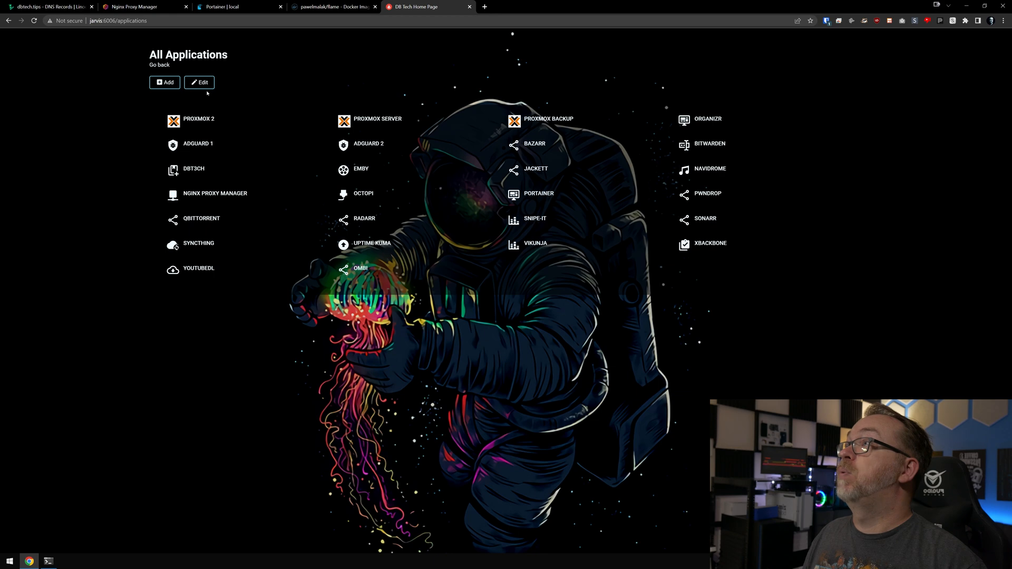
{"action": "left_click", "coordinate": [164, 83]}
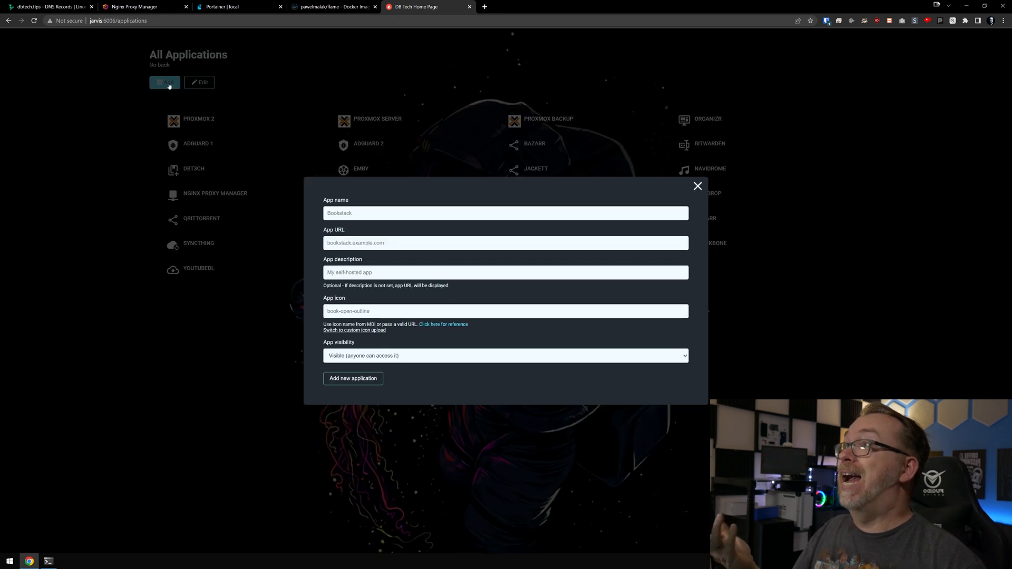
{"action": "left_click", "coordinate": [505, 213]}
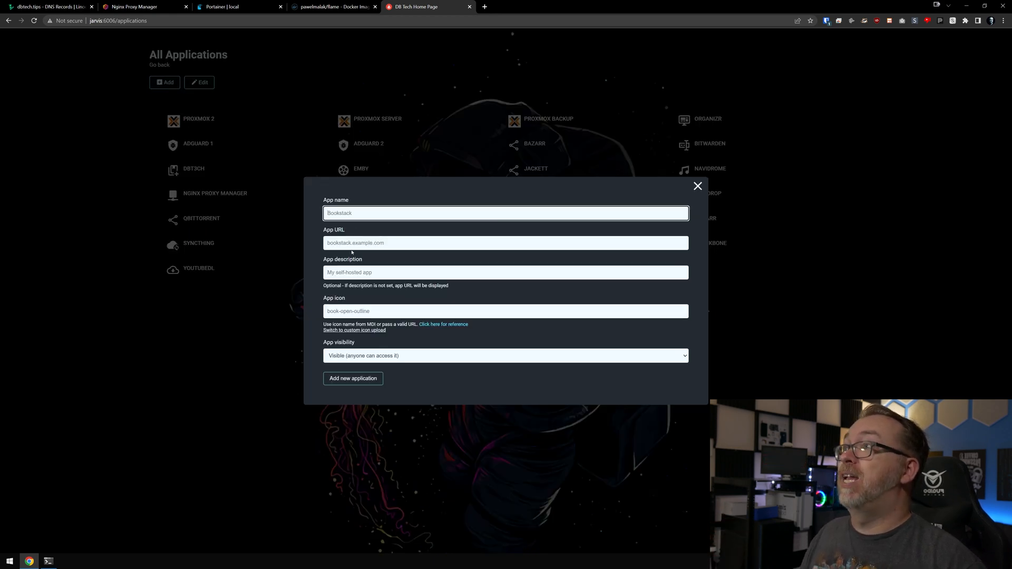
{"action": "left_click", "coordinate": [505, 272]}
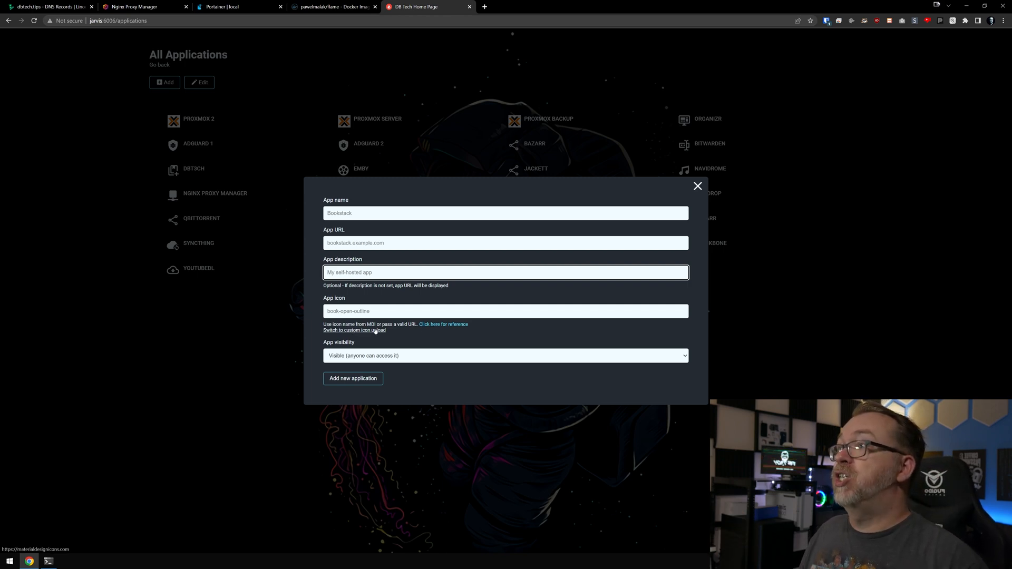
{"action": "left_click", "coordinate": [444, 324]}
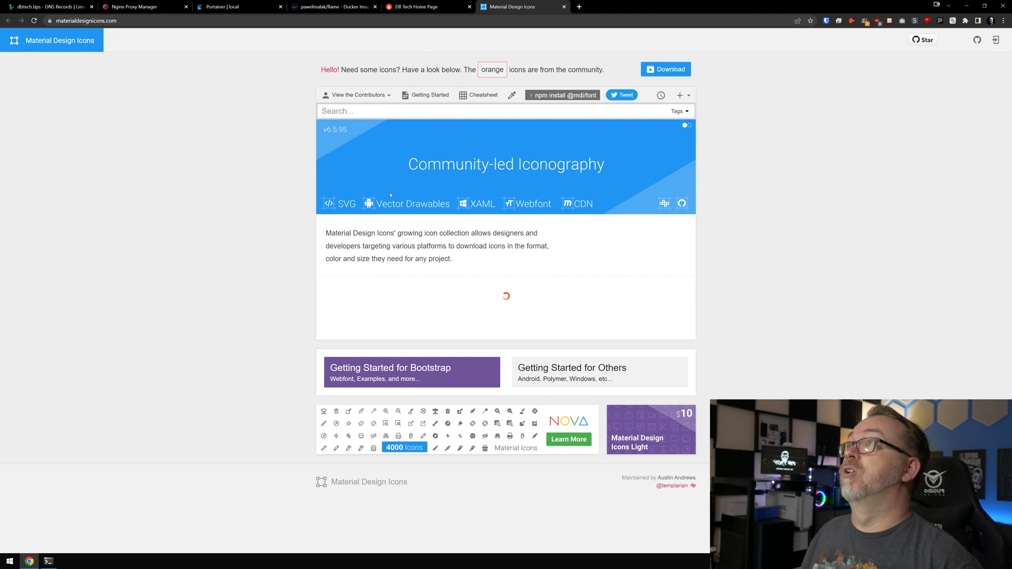
Search Material Design Icons for 'server', copy the icon name and return to Flame's form.
{"action": "type", "text": "s"}
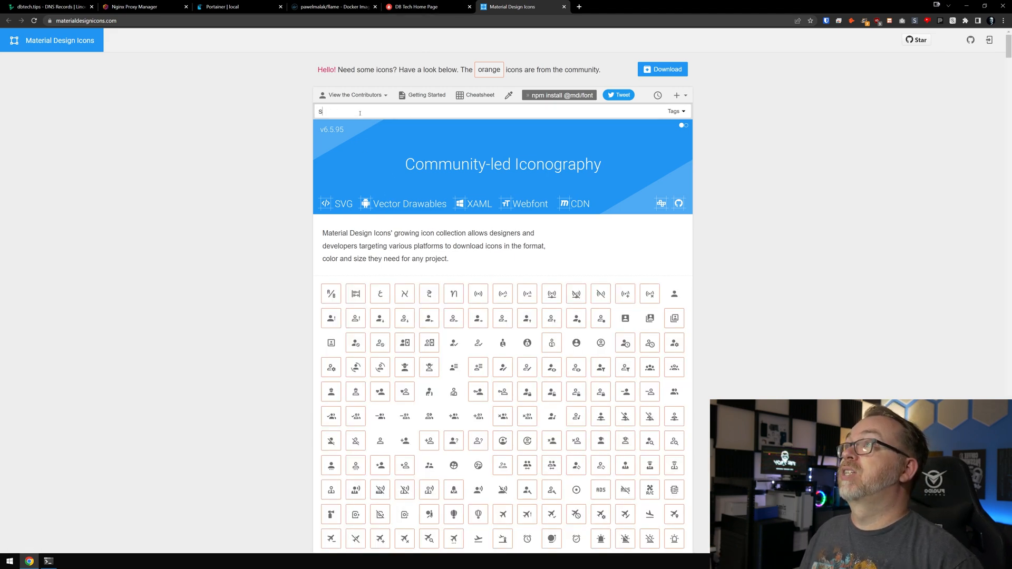
{"action": "type", "text": "erver"}
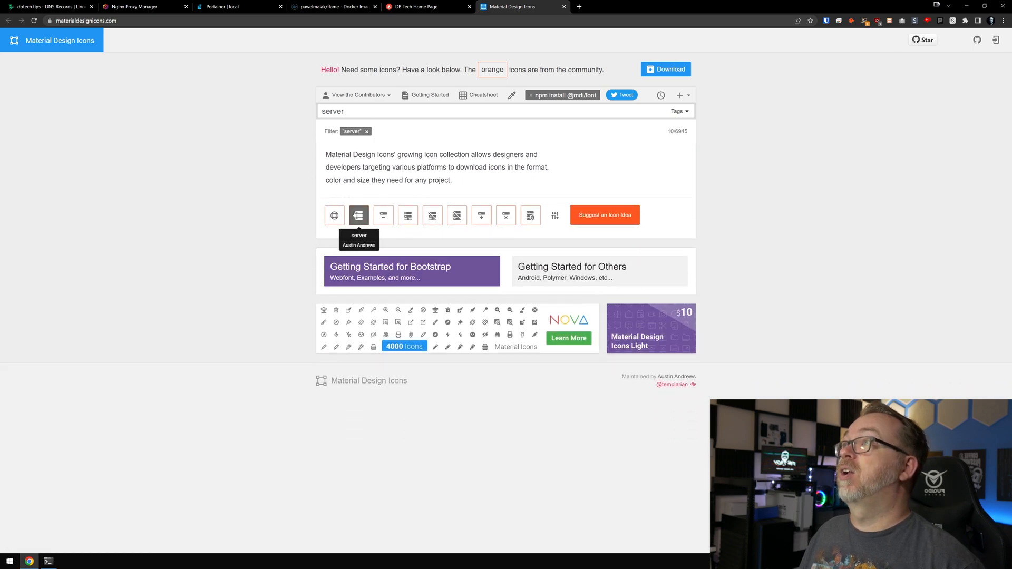
{"action": "left_click", "coordinate": [359, 215]}
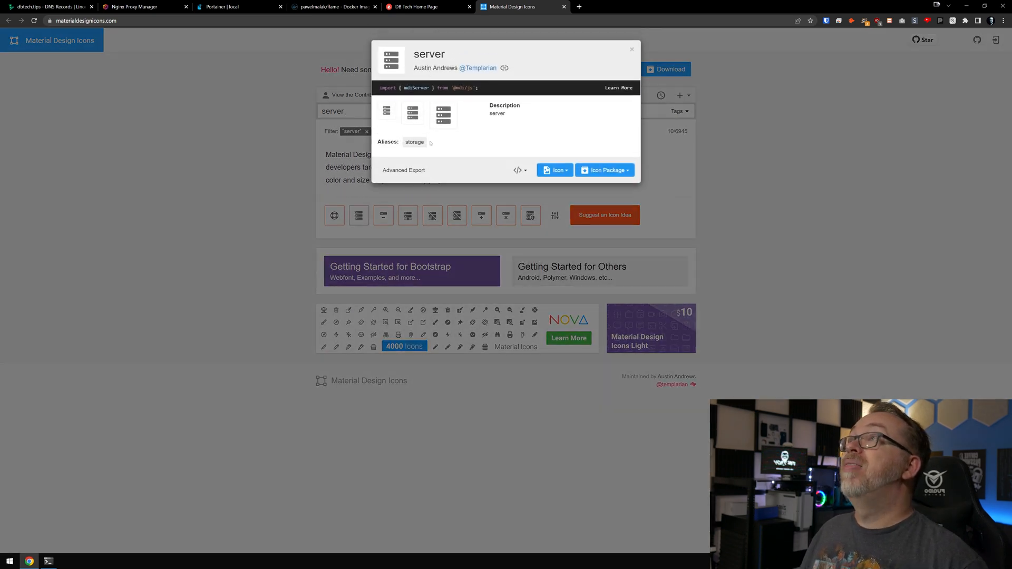
{"action": "double_click", "coordinate": [429, 54]}
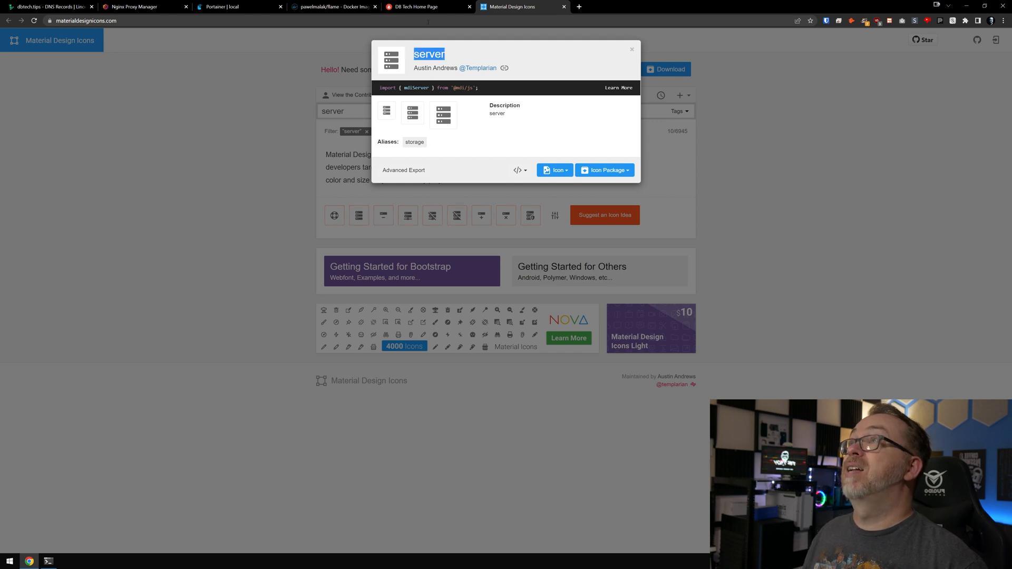
{"action": "left_click", "coordinate": [422, 7]}
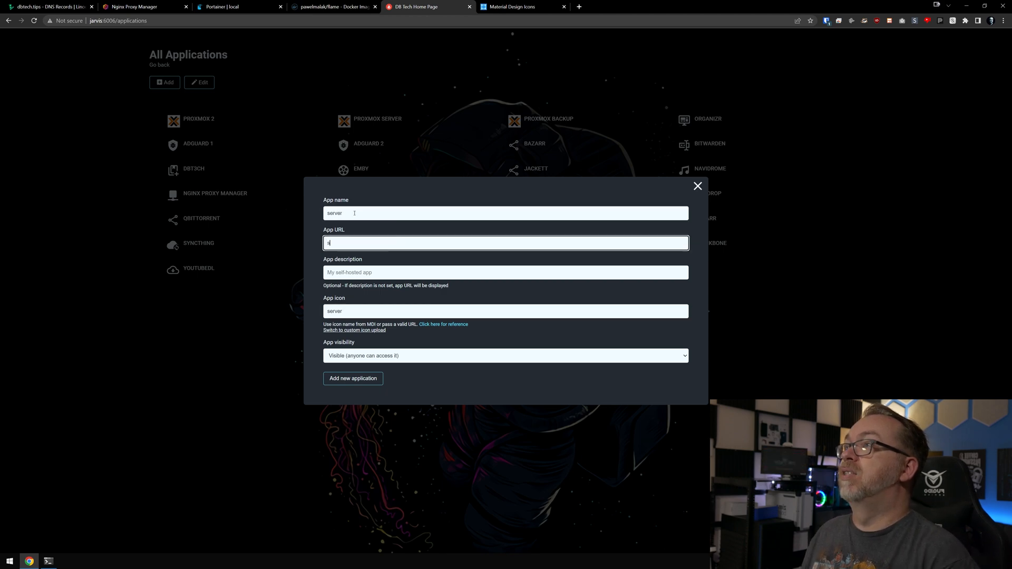
Save the new app with URL server.google.com and description 'my server test'.
{"action": "type", "text": "erver.google.c"}
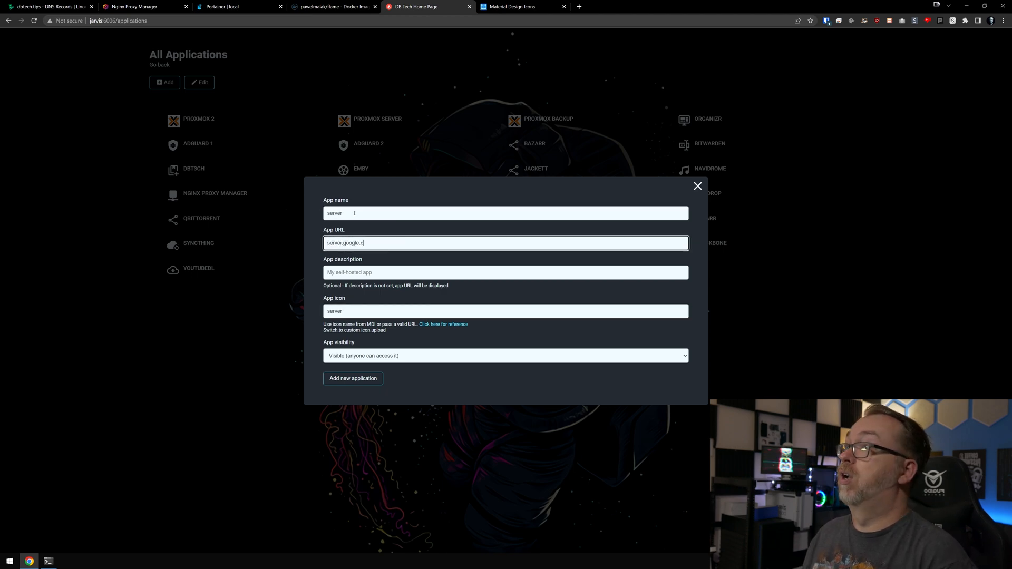
{"action": "left_click", "coordinate": [506, 272]}
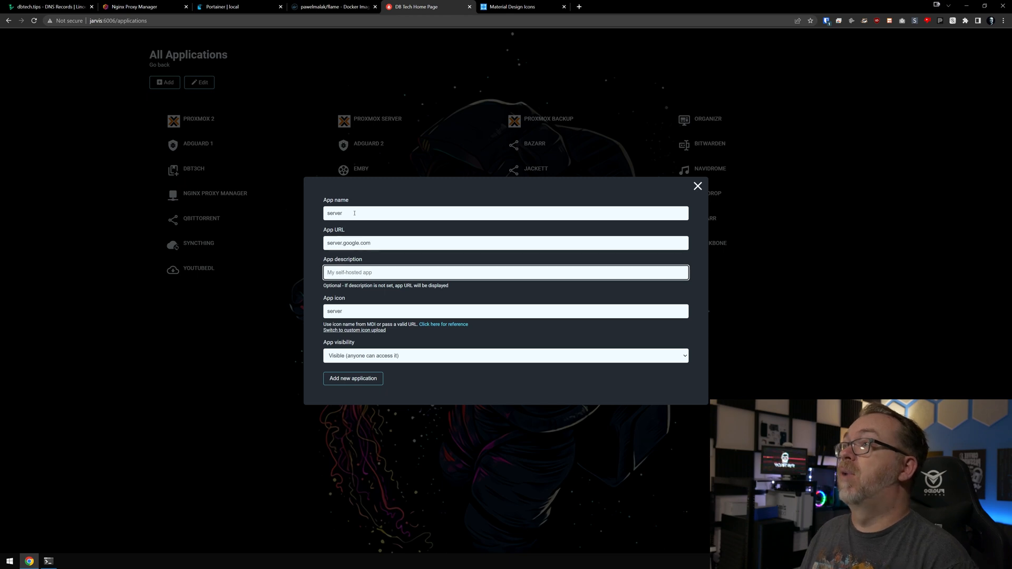
{"action": "type", "text": "my server test"}
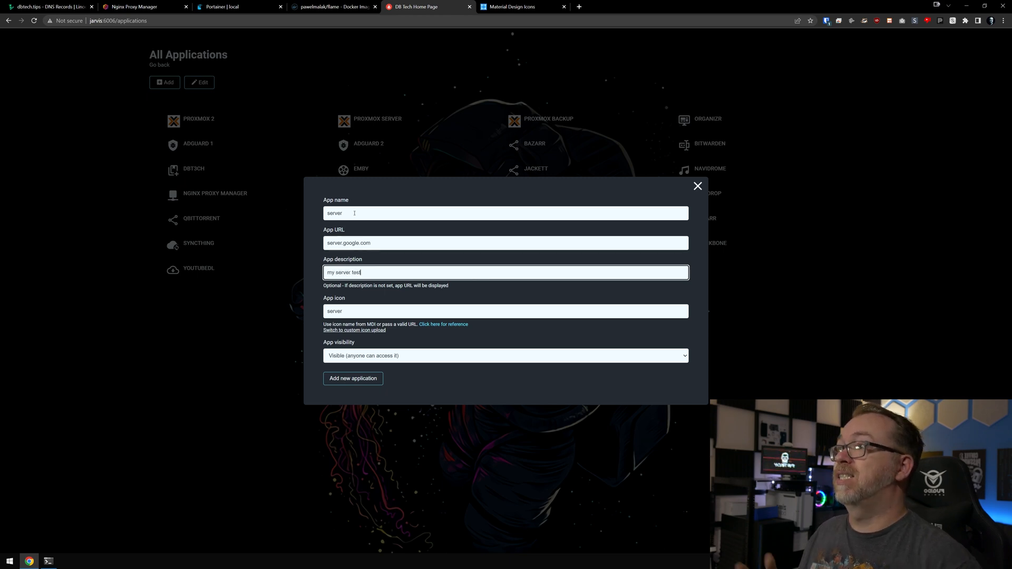
{"action": "left_click", "coordinate": [354, 379]}
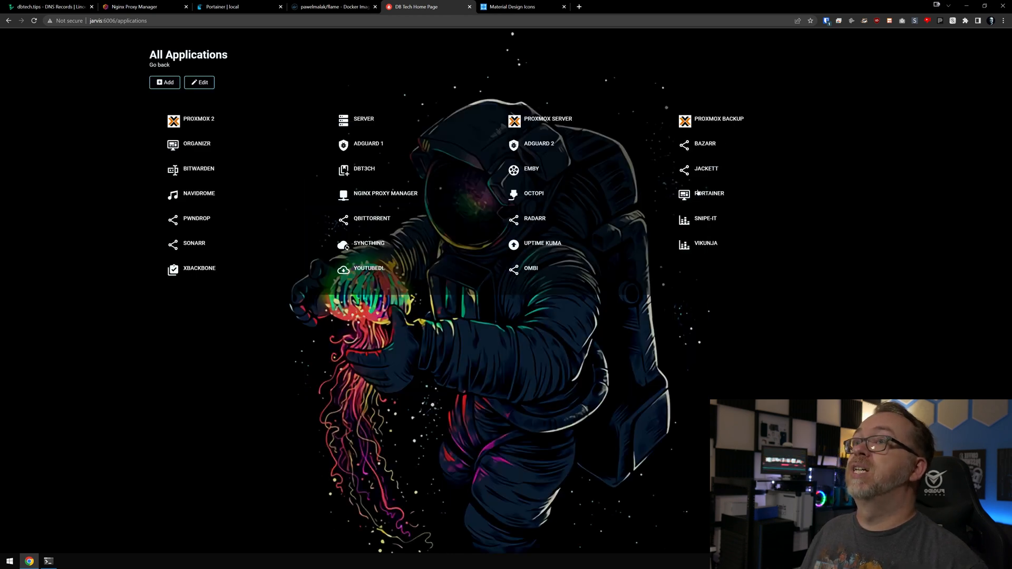
{"action": "mouse_move", "coordinate": [443, 359]}
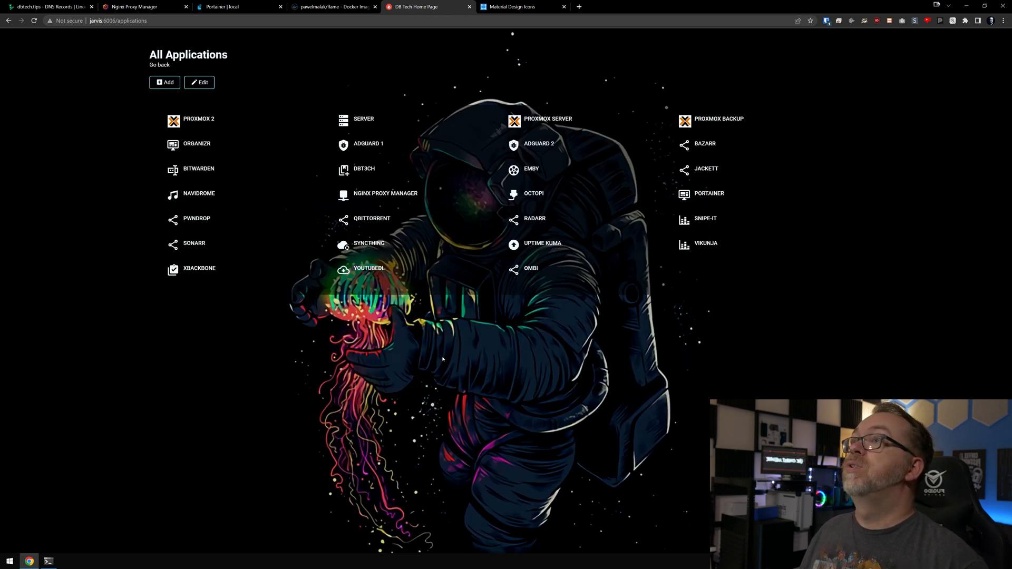
{"action": "mouse_move", "coordinate": [577, 251]}
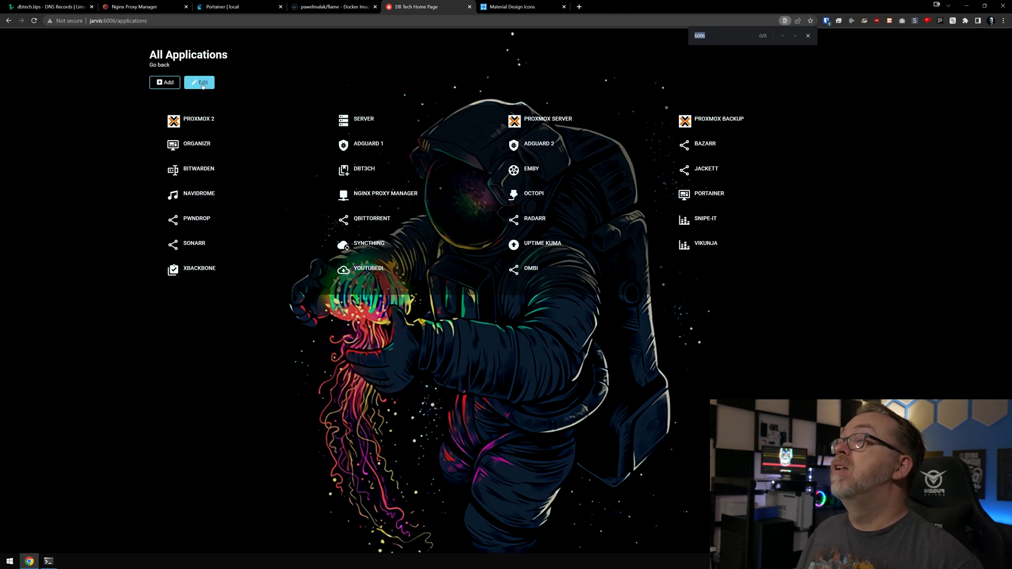
{"action": "left_click", "coordinate": [199, 83]}
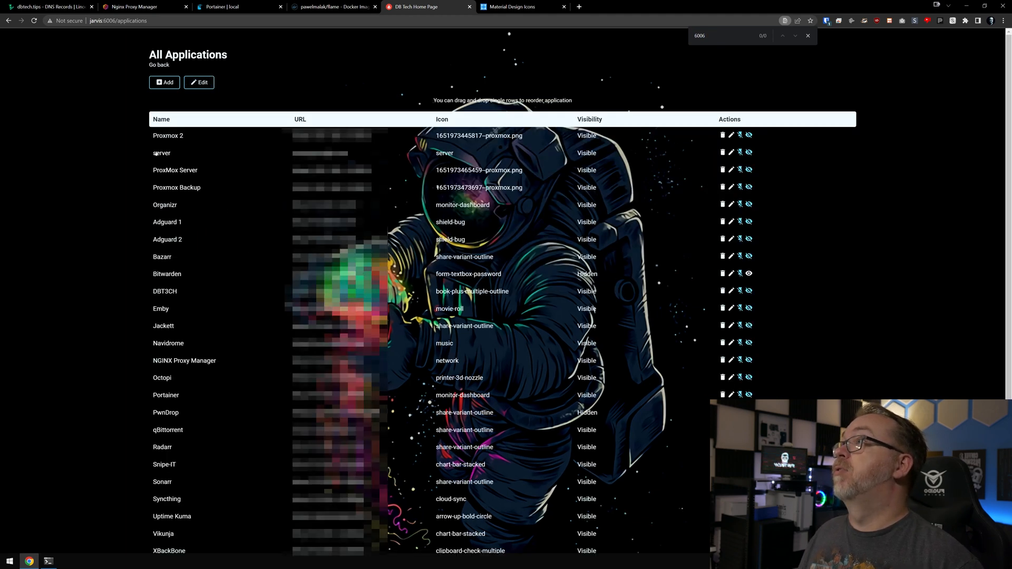
{"action": "mouse_move", "coordinate": [130, 154]}
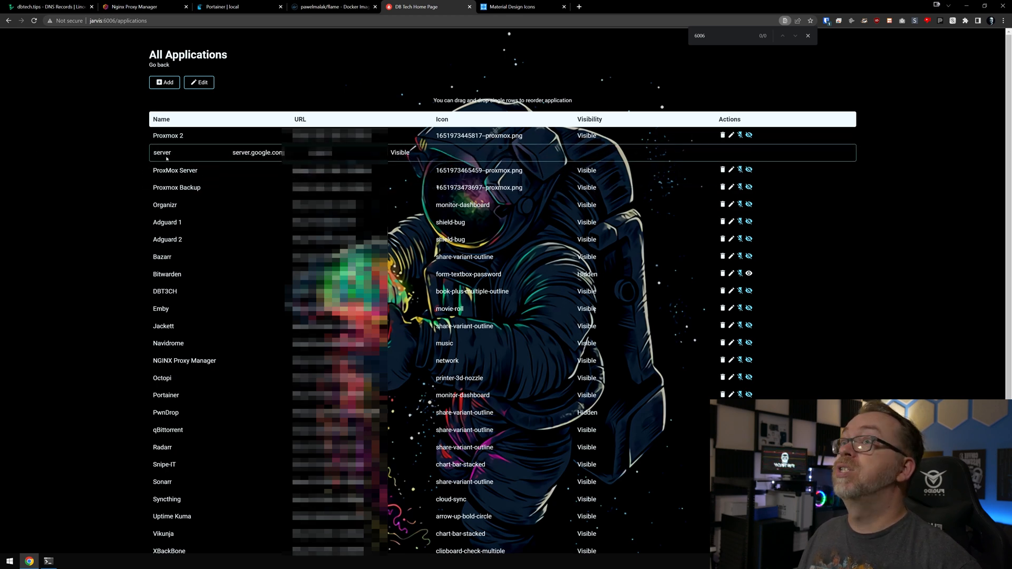
{"action": "left_click", "coordinate": [731, 152]}
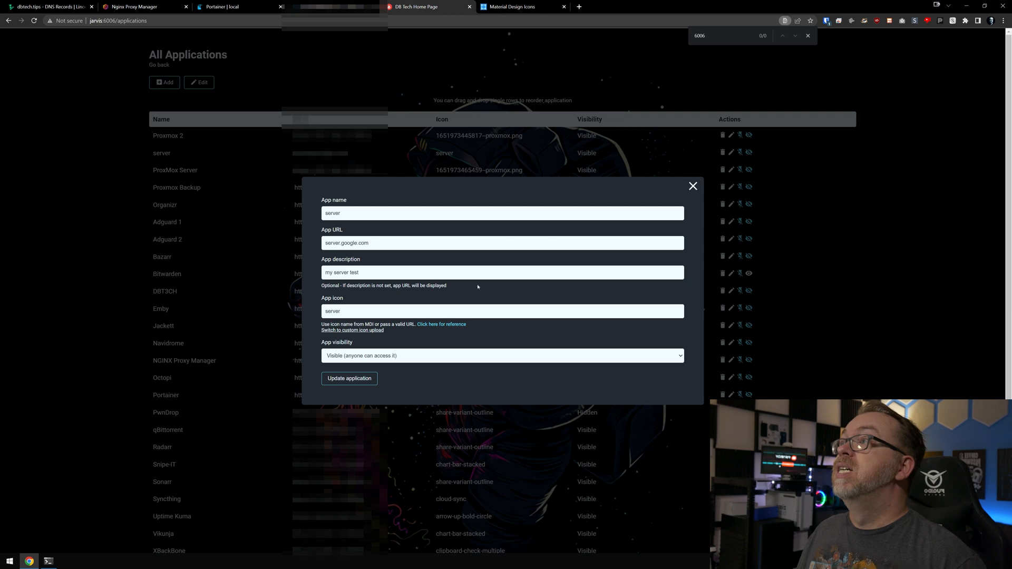
{"action": "left_click", "coordinate": [352, 330]}
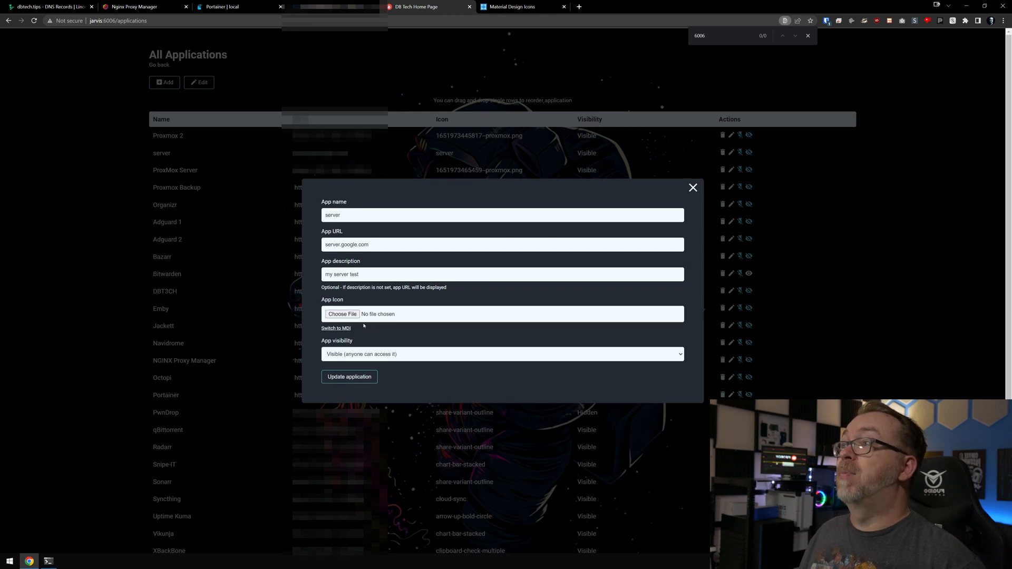
{"action": "left_click", "coordinate": [342, 314]}
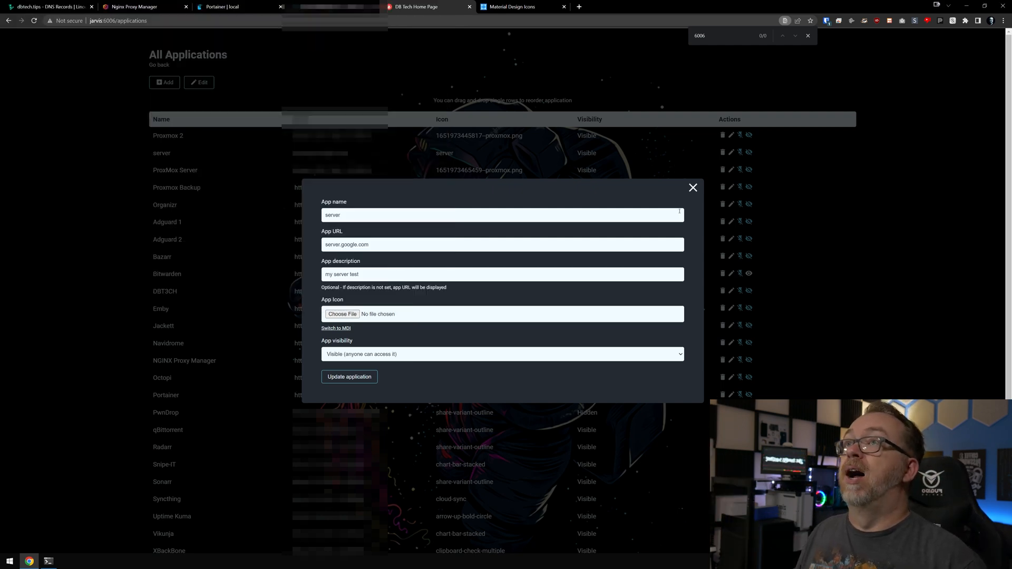
{"action": "left_click", "coordinate": [693, 188]}
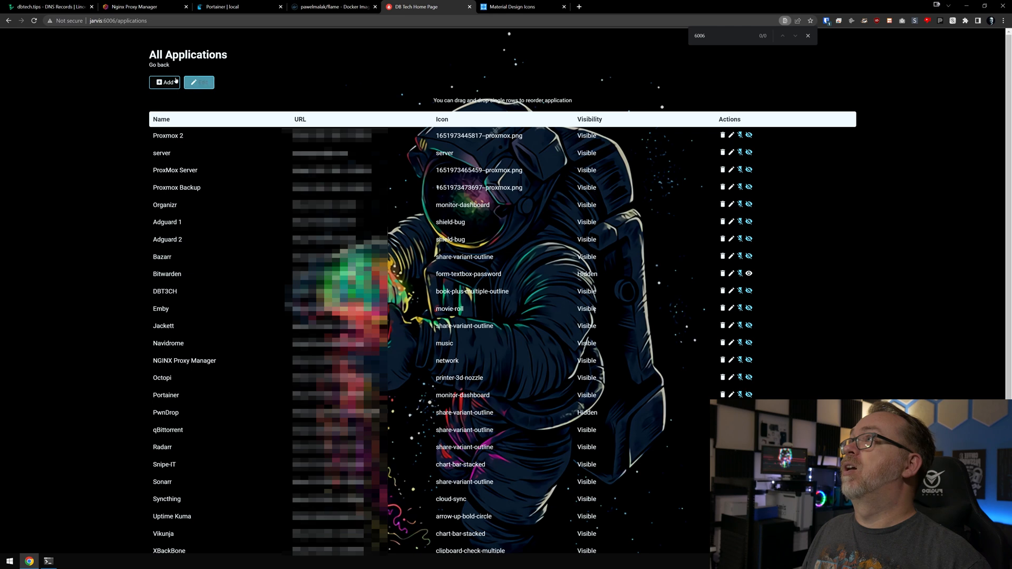
{"action": "left_click", "coordinate": [159, 64]}
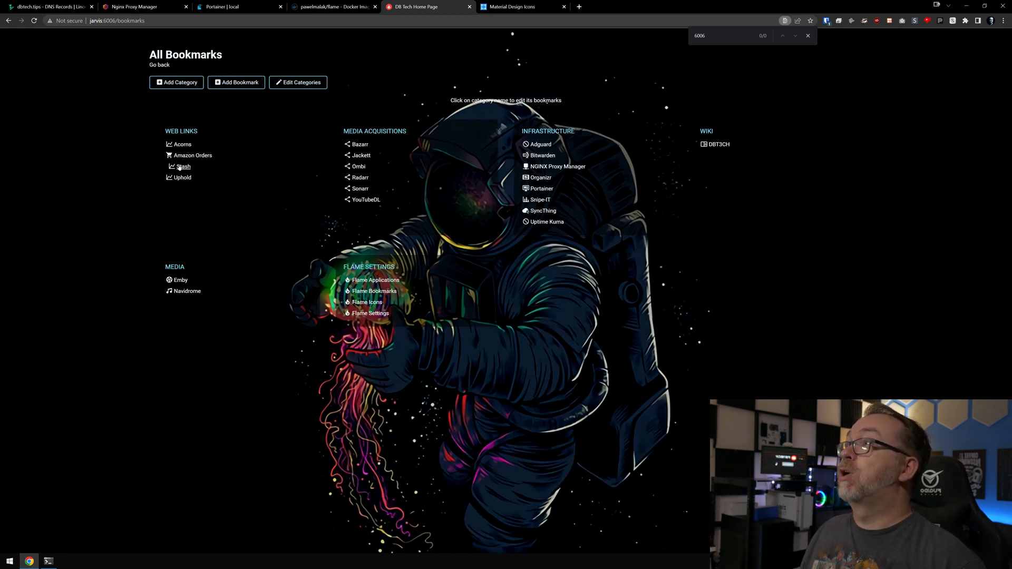
{"action": "mouse_move", "coordinate": [600, 134]}
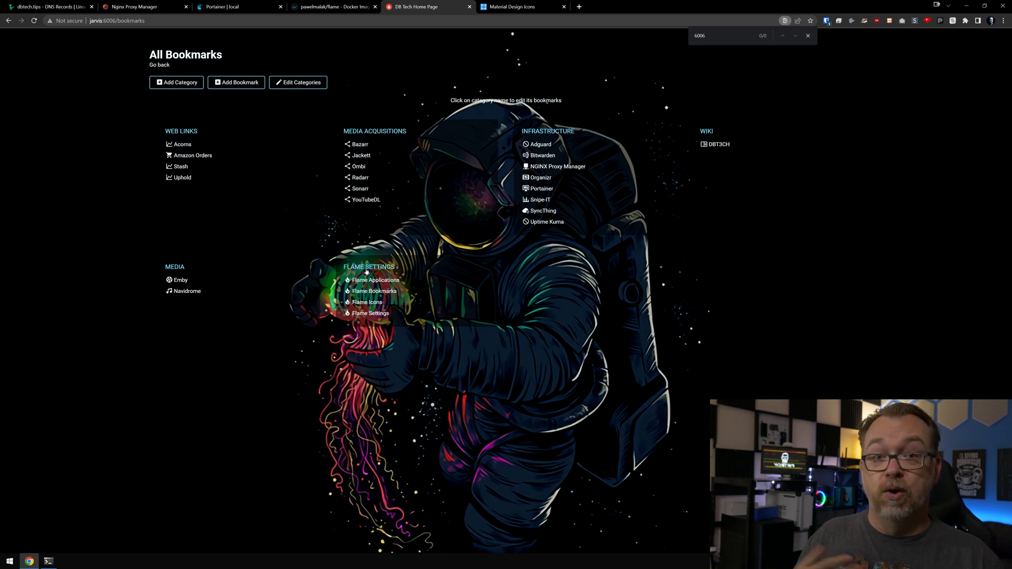
Go back from the applications page toward the bookmarks overview.
{"action": "left_click", "coordinate": [159, 64]}
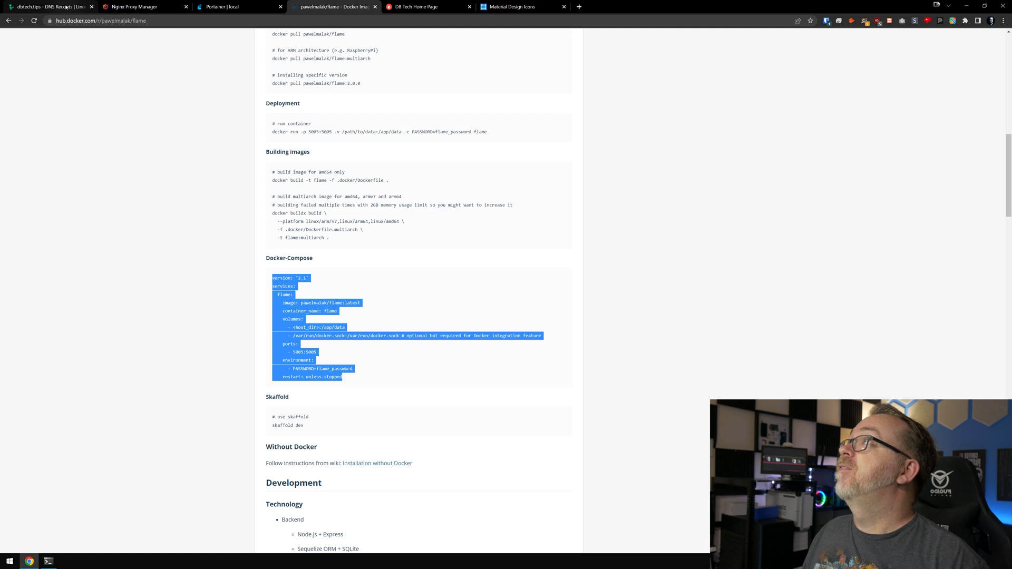
Switch from the Docker Hub Flame page to the Linode domains tab.
{"action": "left_click", "coordinate": [48, 6]}
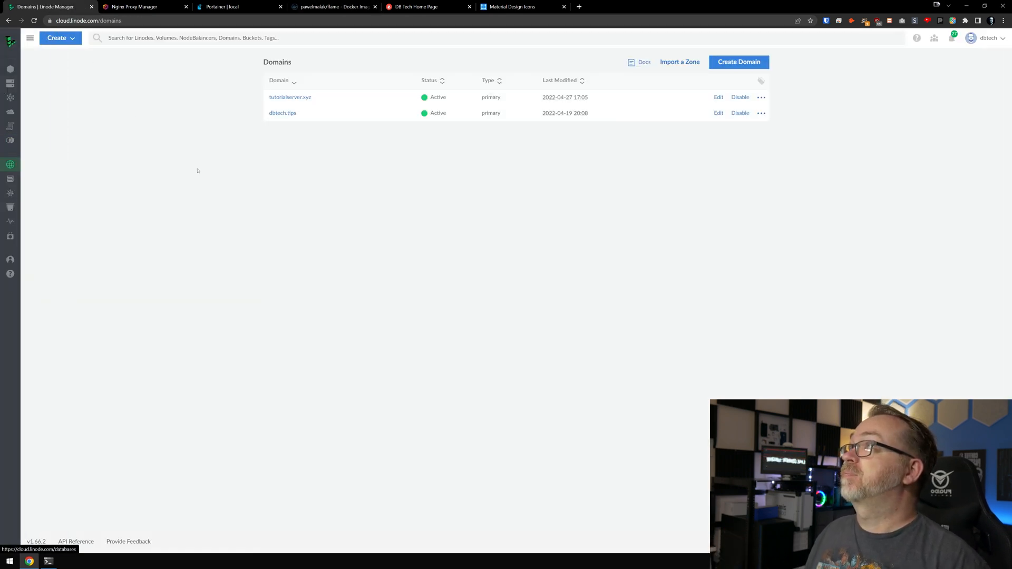
Show the dbtech.tips DNS records down to the CNAME section.
{"action": "left_click", "coordinate": [282, 113]}
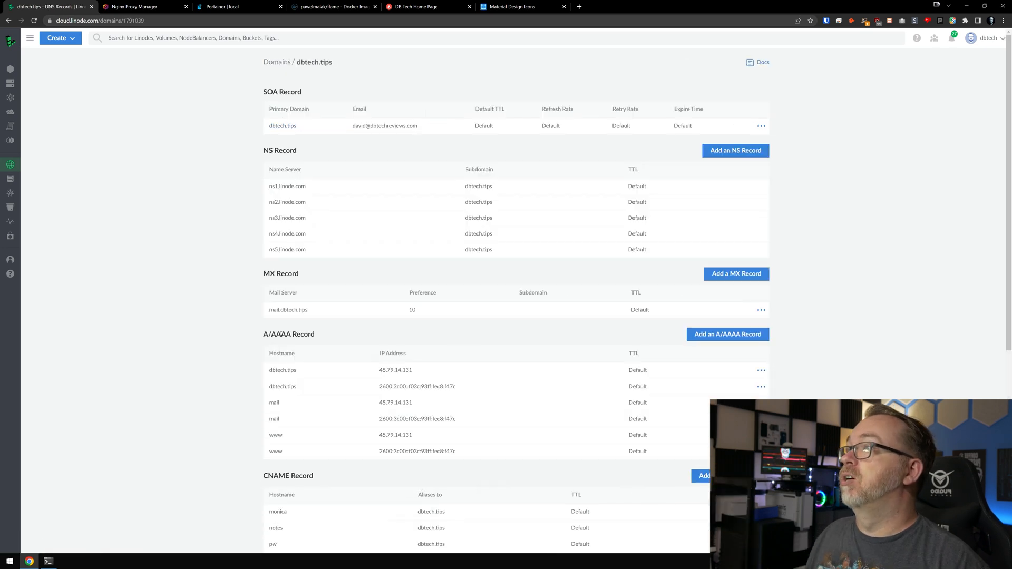
{"action": "scroll", "scroll_direction": "down", "scroll_amount": 3}
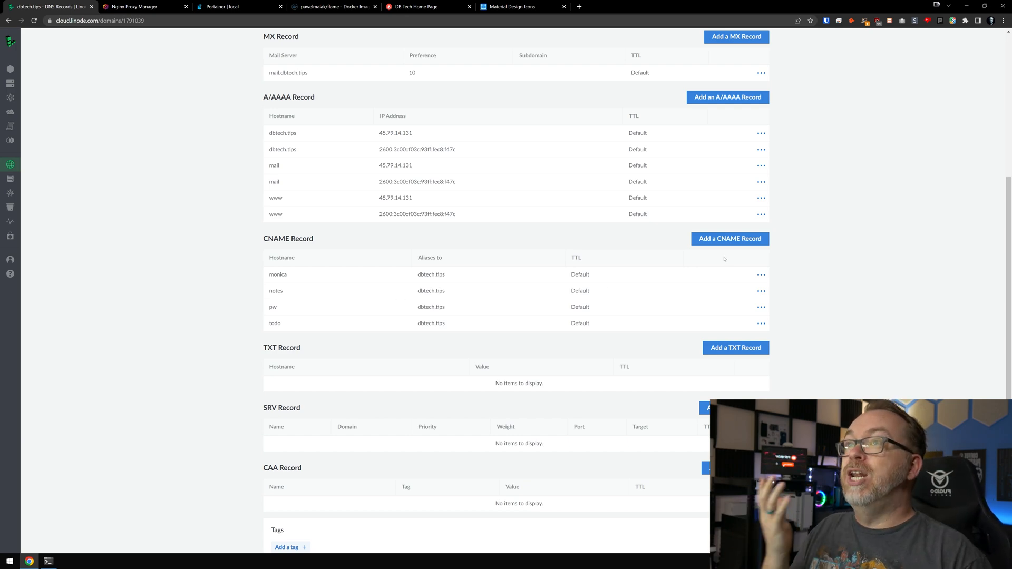
Add CNAME record 'dash' aliased to @, then go to the linode-tutorial server page.
{"action": "left_click", "coordinate": [730, 238]}
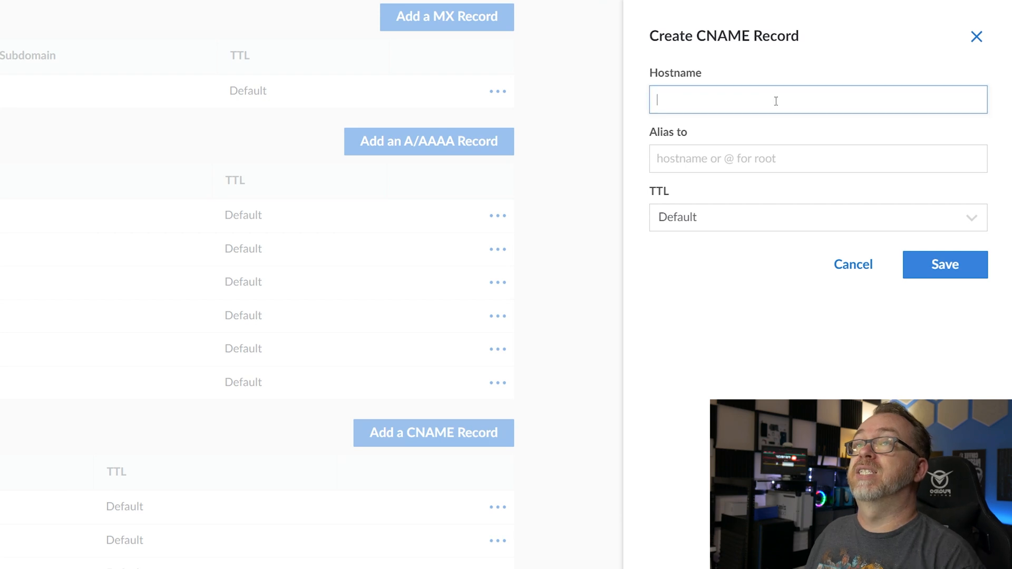
{"action": "type", "text": "dash"}
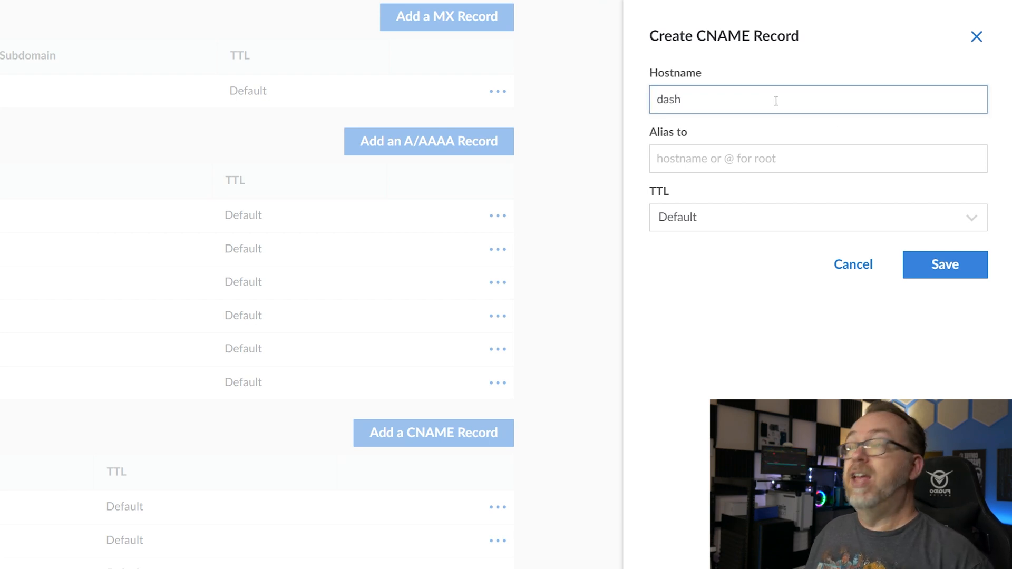
{"action": "type", "text": "@"}
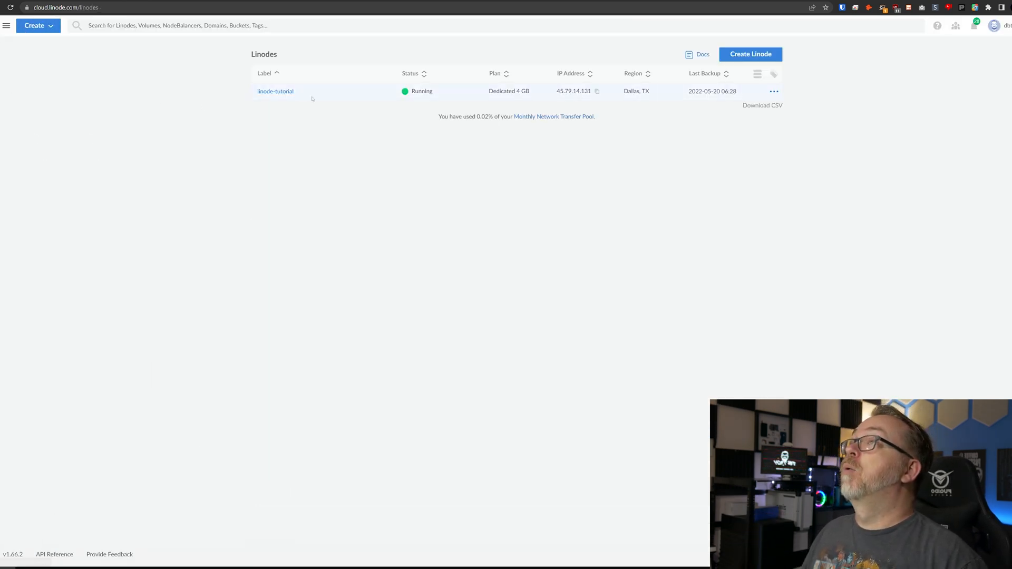
{"action": "left_click", "coordinate": [275, 91]}
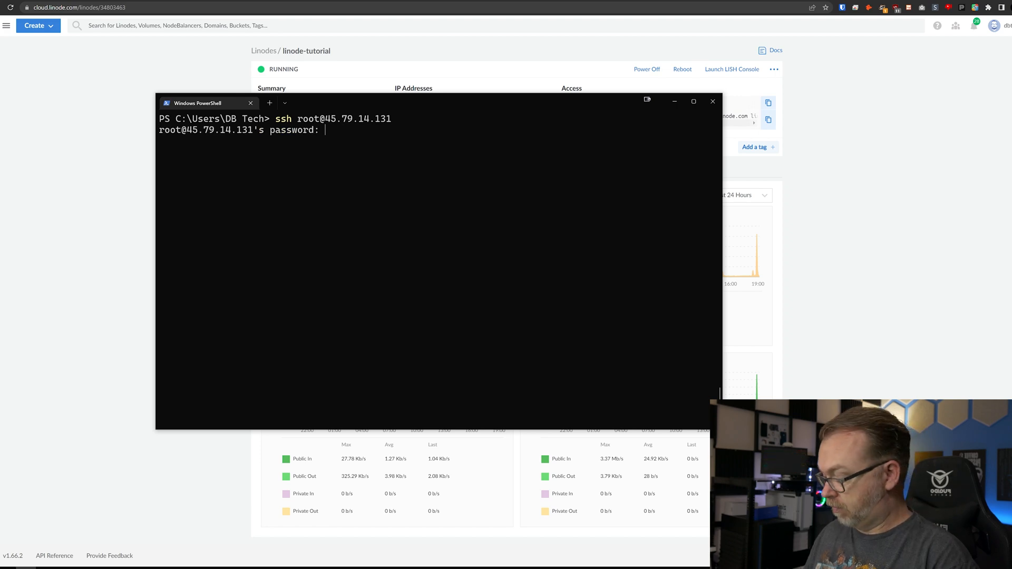
Log in over SSH and move into /home/docker.
{"action": "key", "text": "Enter"}
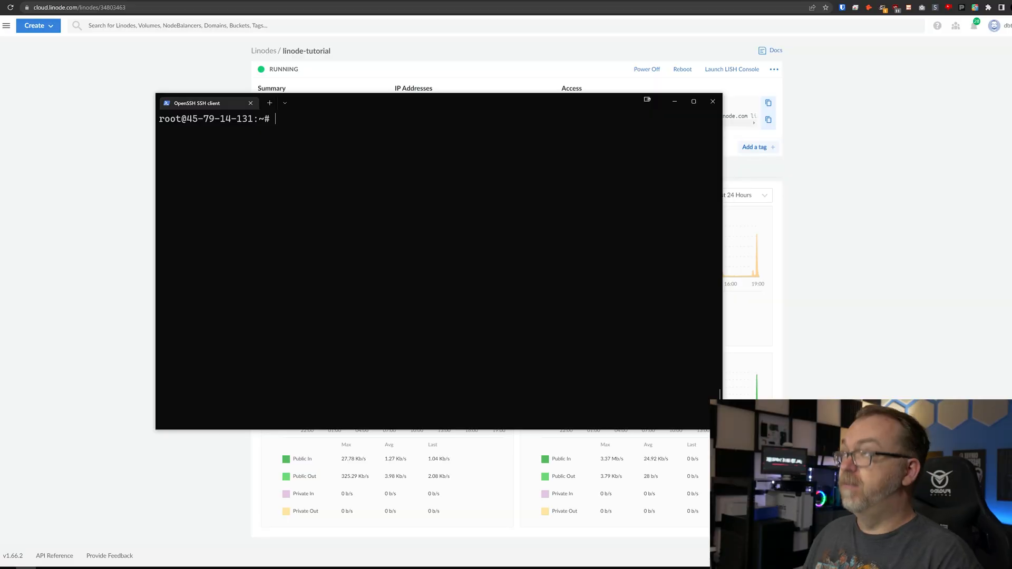
{"action": "type", "text": "cd /home/"}
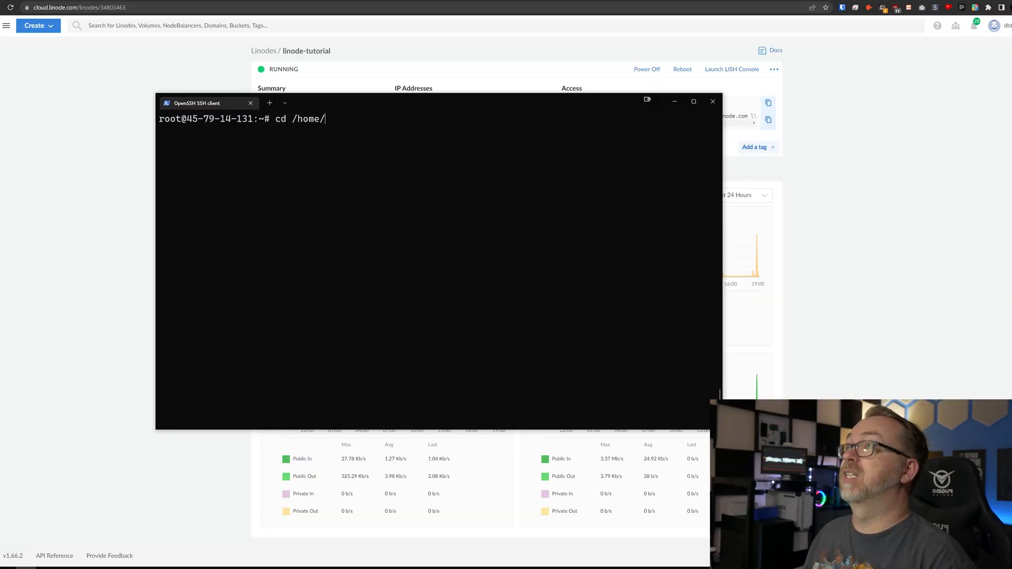
{"action": "type", "text": "docker"}
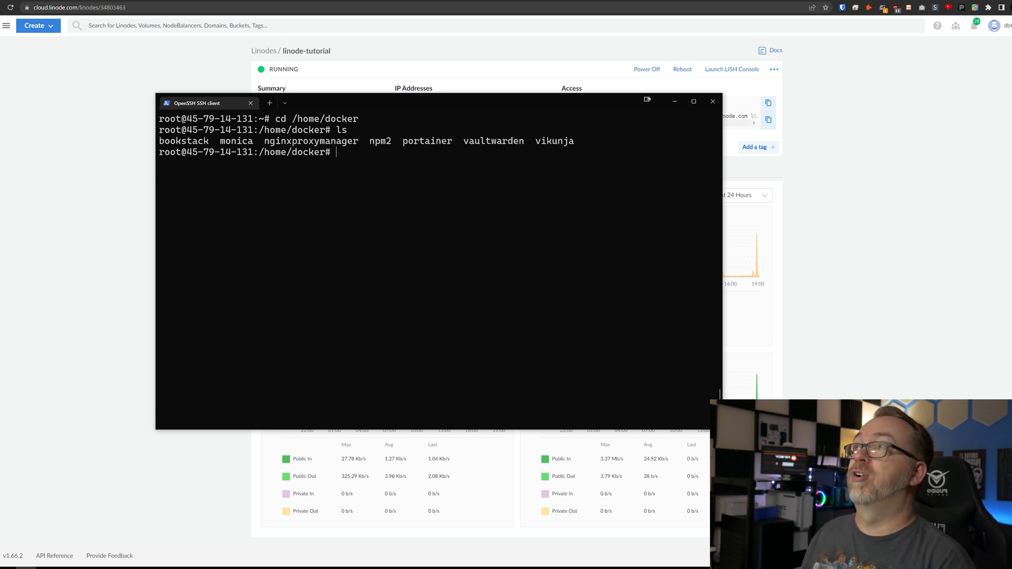
Create a flame folder, enter it and start nano for docker-compose.yml.
{"action": "type", "text": "mkdir"}
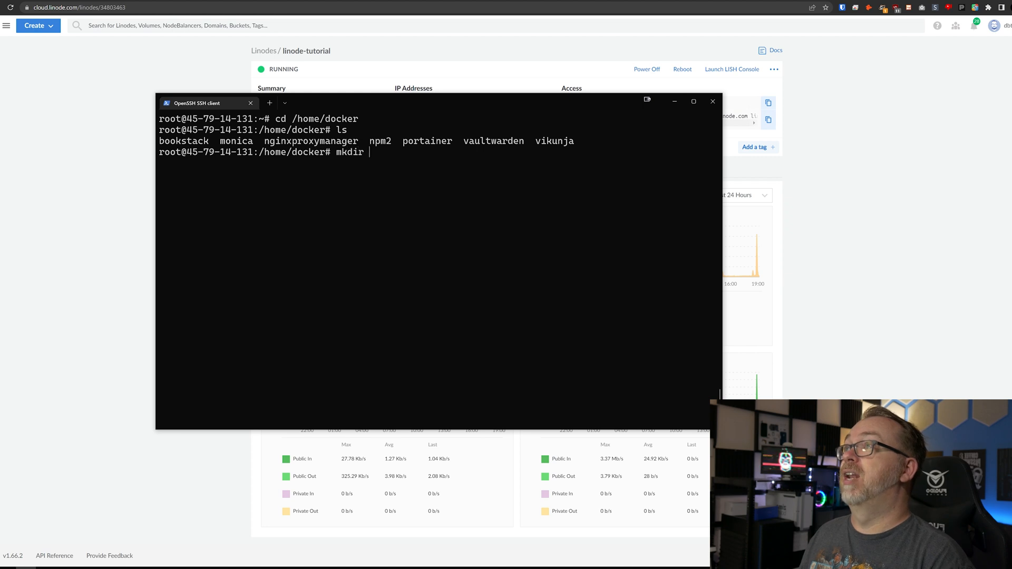
{"action": "type", "text": "flame"}
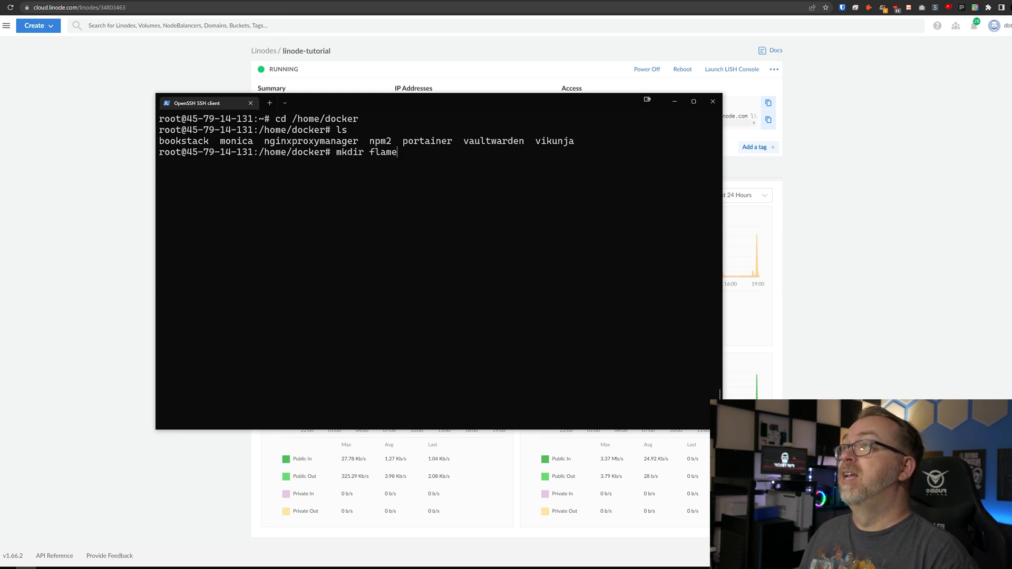
{"action": "type", "text": "cd flam"}
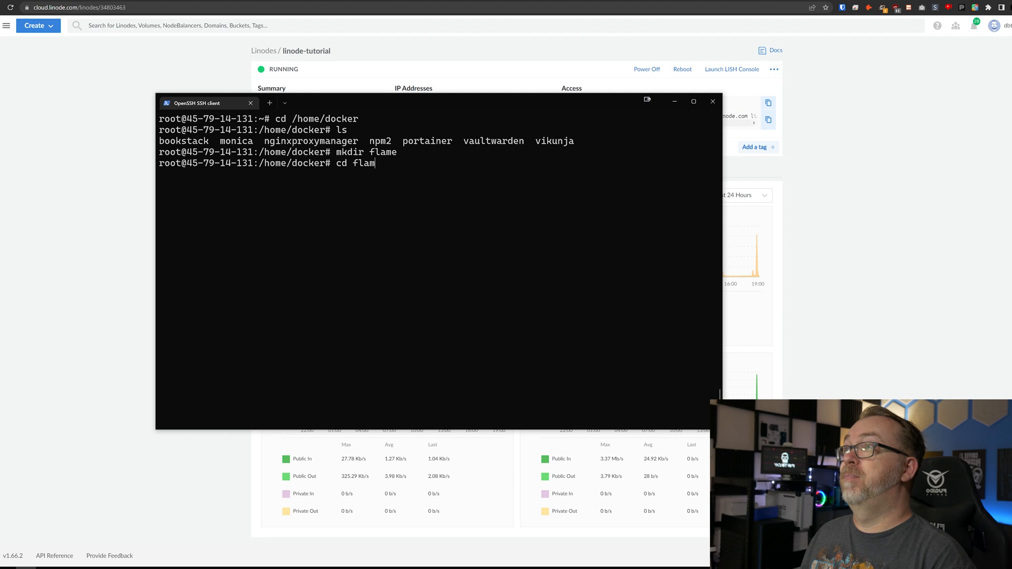
{"action": "type", "text": "na"}
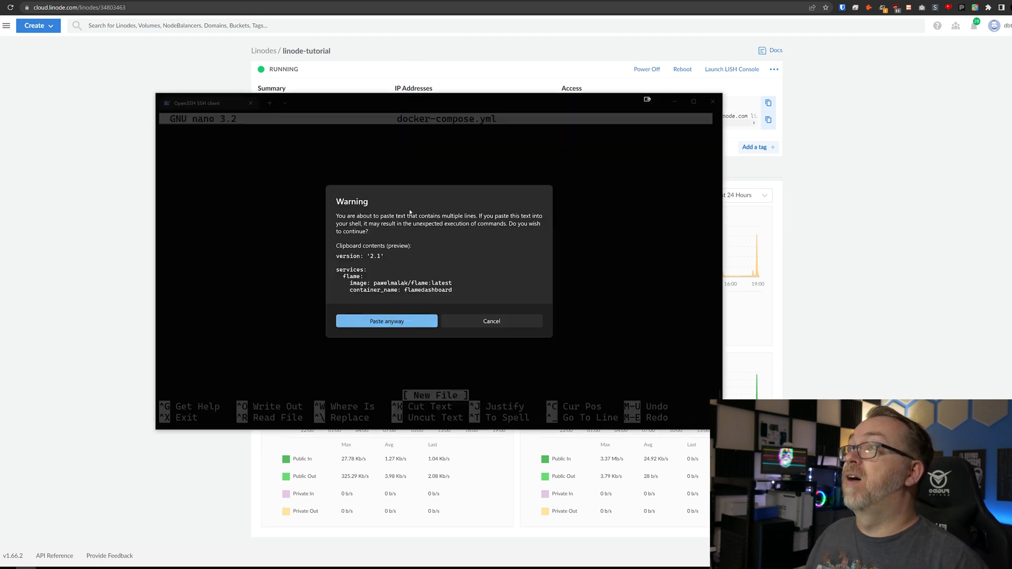
Paste the Flame compose config with port 5005, data volume and proxy network, then save and exit nano.
{"action": "left_click", "coordinate": [386, 320]}
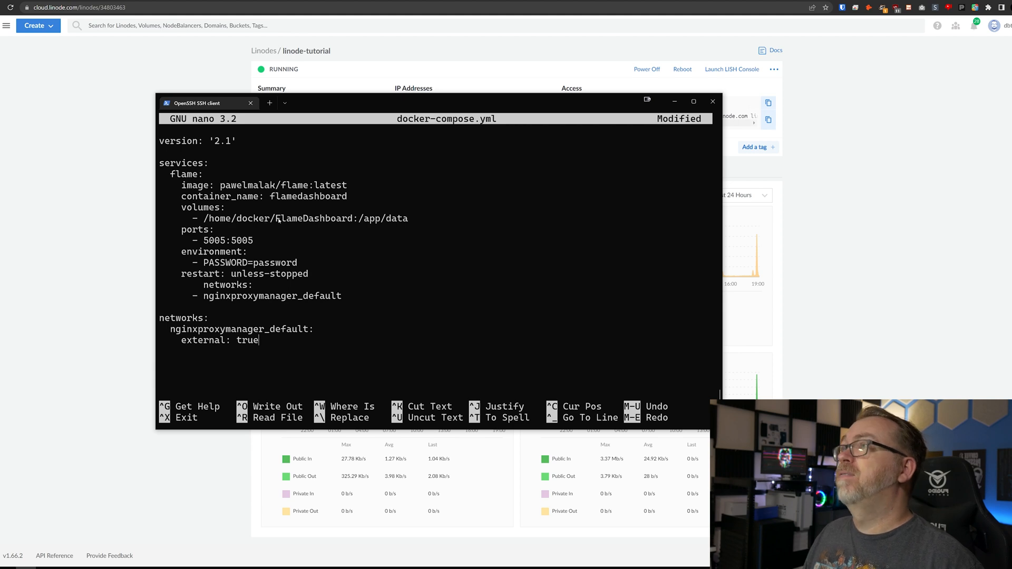
{"action": "key", "text": "Enter"}
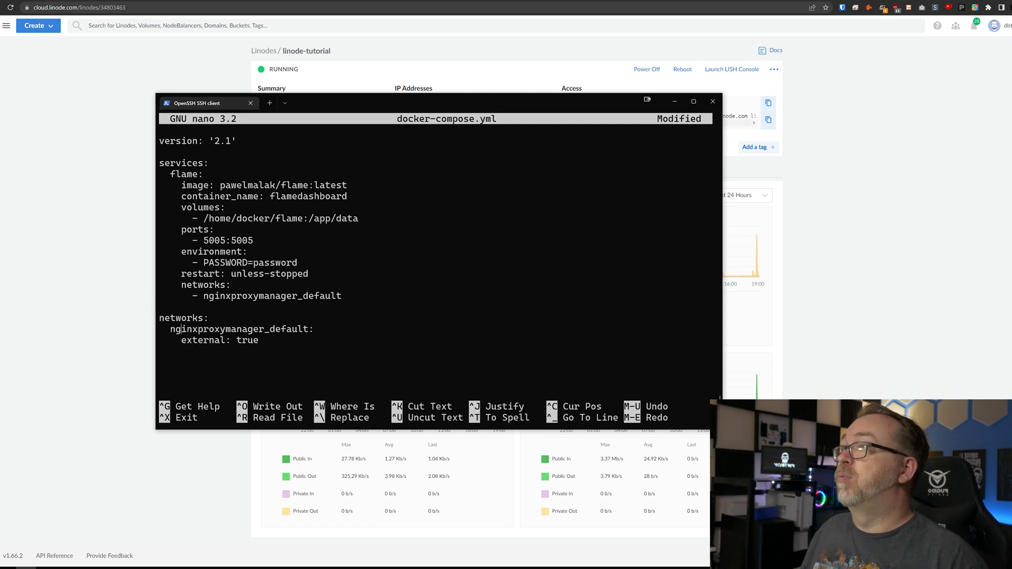
{"action": "key", "text": "Enter"}
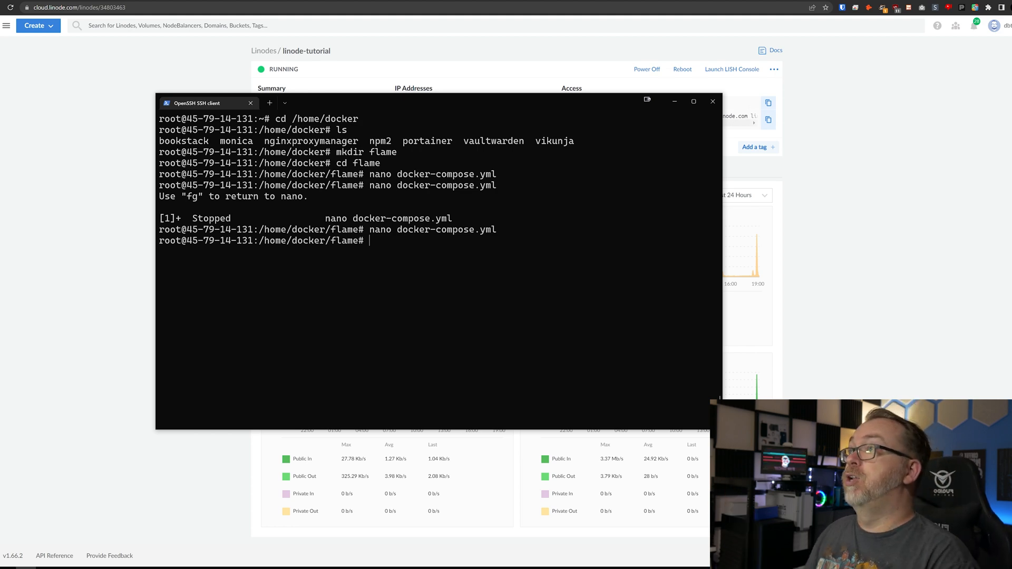
Run docker-compose up -d, fix the line 12 tab error, and bring the Flame container up again.
{"action": "type", "text": "docker-compose up -"}
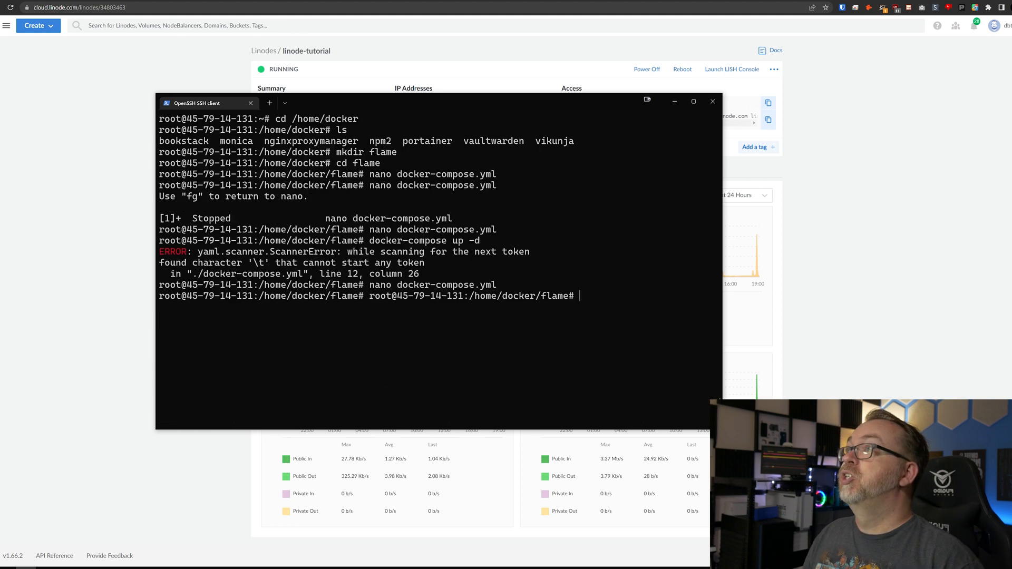
{"action": "type", "text": "docker-compose up -d"}
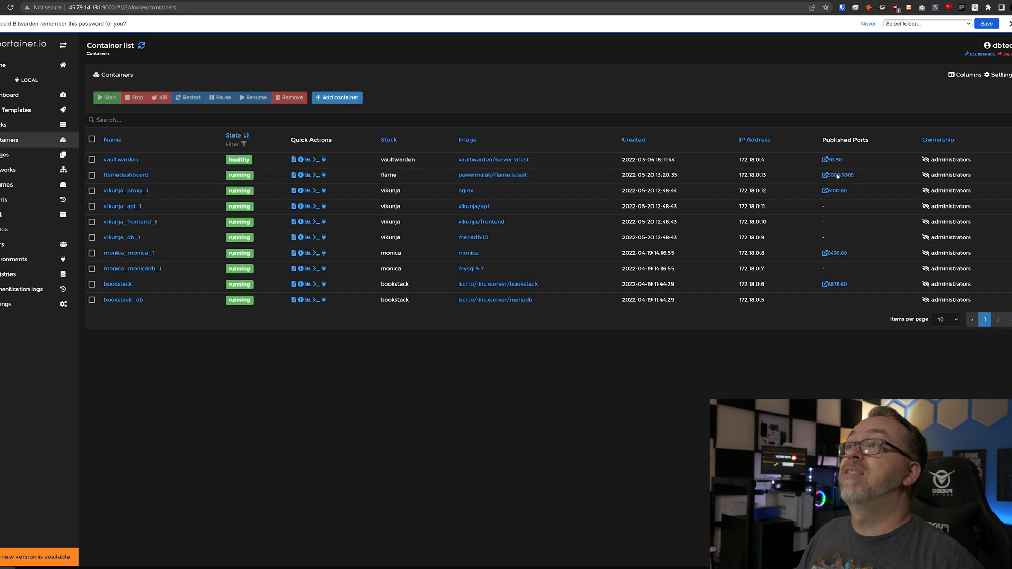
View the Portainer container list showing flamedashboard running at 172.18.0.13.
{"action": "left_click", "coordinate": [838, 175]}
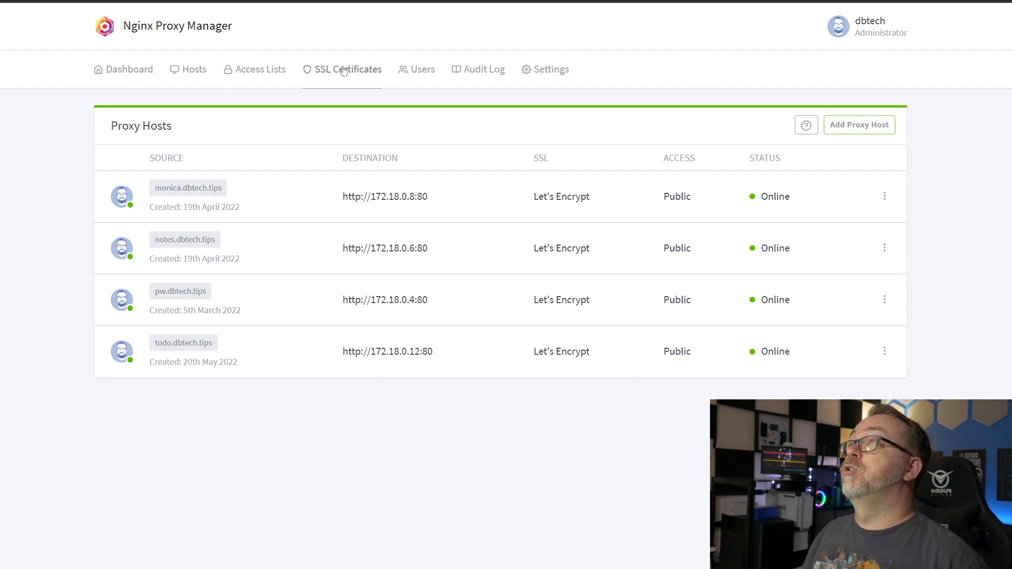
Start a new Let's Encrypt certificate for dash.dbtech.tips in SSL Certificates.
{"action": "left_click", "coordinate": [349, 70]}
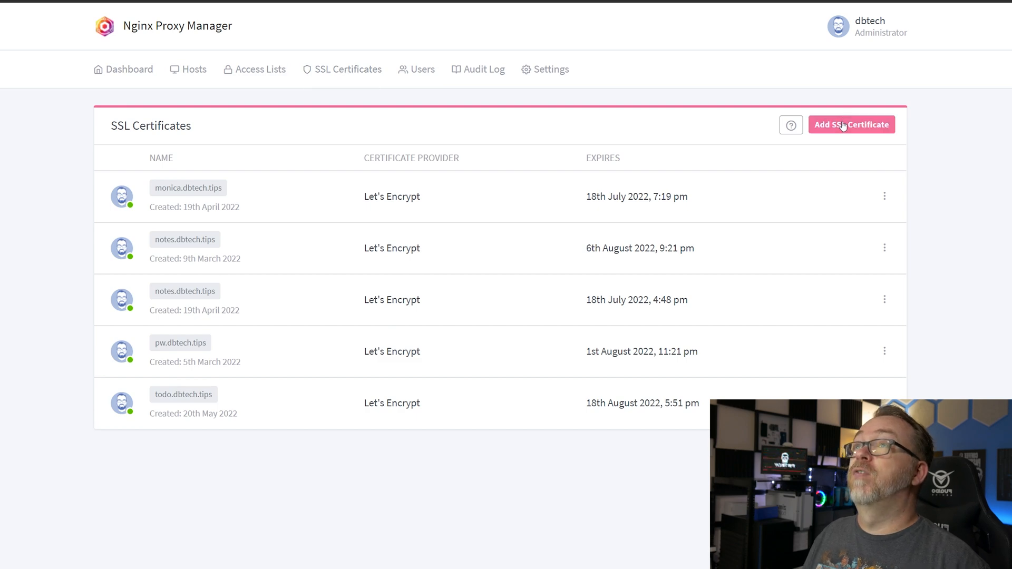
{"action": "left_click", "coordinate": [852, 124]}
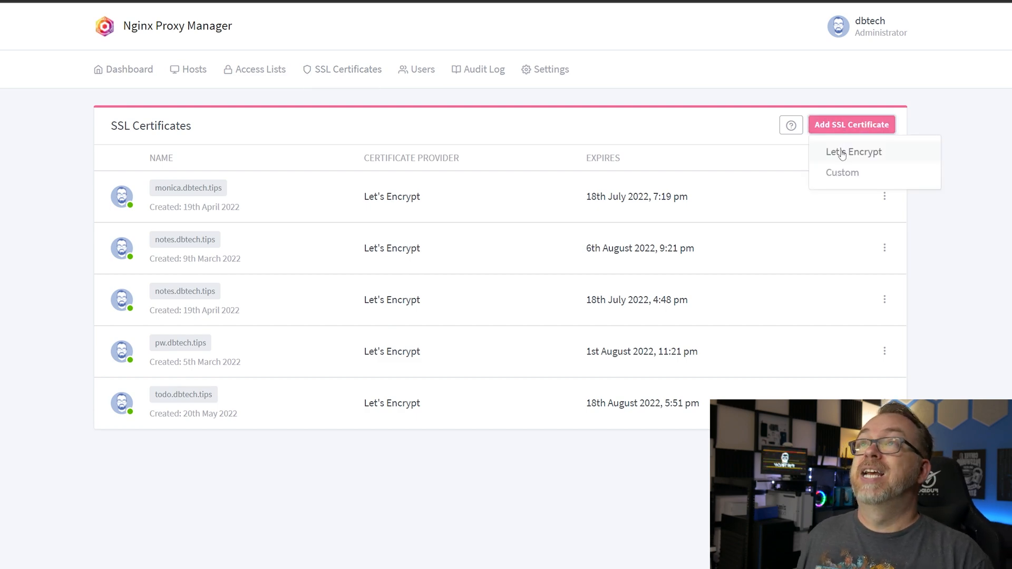
{"action": "left_click", "coordinate": [853, 152]}
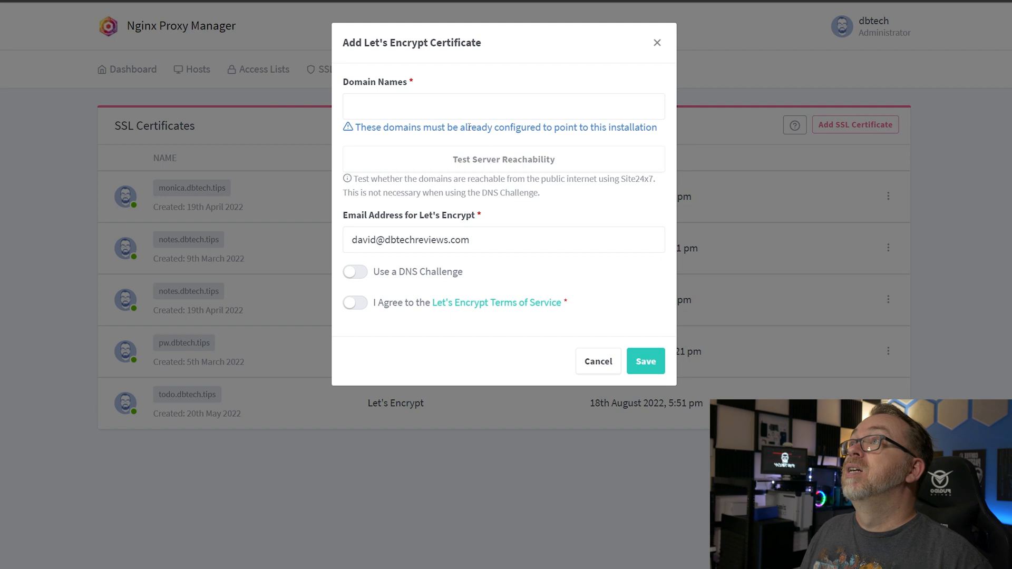
{"action": "left_click", "coordinate": [504, 106]}
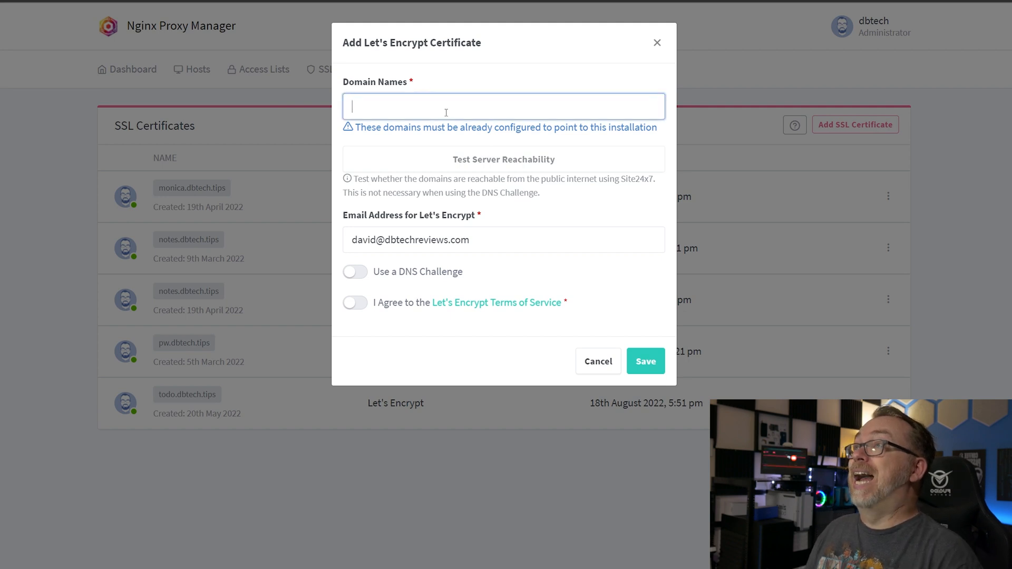
{"action": "type", "text": "dash.dbtech.tips"}
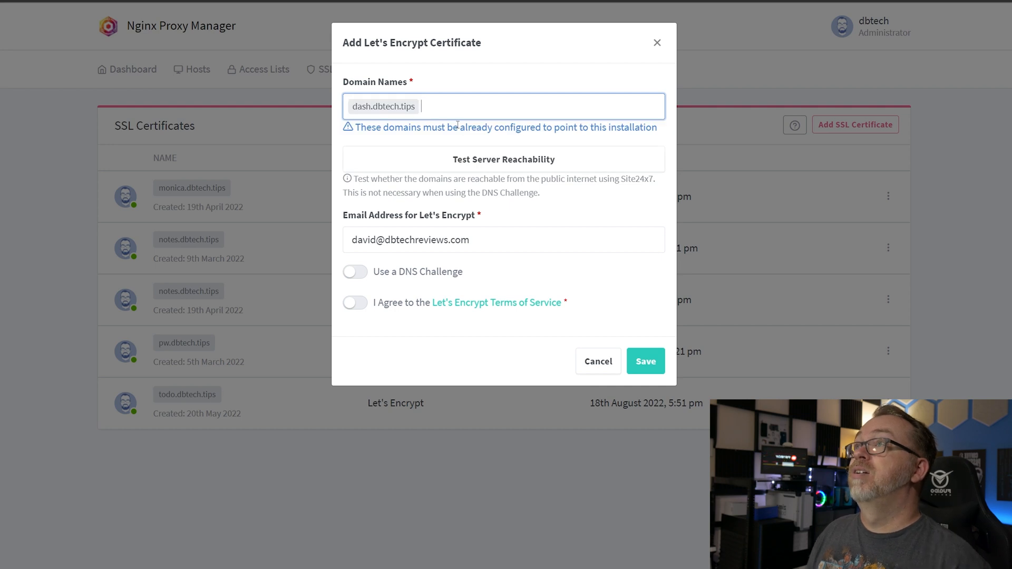
Test the domain's reachability, accept the Let's Encrypt terms and save the certificate.
{"action": "left_click", "coordinate": [504, 159]}
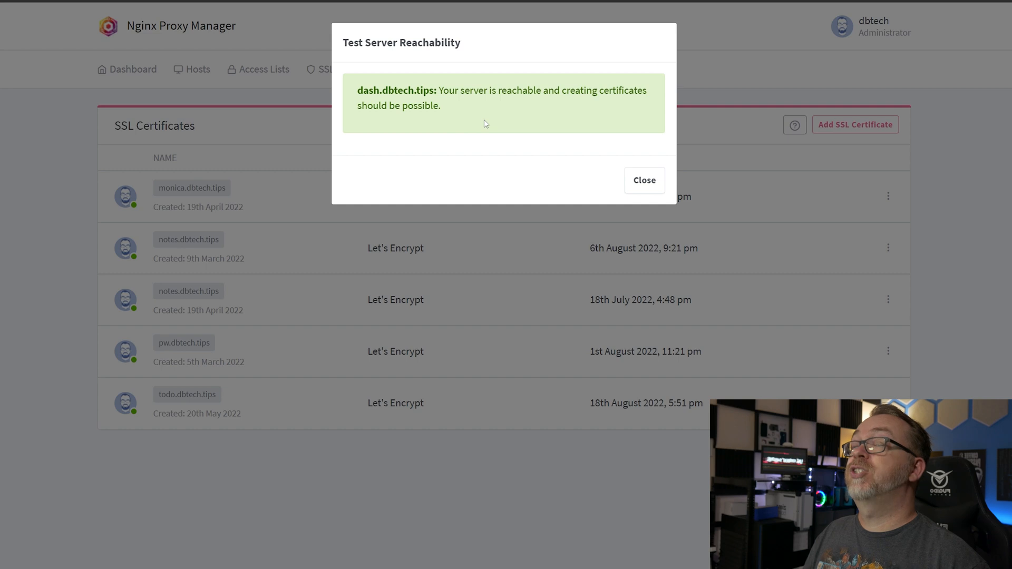
{"action": "left_click", "coordinate": [644, 181]}
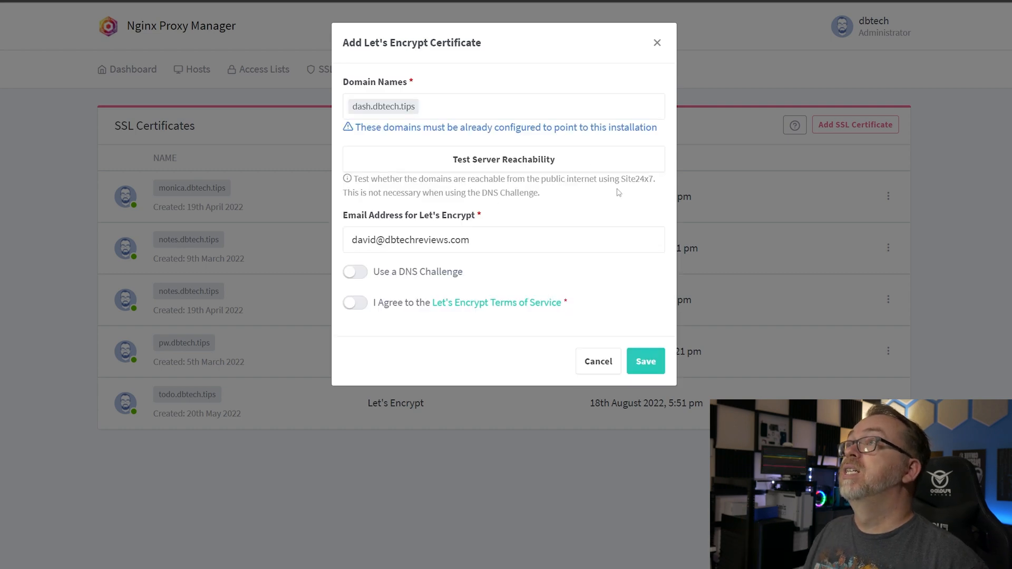
{"action": "left_click", "coordinate": [355, 302]}
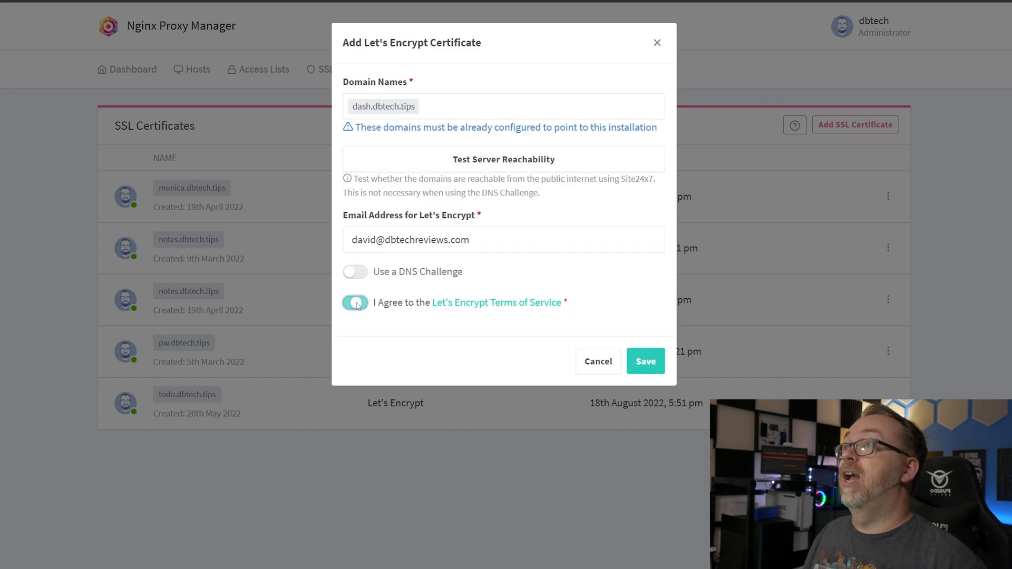
{"action": "left_click", "coordinate": [645, 361]}
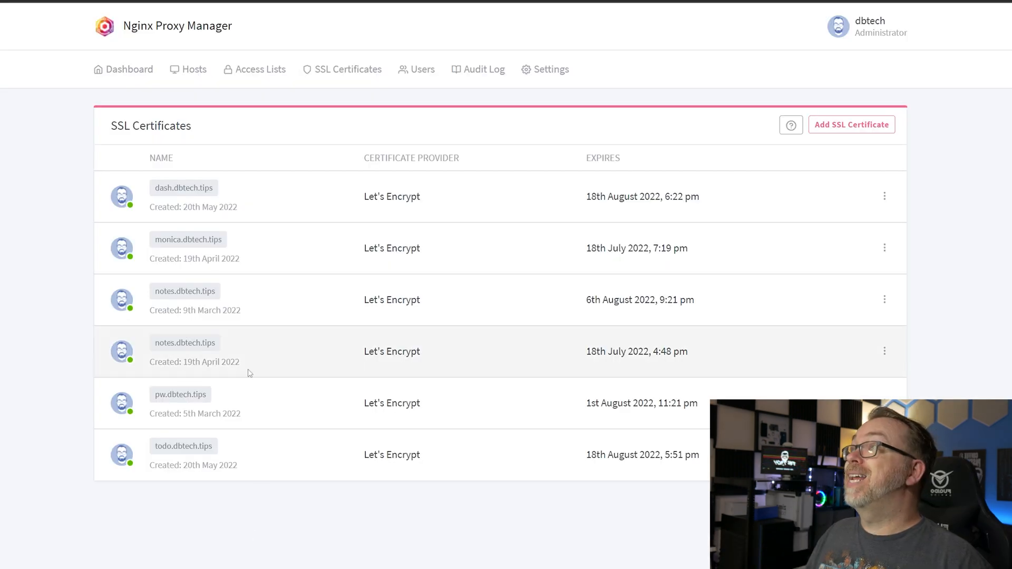
{"action": "mouse_move", "coordinate": [248, 252]}
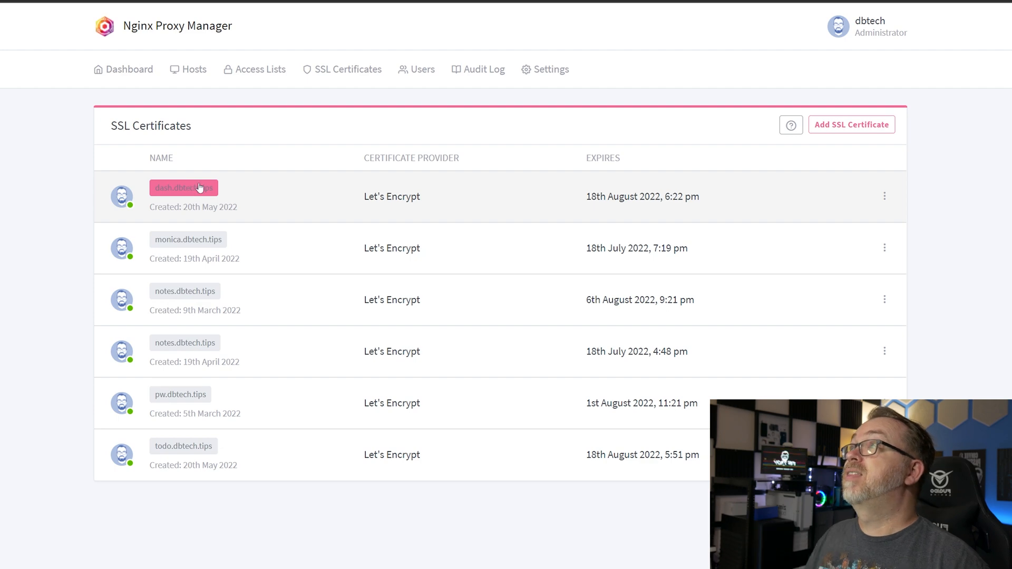
Start a new proxy host with domain dash.dbtech.tips.
{"action": "left_click", "coordinate": [194, 70]}
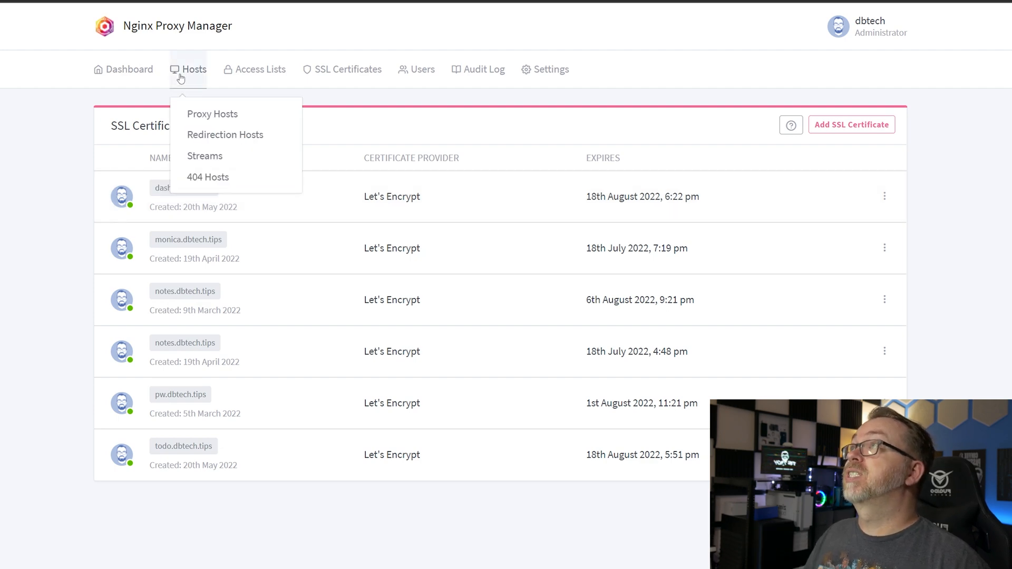
{"action": "left_click", "coordinate": [212, 114]}
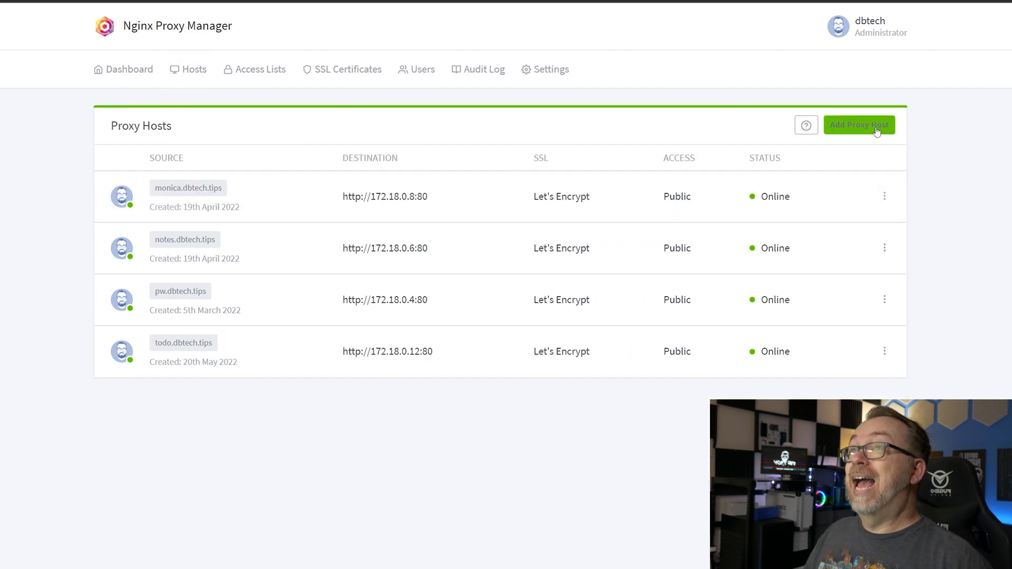
{"action": "left_click", "coordinate": [859, 124]}
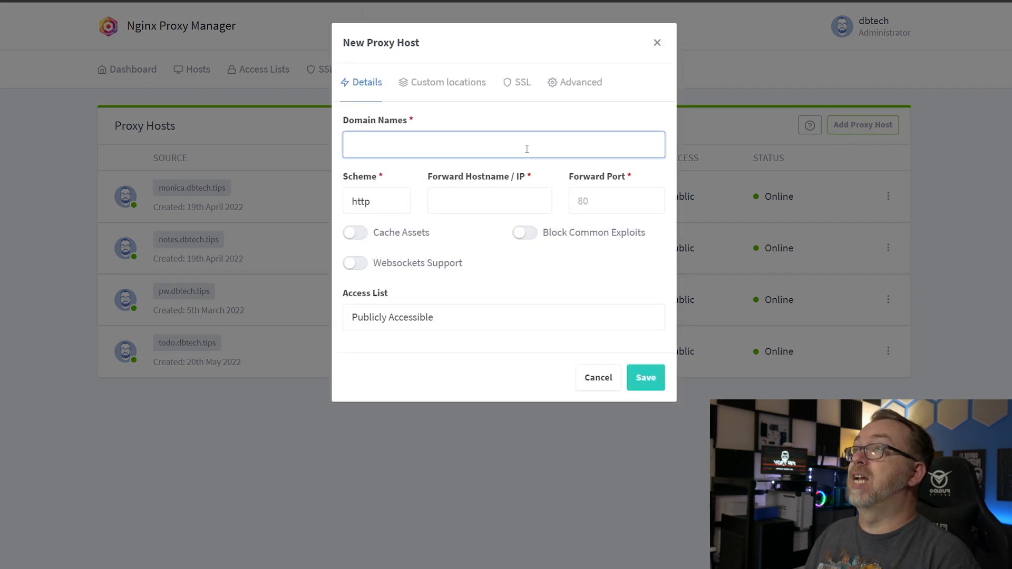
{"action": "type", "text": "dash.dbtech"}
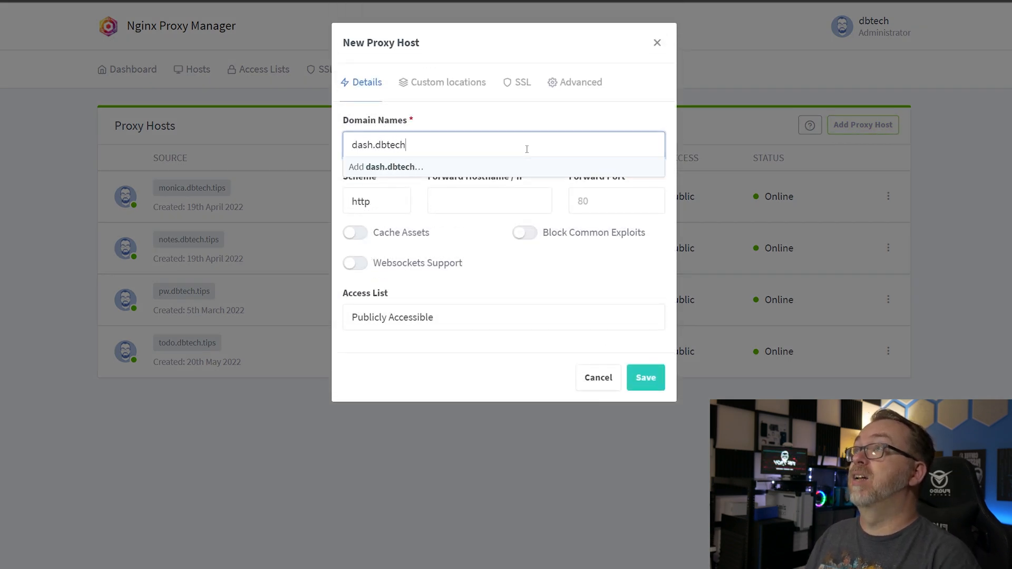
{"action": "type", "text": ".tip"}
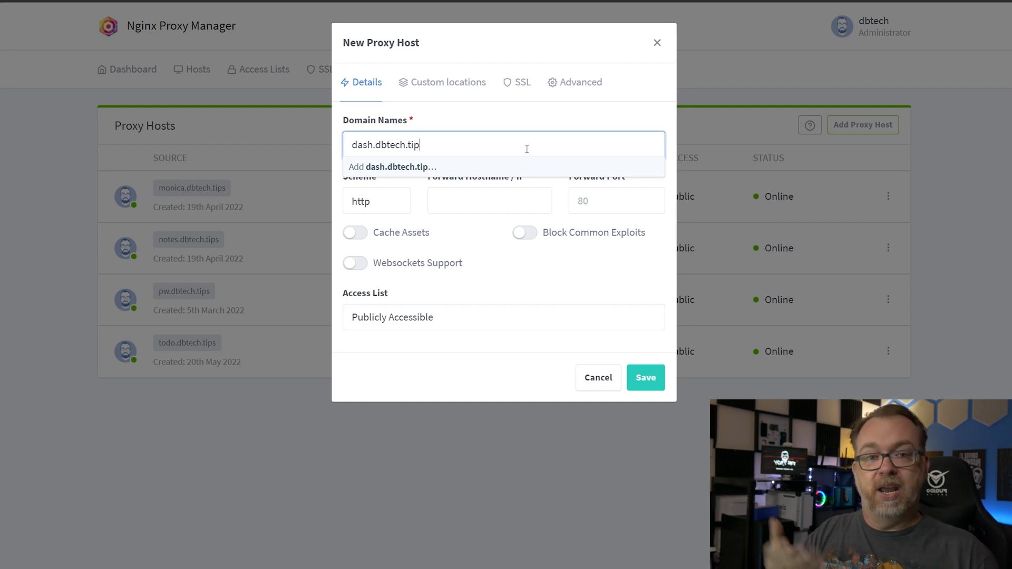
{"action": "type", "text": "s"}
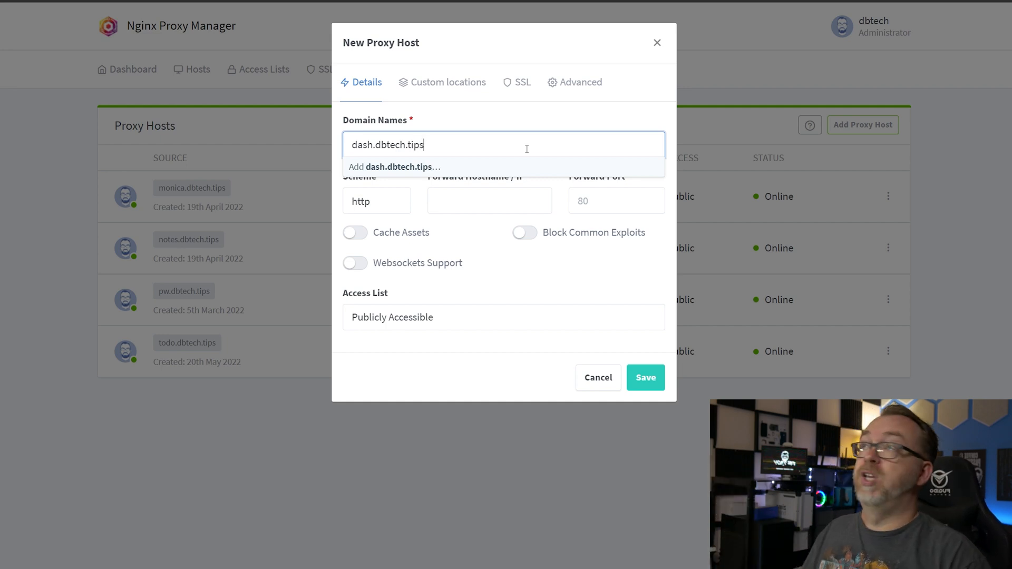
{"action": "left_click", "coordinate": [398, 166]}
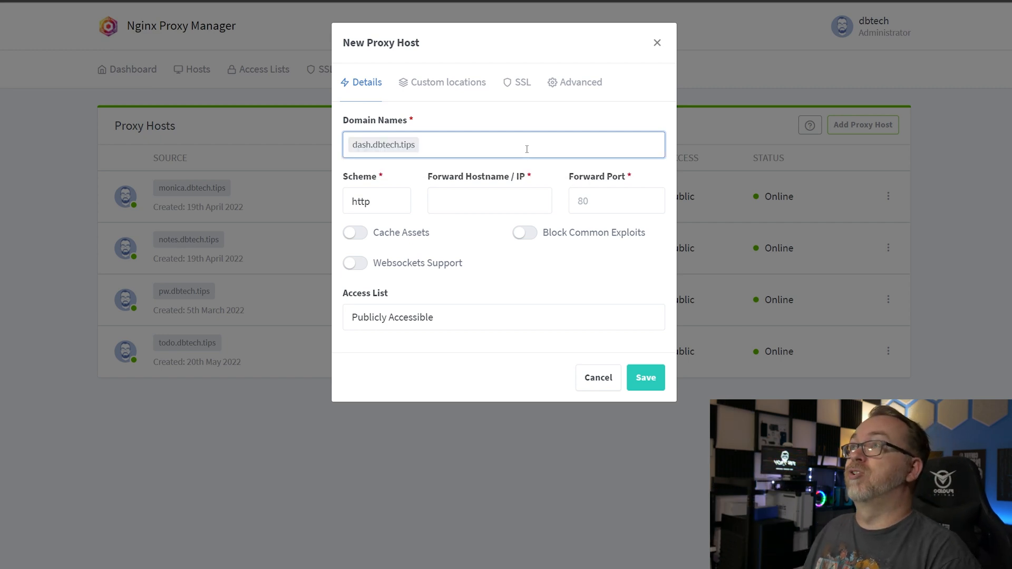
{"action": "left_click", "coordinate": [376, 201]}
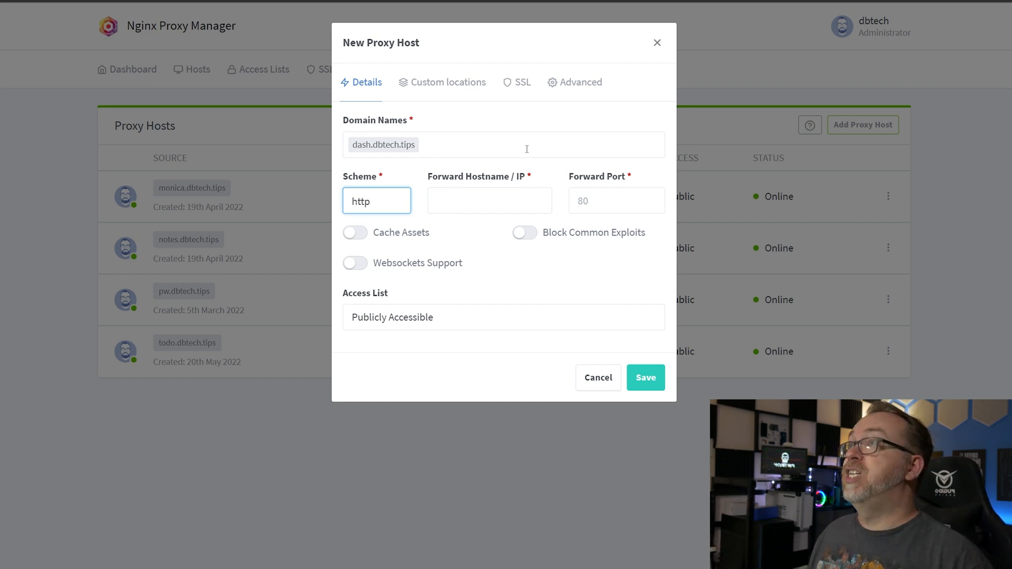
Copy the Flame container IP 172.18.0.13 from Portainer and forward to it on port 5005.
{"action": "left_click", "coordinate": [489, 201]}
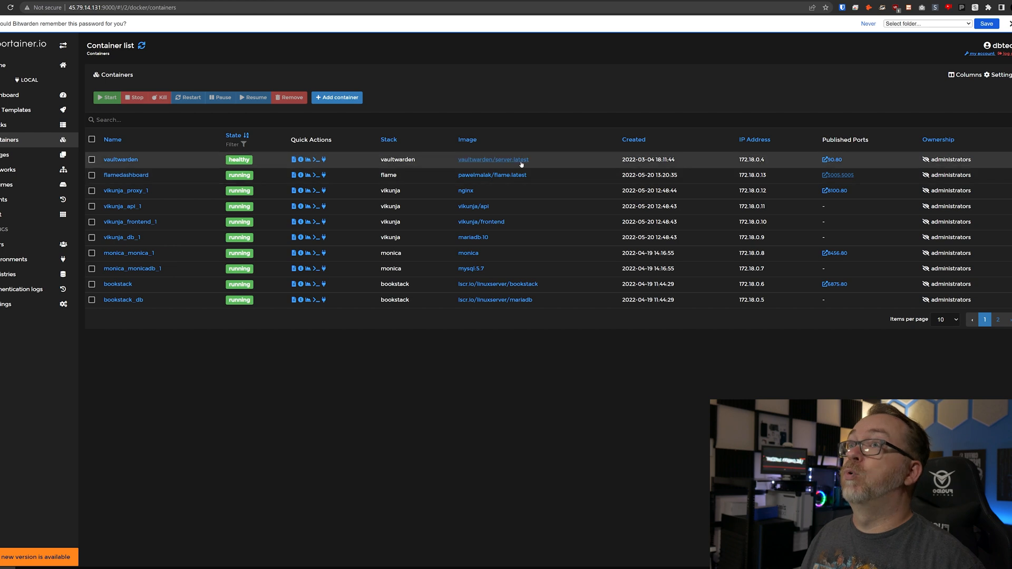
{"action": "right_click", "coordinate": [751, 175]}
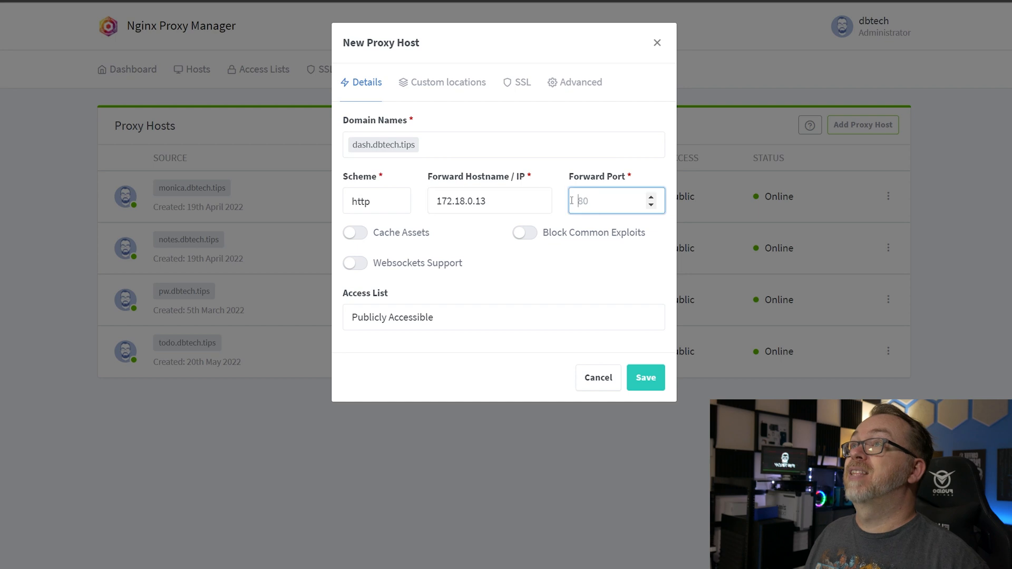
{"action": "type", "text": "5005"}
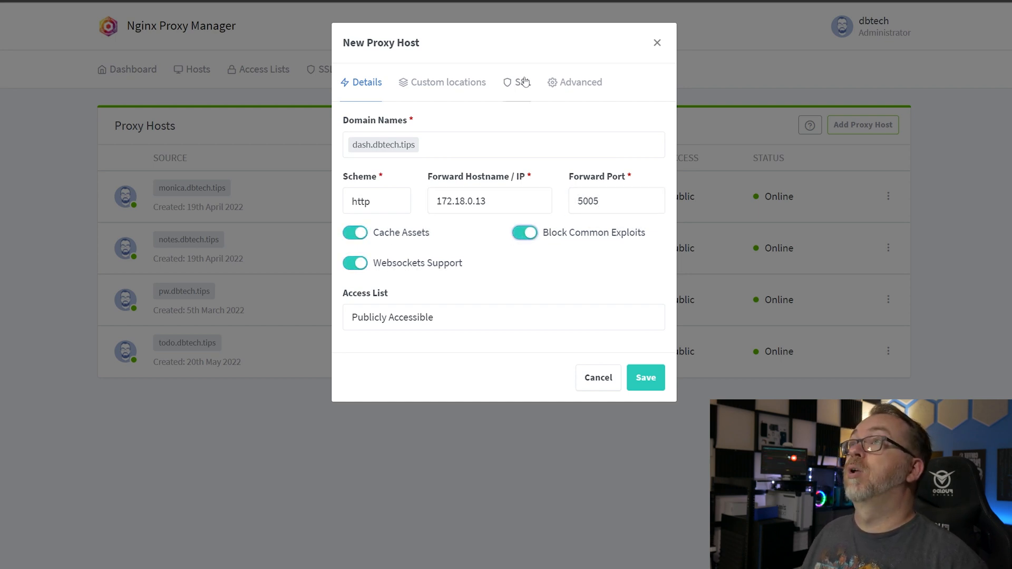
Assign the dash.dbtech.tips Let's Encrypt certificate, save the host and load the new site.
{"action": "left_click", "coordinate": [520, 82]}
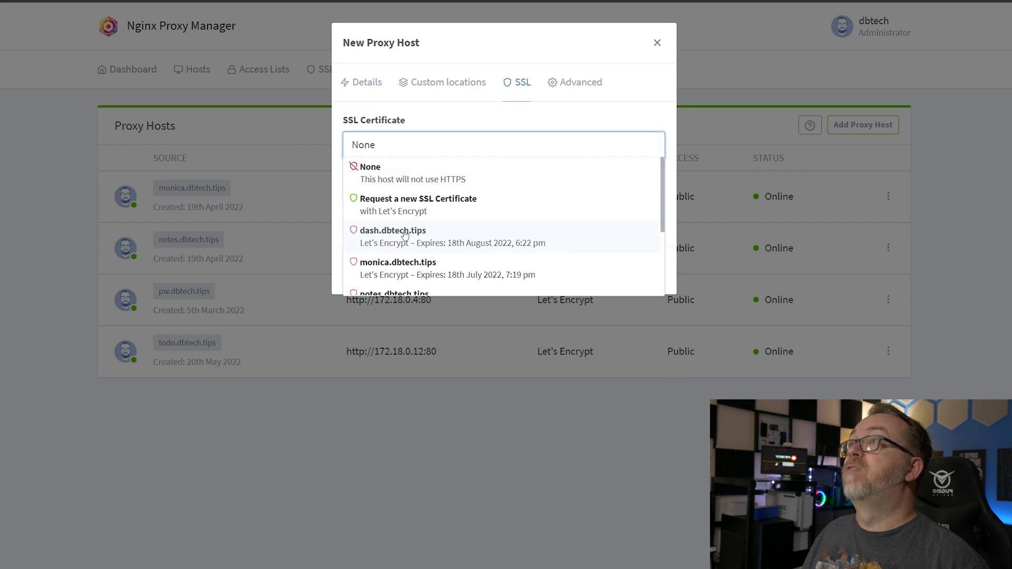
{"action": "left_click", "coordinate": [393, 231]}
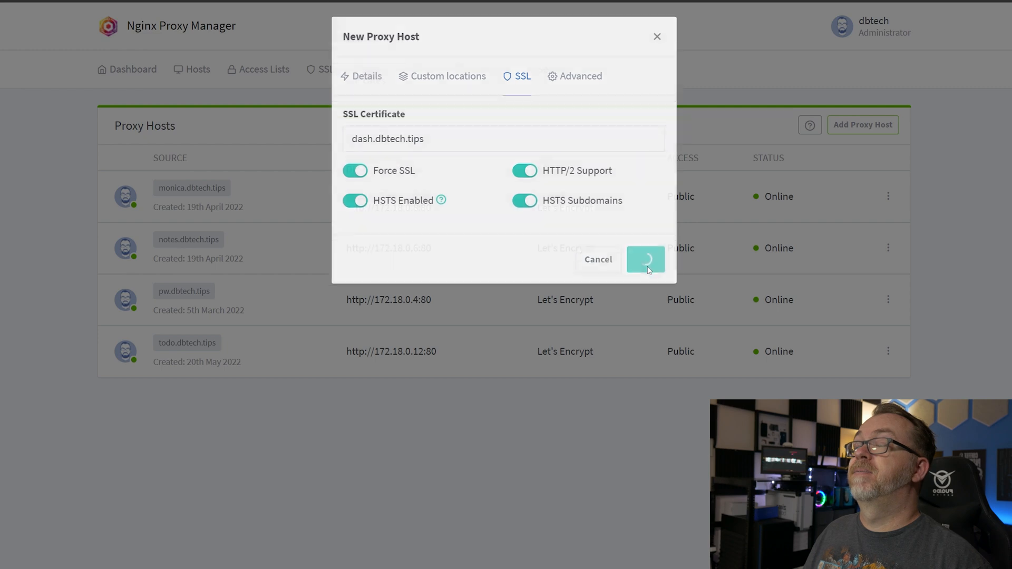
{"action": "left_click", "coordinate": [646, 259]}
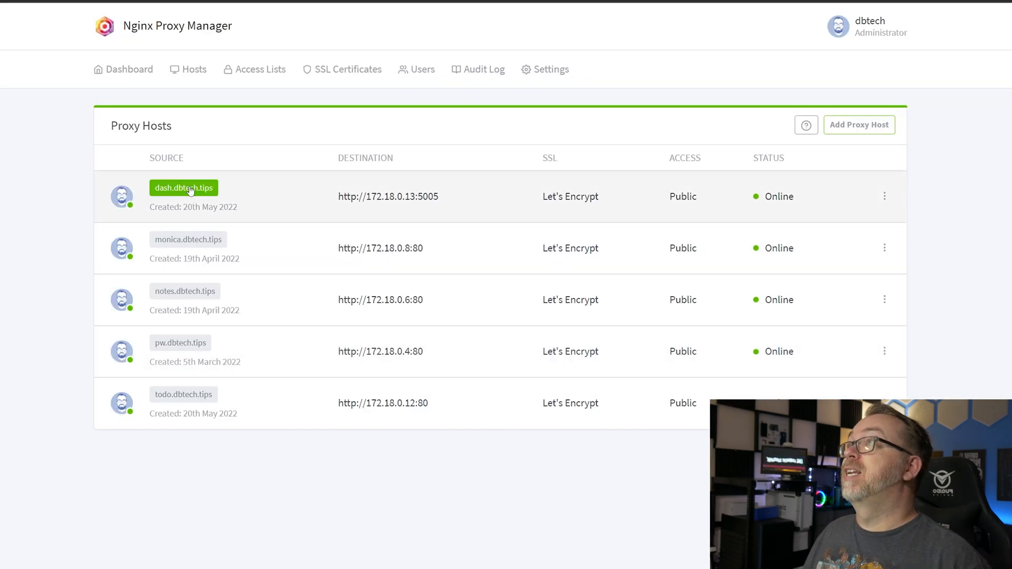
{"action": "left_click", "coordinate": [184, 187]}
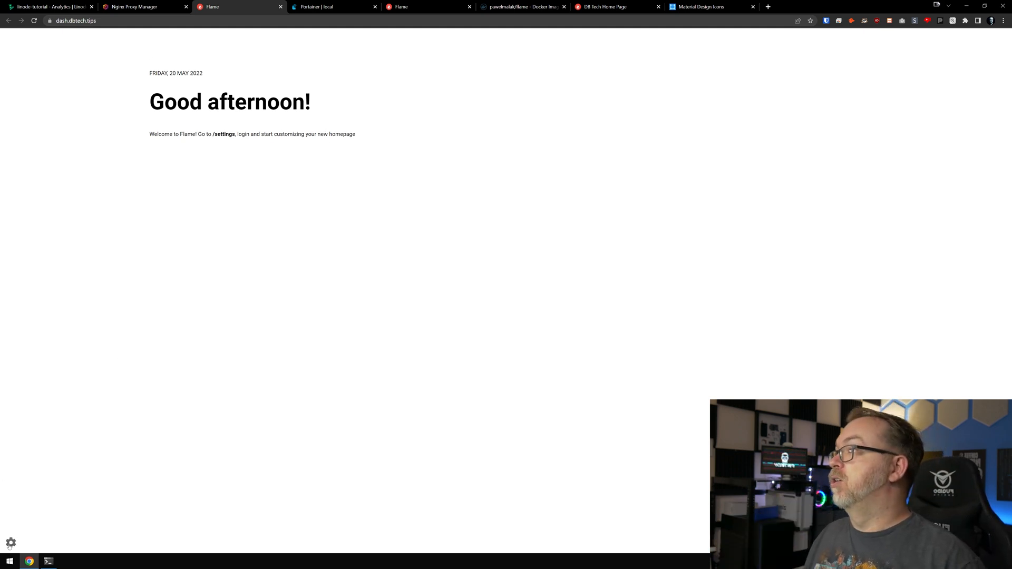
Log in to Flame's settings with the password, view Theme, and return to the homepage.
{"action": "left_click", "coordinate": [11, 544]}
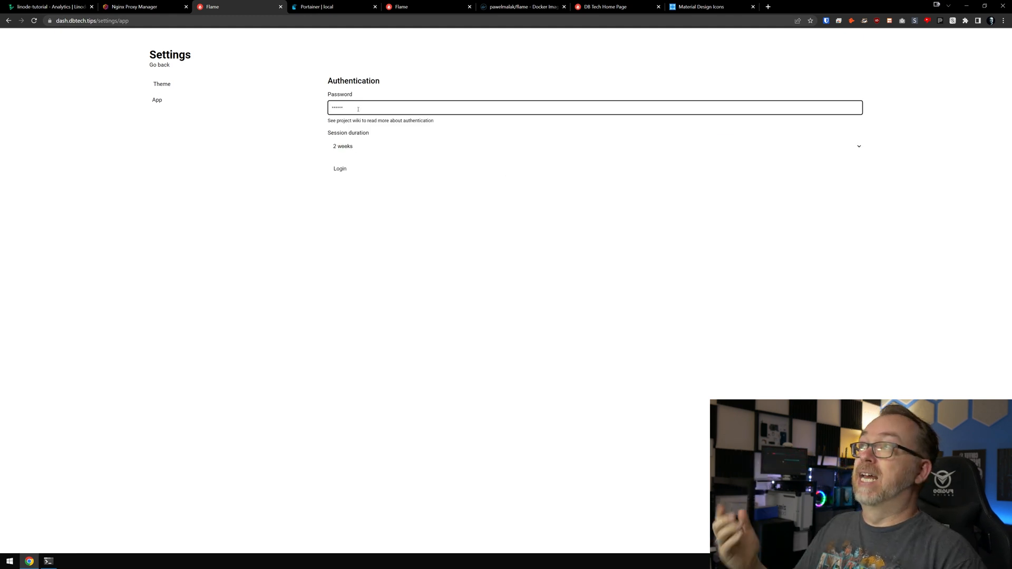
{"action": "key", "text": "Backspace"}
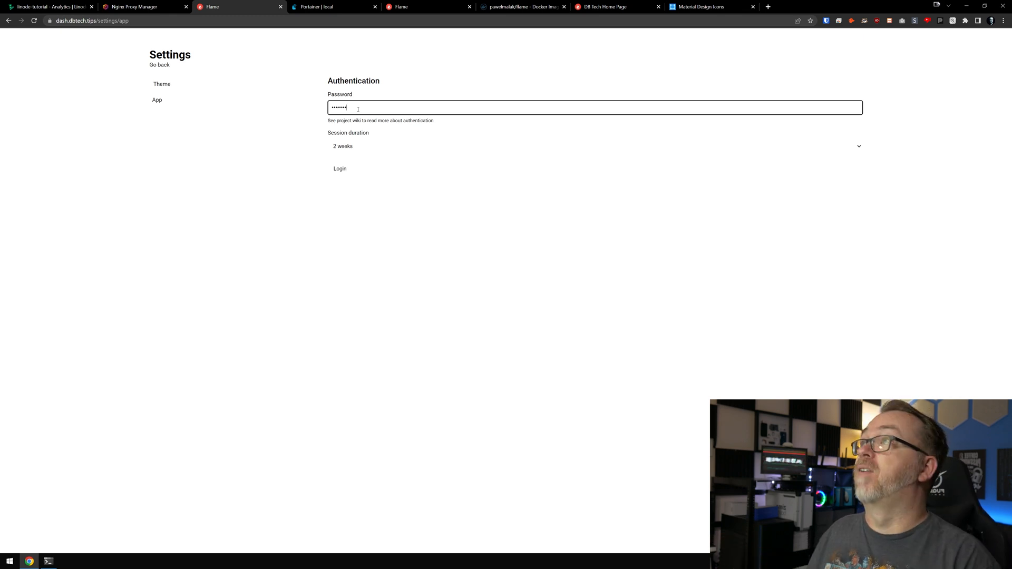
{"action": "left_click", "coordinate": [340, 169]}
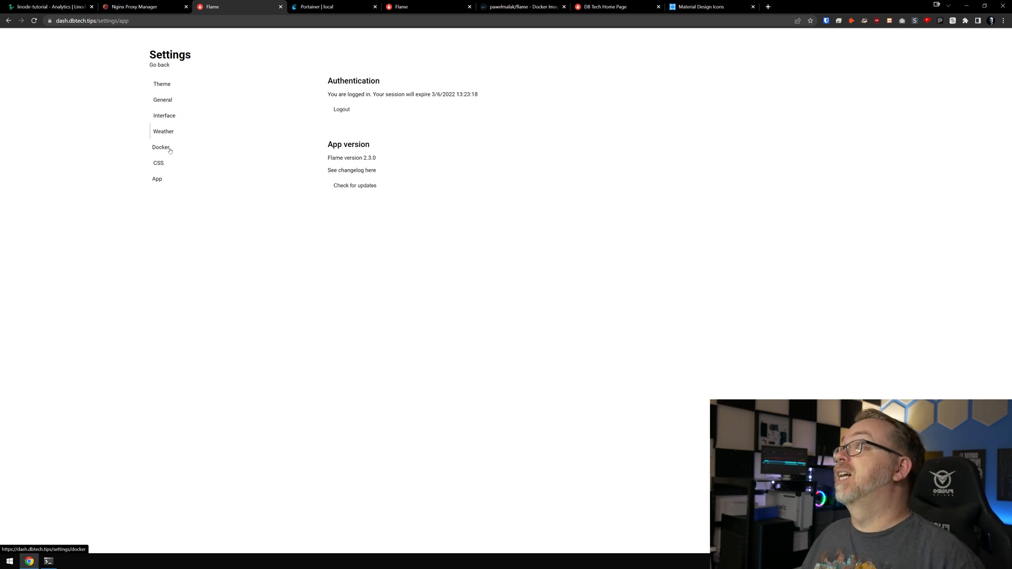
{"action": "left_click", "coordinate": [161, 85]}
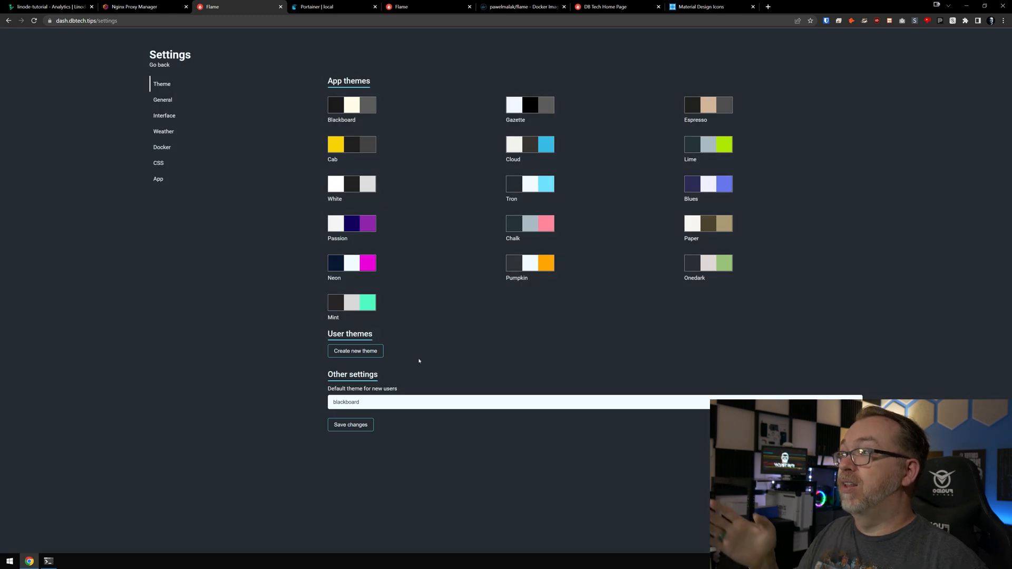
{"action": "mouse_move", "coordinate": [228, 212]}
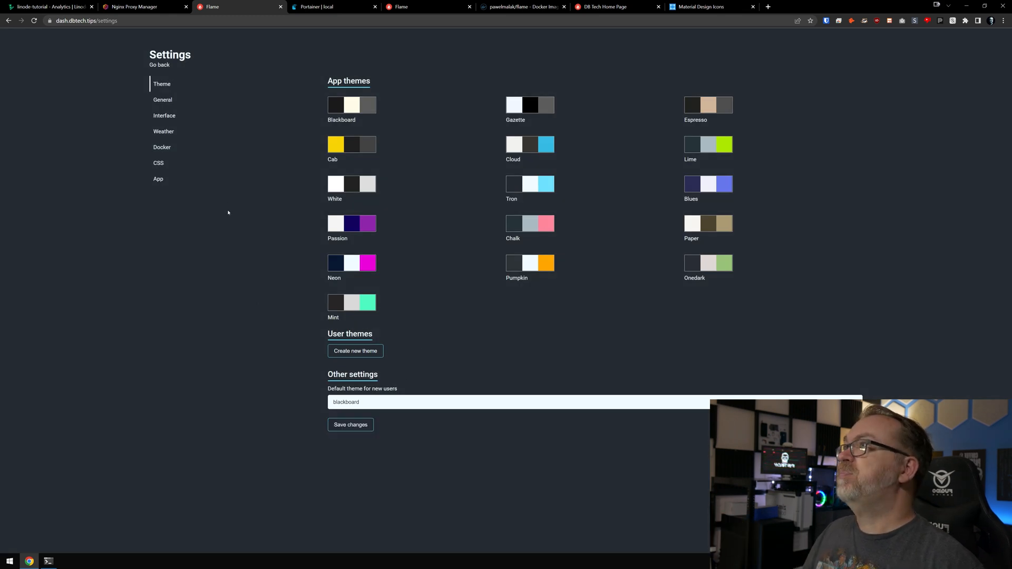
{"action": "left_click", "coordinate": [159, 64]}
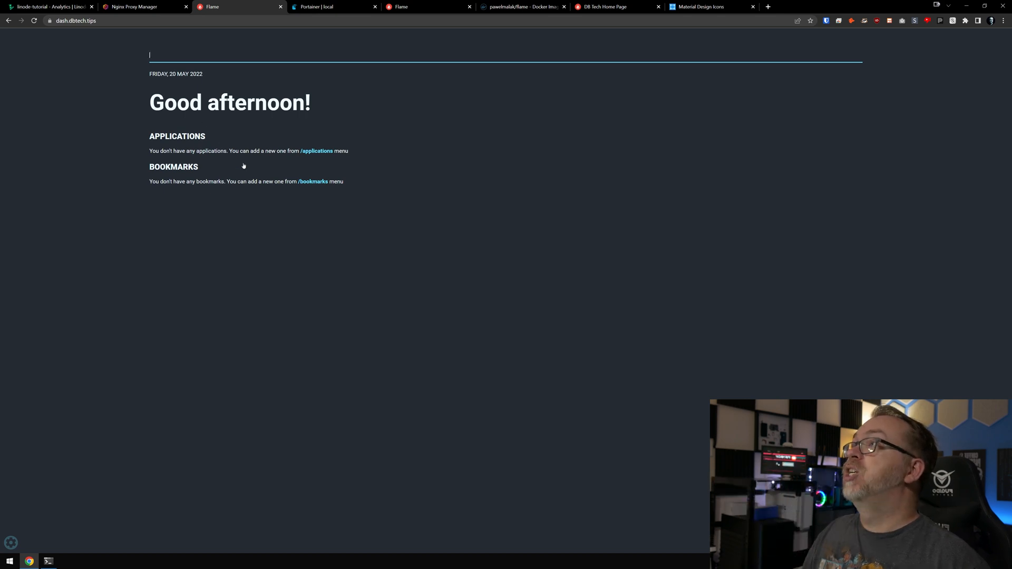
Start adding an application and check the to-do site's address via the proxy hosts.
{"action": "left_click", "coordinate": [317, 151]}
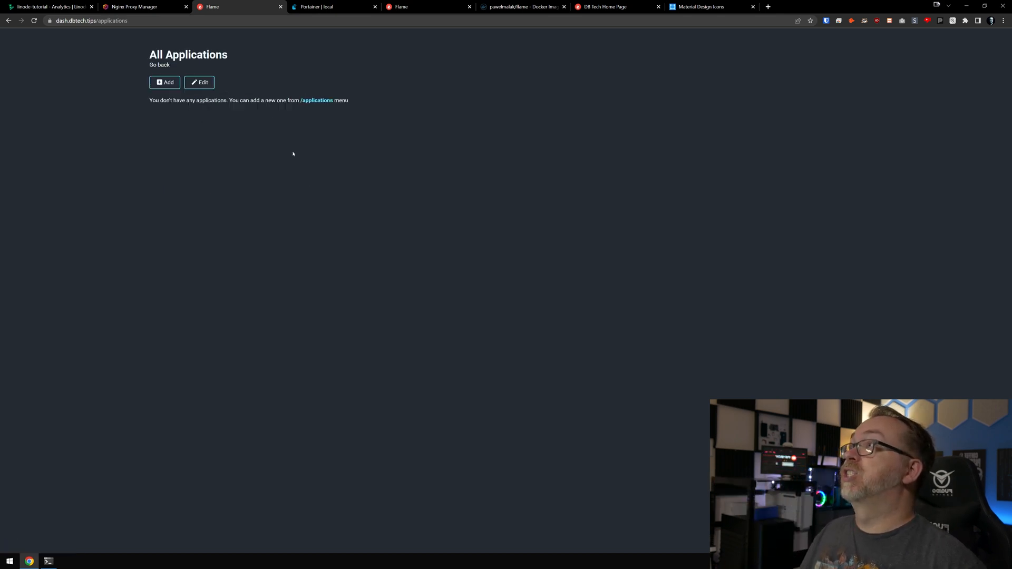
{"action": "left_click", "coordinate": [164, 83]}
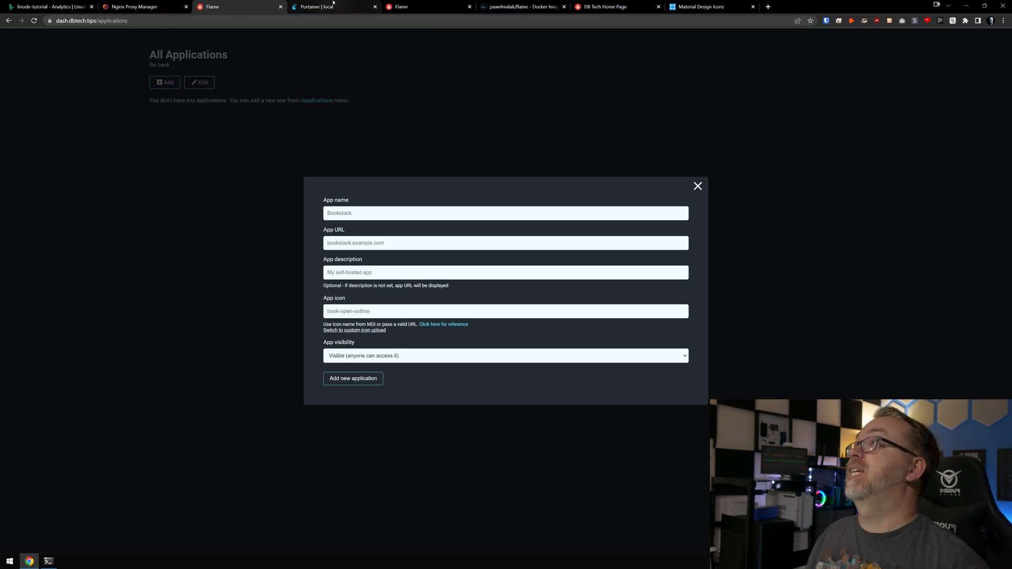
{"action": "left_click", "coordinate": [136, 6]}
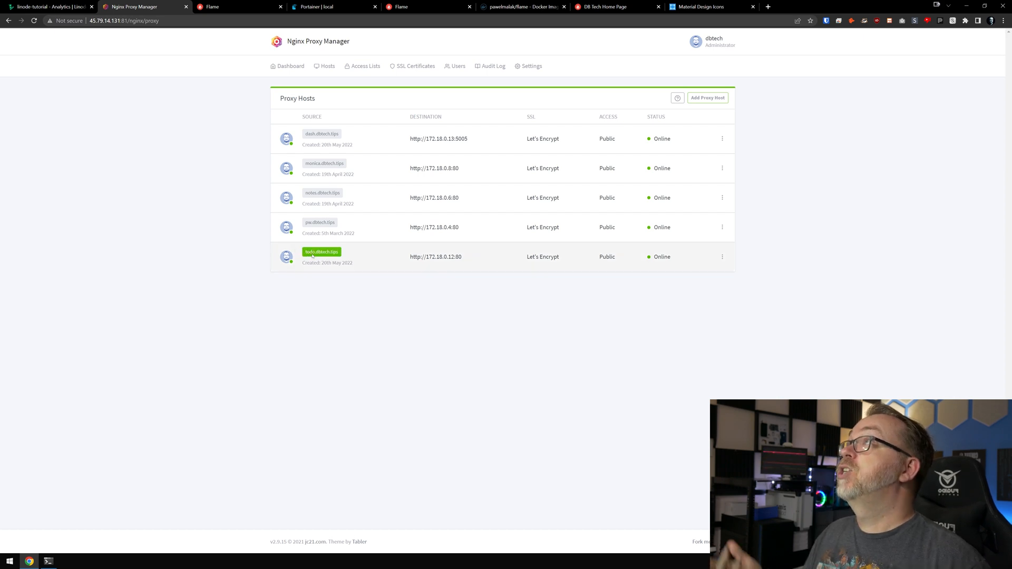
{"action": "left_click", "coordinate": [321, 252]}
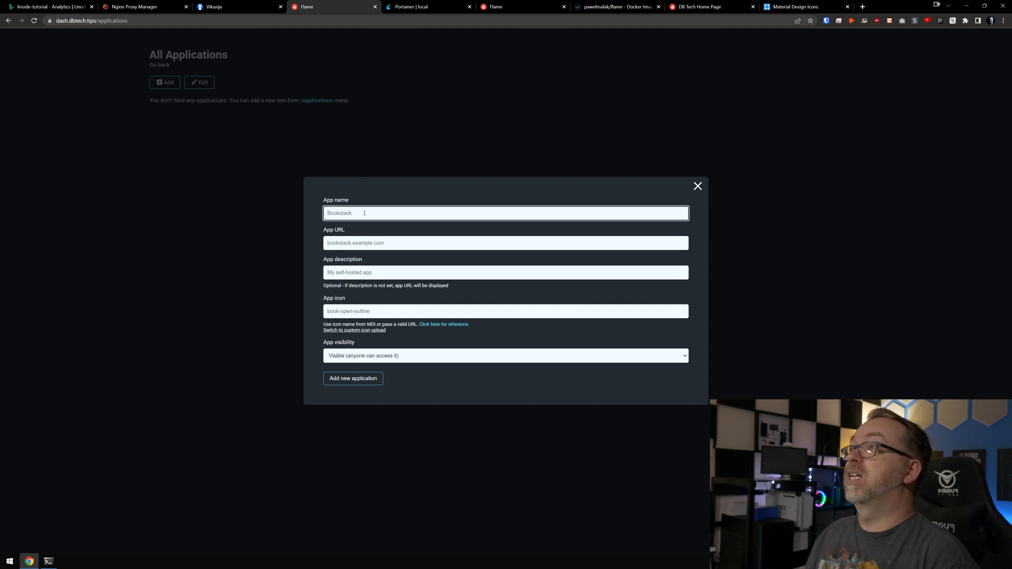
{"action": "type", "text": "To Do"}
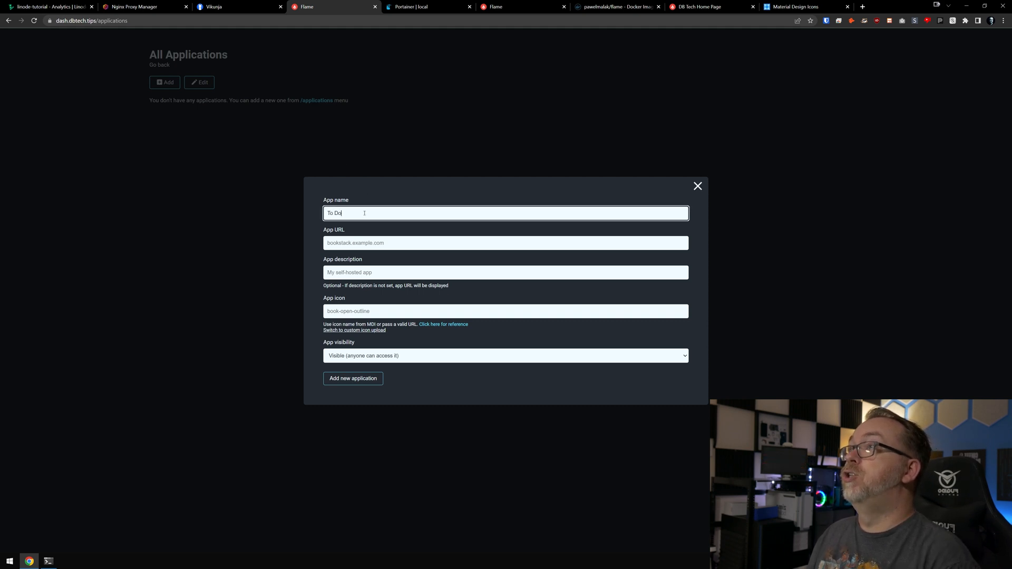
{"action": "type", "text": "https://todo.dbtech.tips/"}
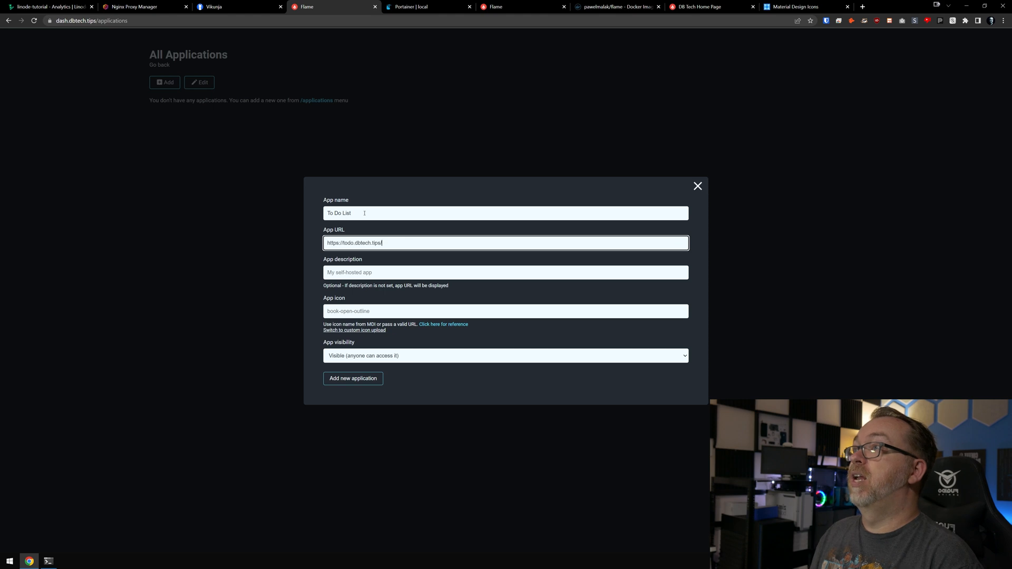
{"action": "left_click", "coordinate": [505, 272]}
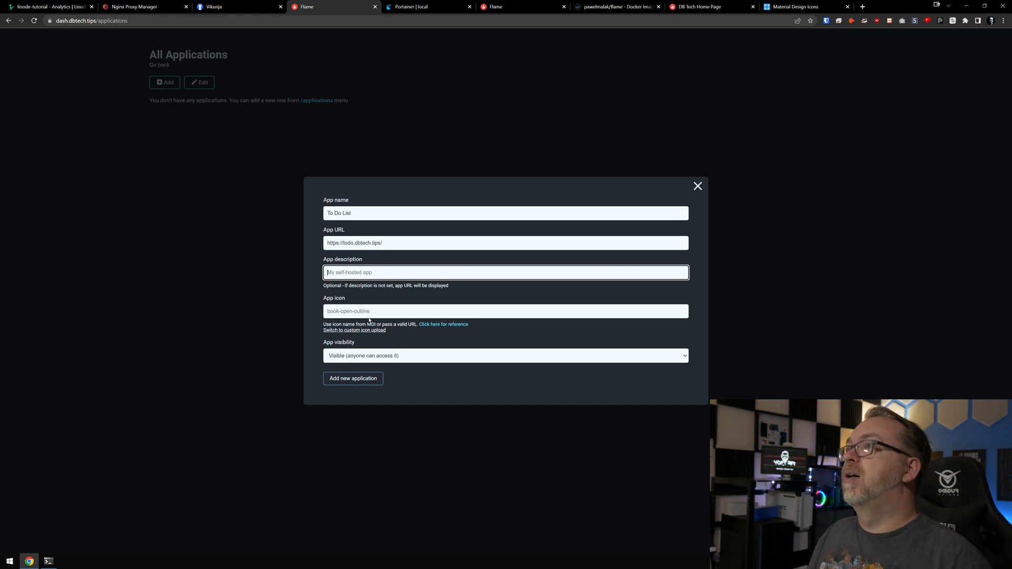
{"action": "mouse_move", "coordinate": [443, 323]}
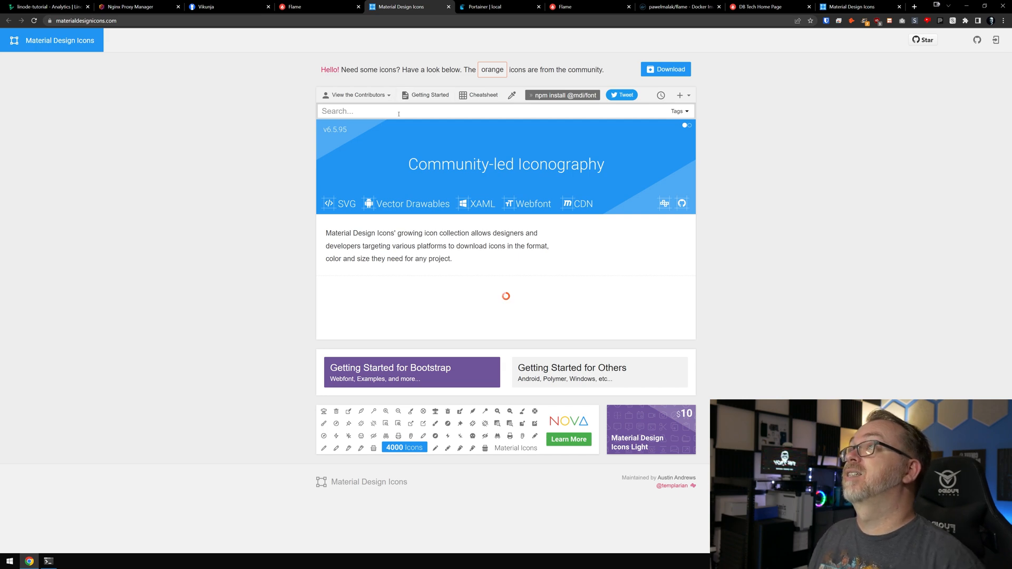
Find clipboard-list-outline on Material Design Icons and set it as the app icon.
{"action": "type", "text": "list"}
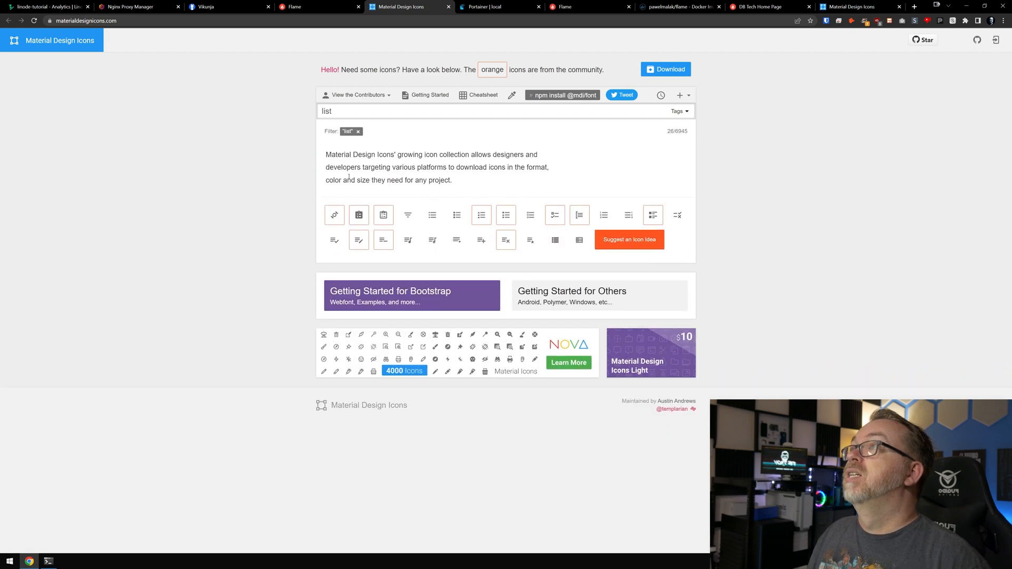
{"action": "mouse_move", "coordinate": [383, 215]}
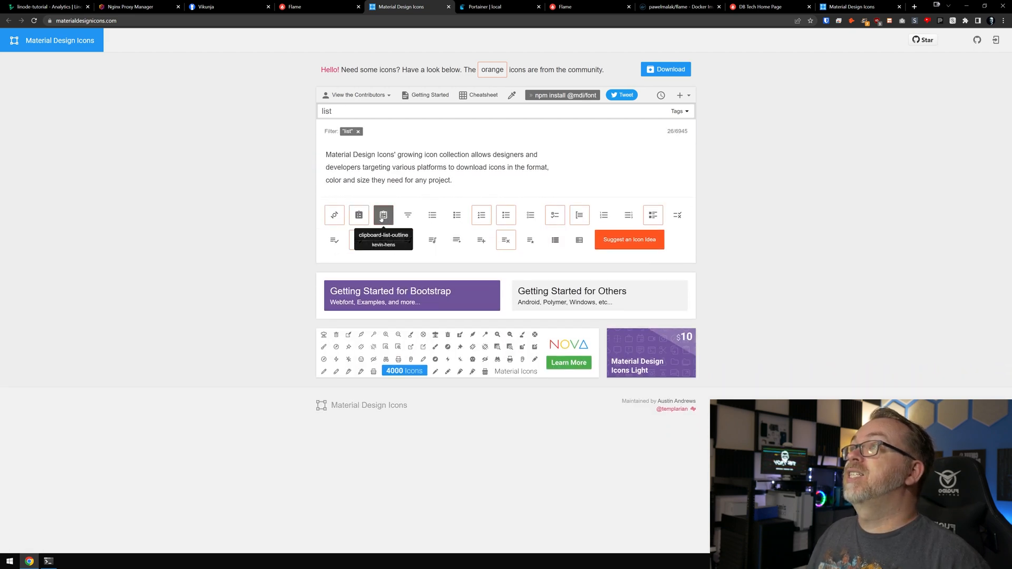
{"action": "left_click", "coordinate": [383, 216]}
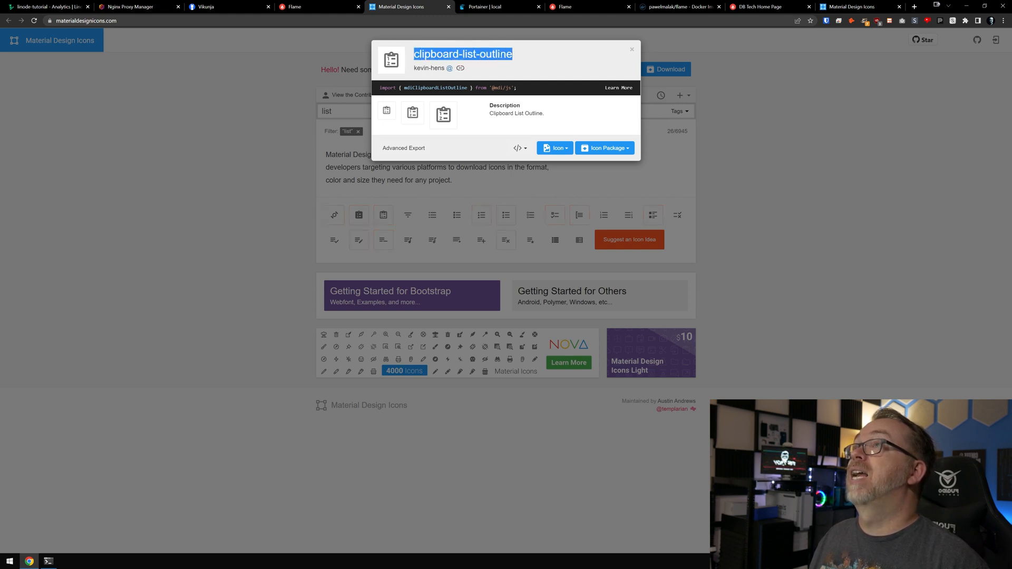
{"action": "left_click", "coordinate": [316, 6]}
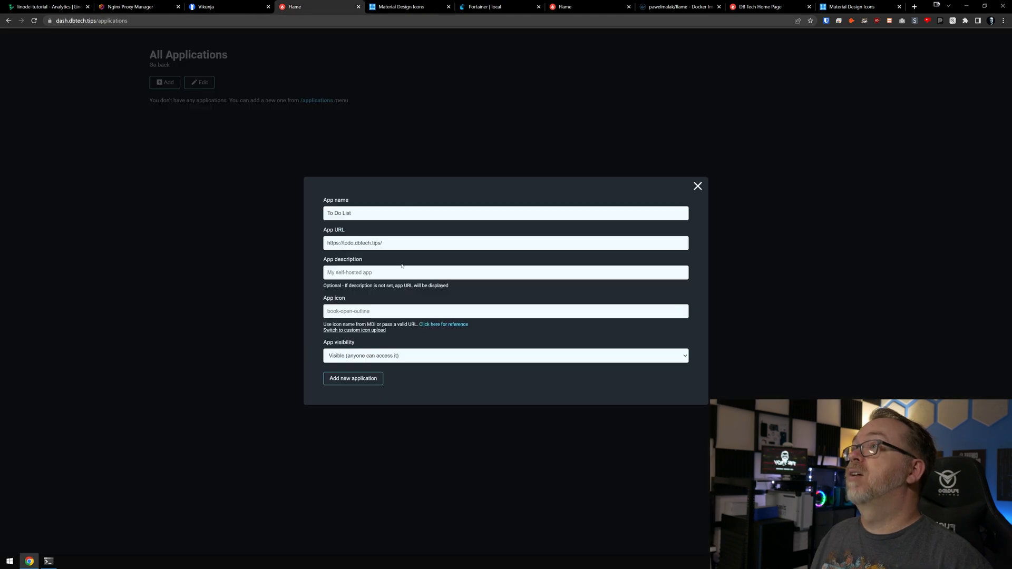
{"action": "type", "text": "clipboard-list-outline"}
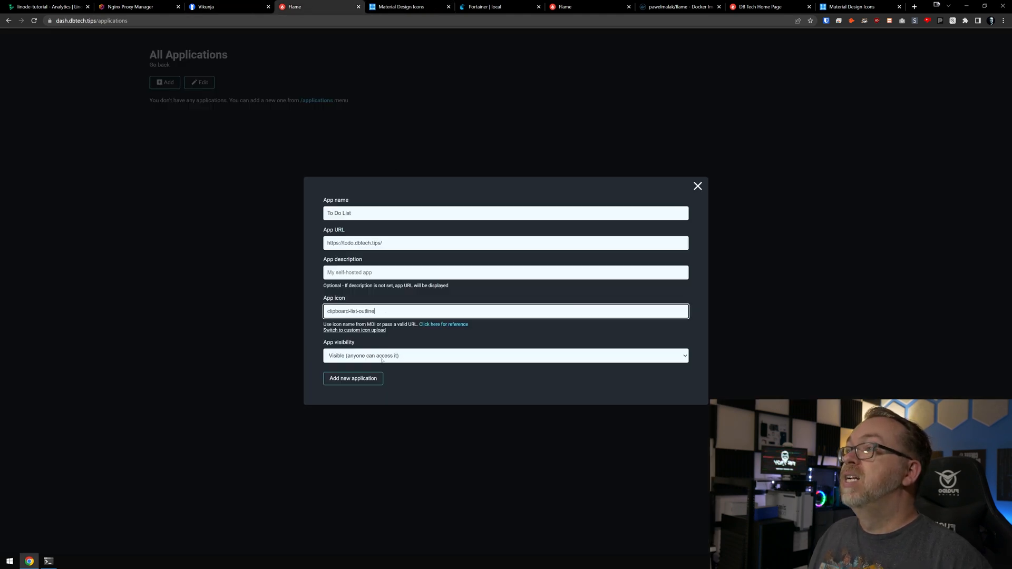
Keep the app visible to everyone and add the To Do List application.
{"action": "left_click", "coordinate": [505, 355]}
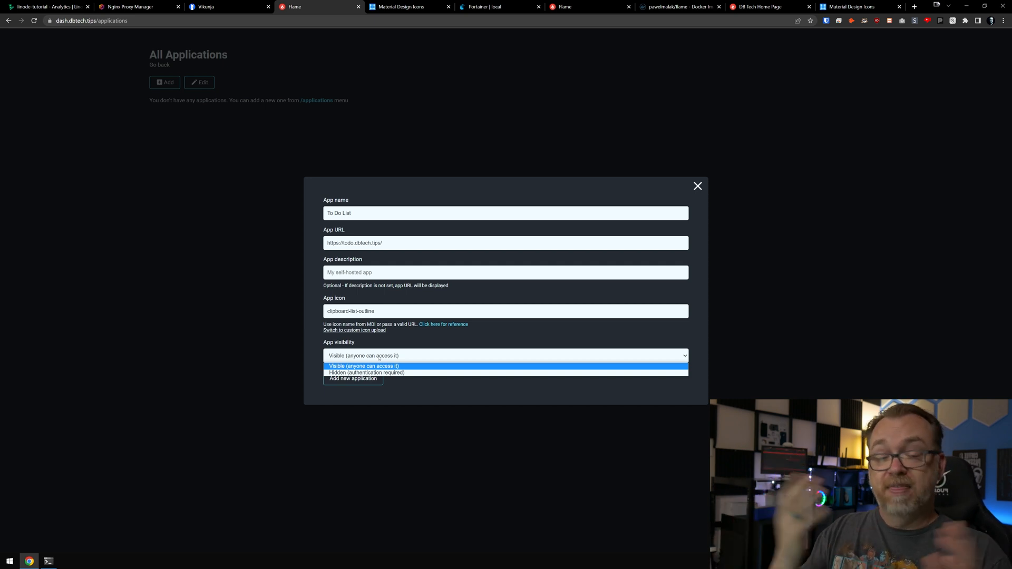
{"action": "left_click", "coordinate": [364, 366]}
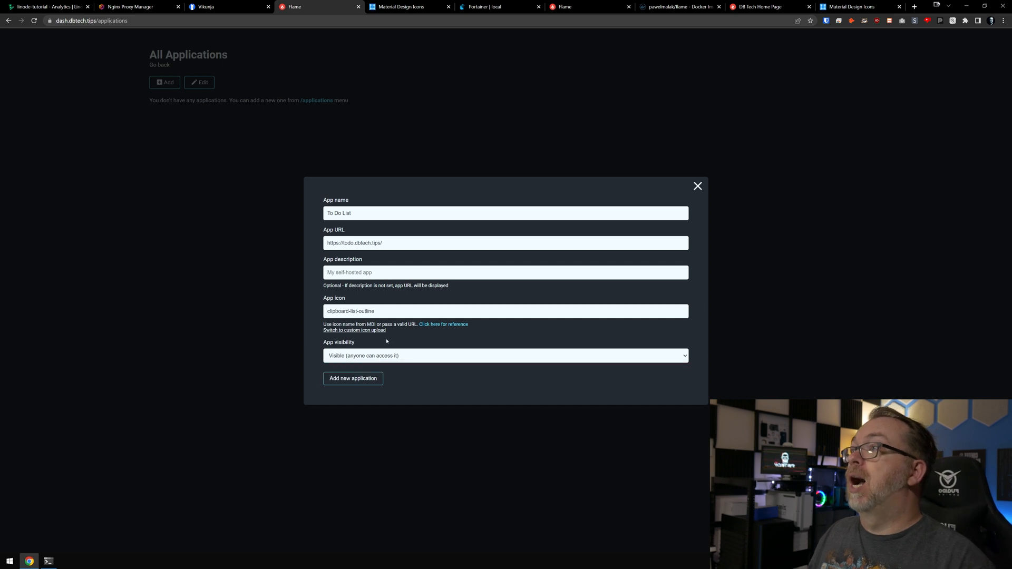
{"action": "left_click", "coordinate": [352, 378]}
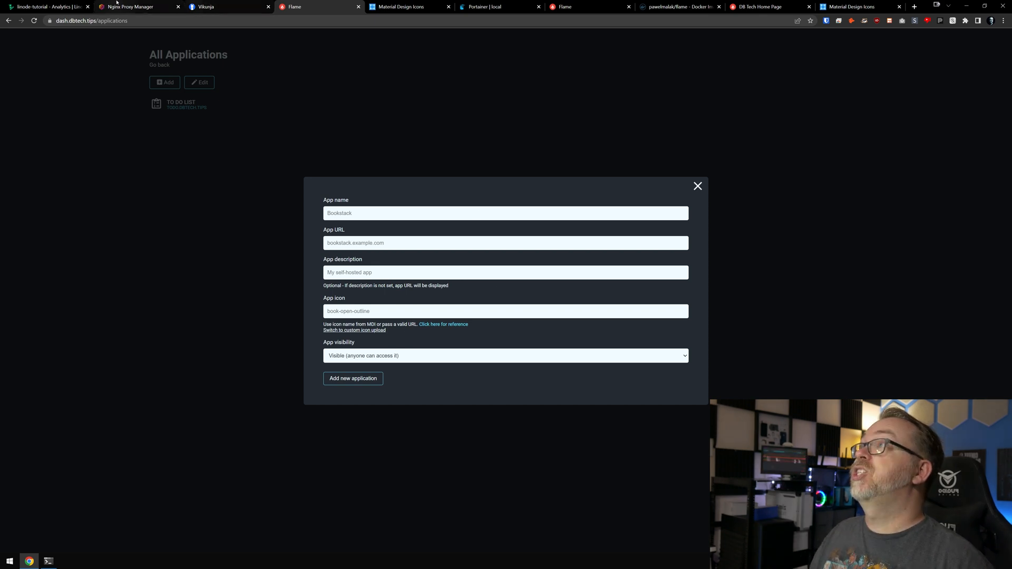
{"action": "left_click", "coordinate": [128, 6]}
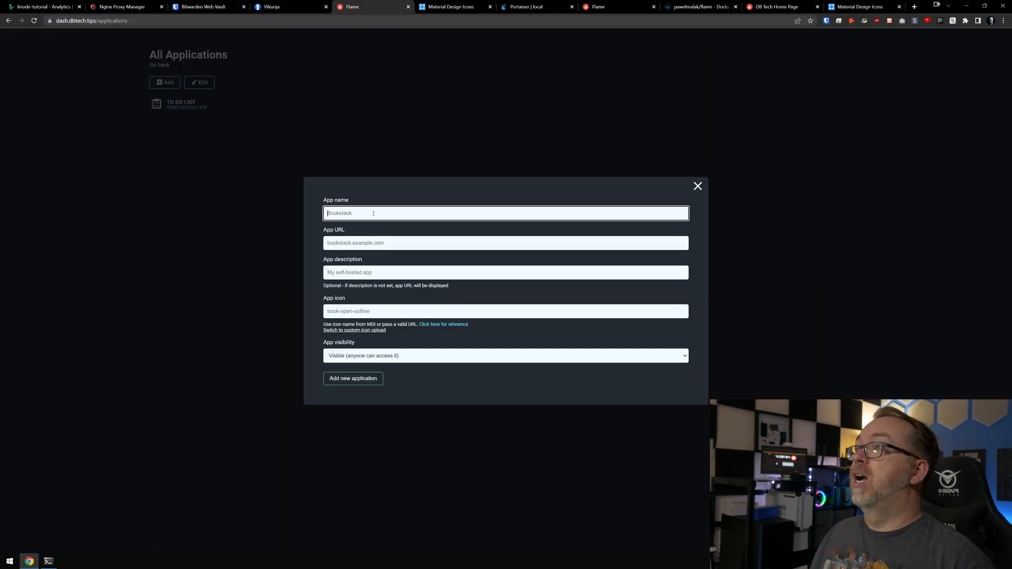
{"action": "type", "text": "Password Manager"}
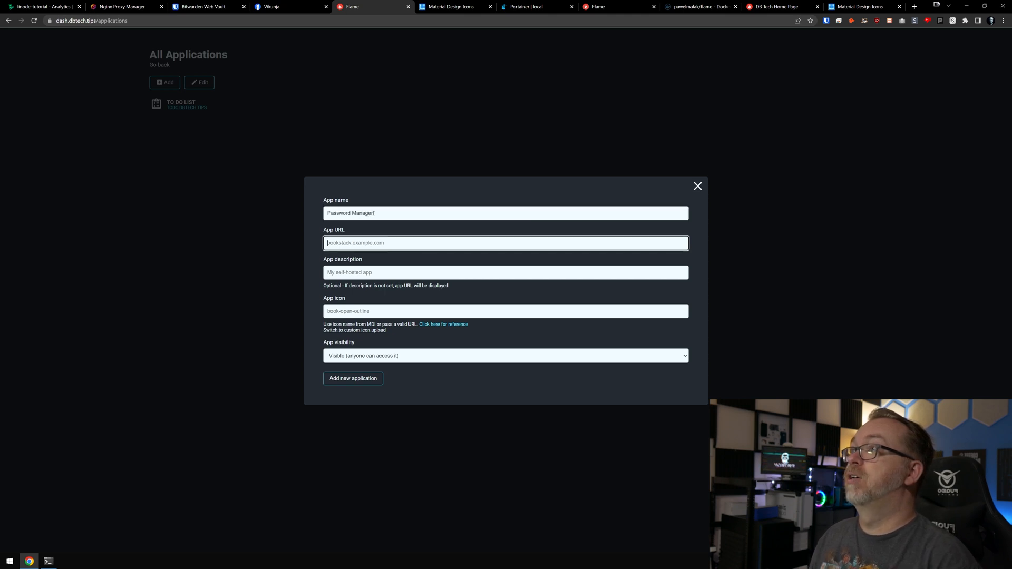
{"action": "type", "text": "https://pw.dbtech.tips/#/"}
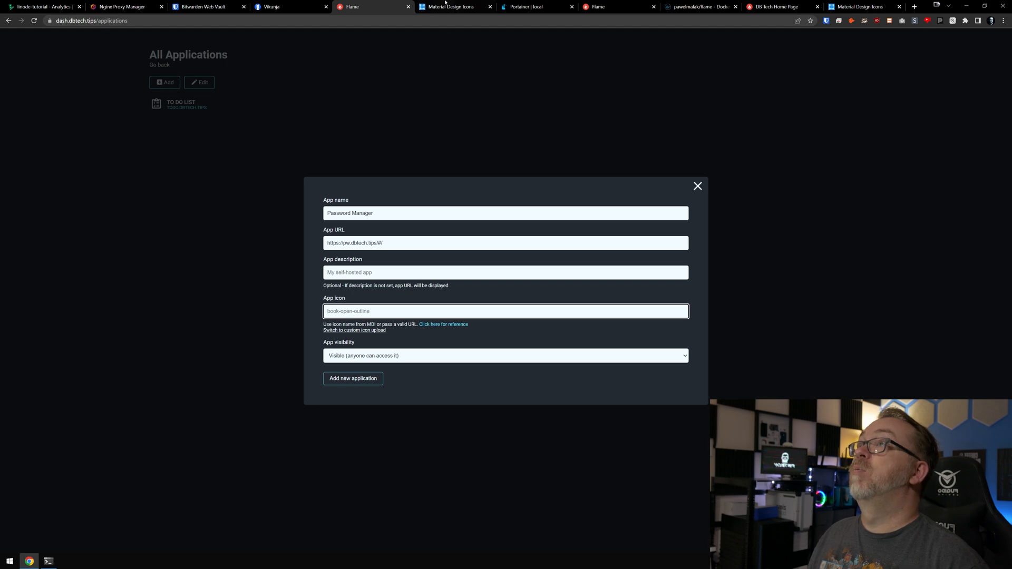
Copy the form-textbox-password icon name, add the Password Manager app and close the form.
{"action": "left_click", "coordinate": [445, 7]}
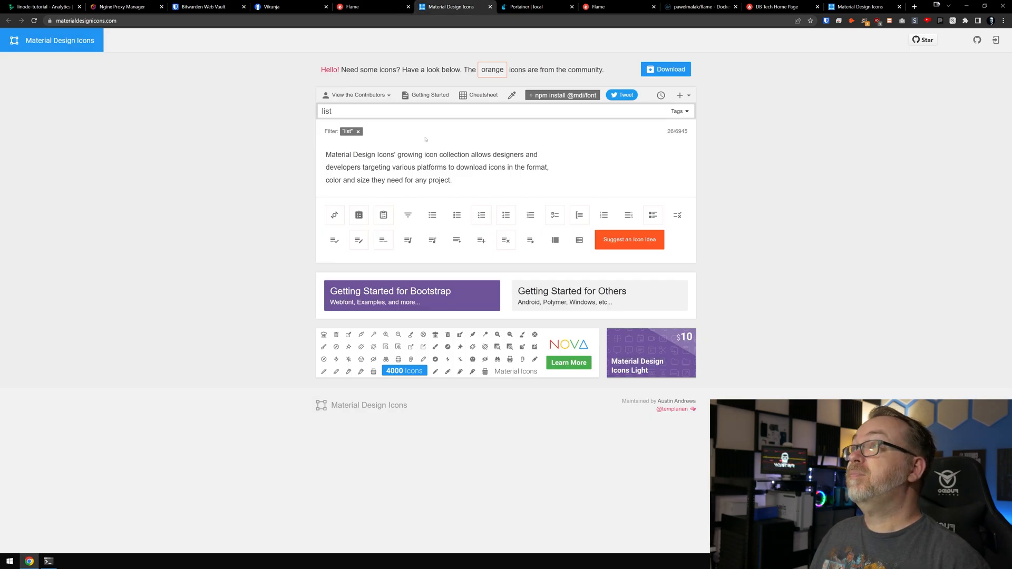
{"action": "type", "text": "password"}
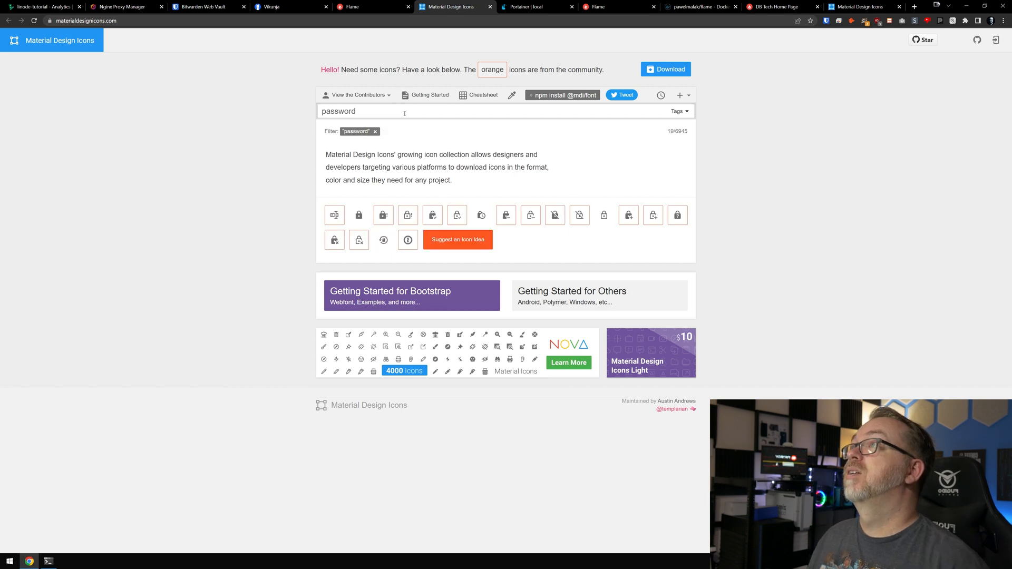
{"action": "left_click", "coordinate": [334, 215]}
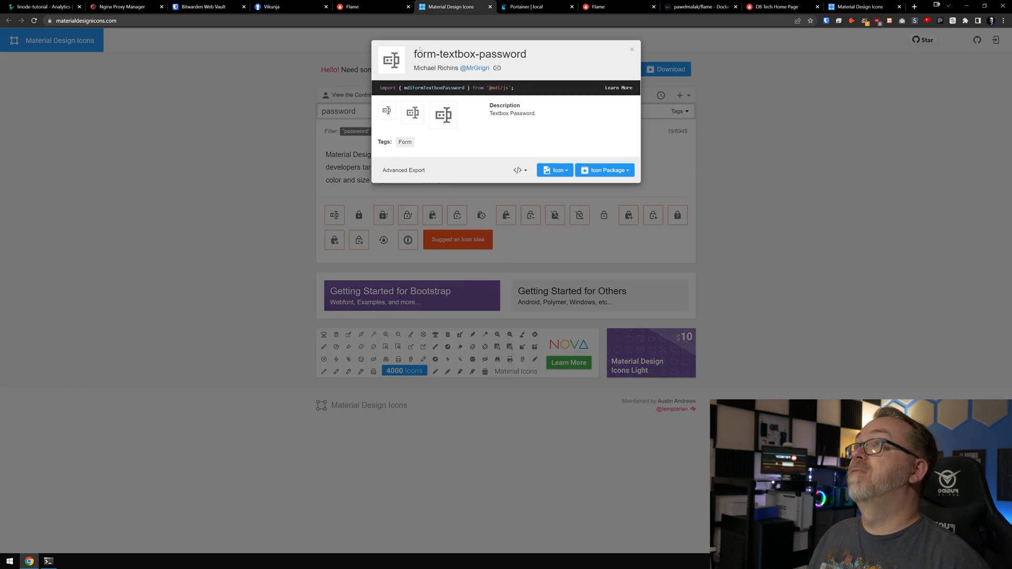
{"action": "double_click", "coordinate": [469, 54]}
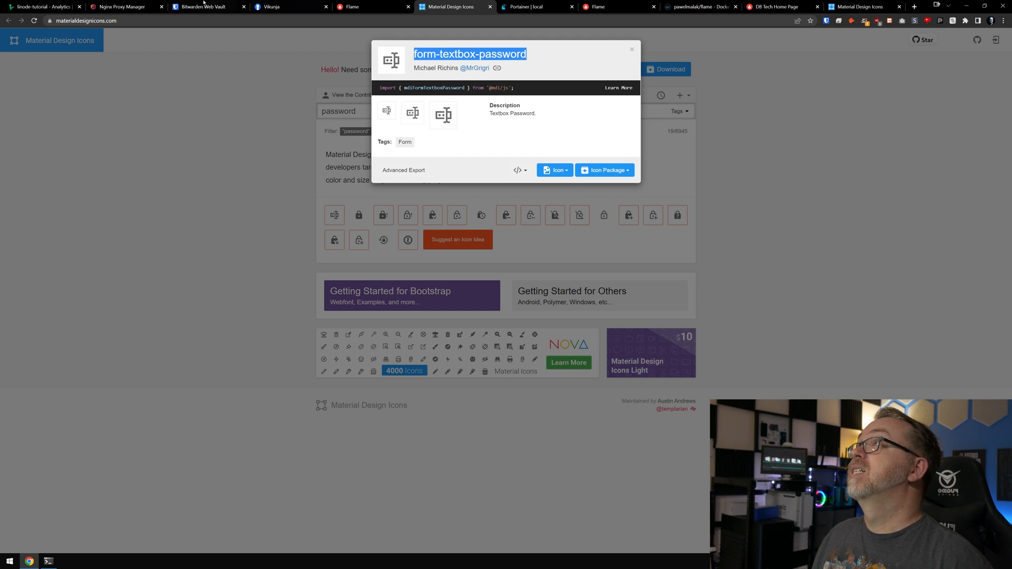
{"action": "left_click", "coordinate": [371, 6]}
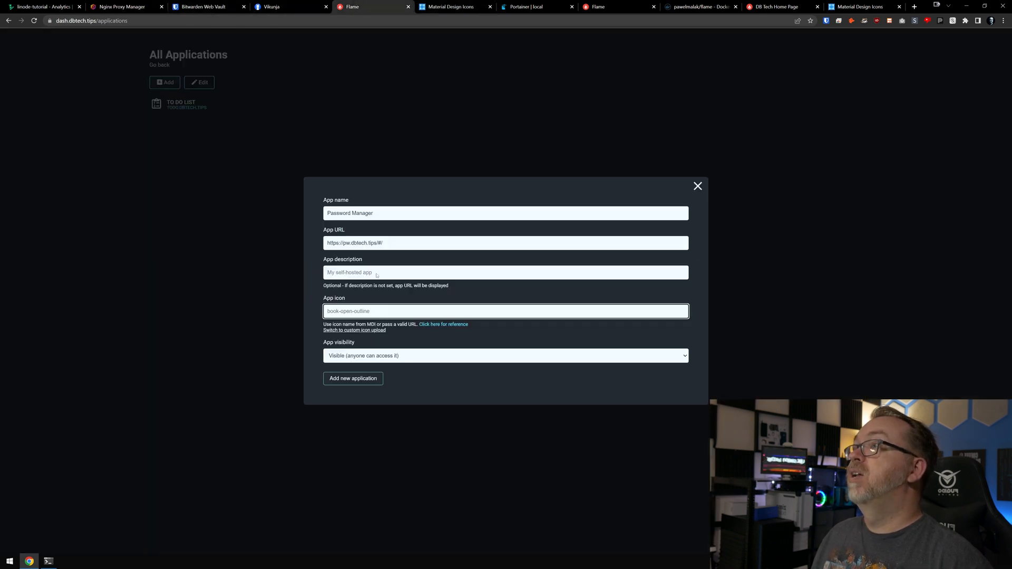
{"action": "left_click", "coordinate": [352, 379]}
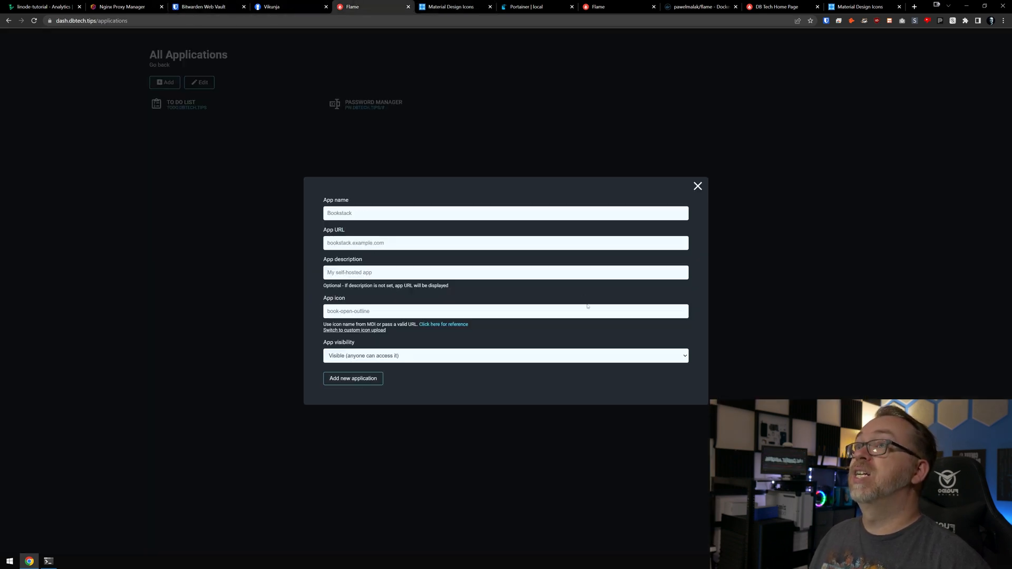
{"action": "left_click", "coordinate": [697, 186]}
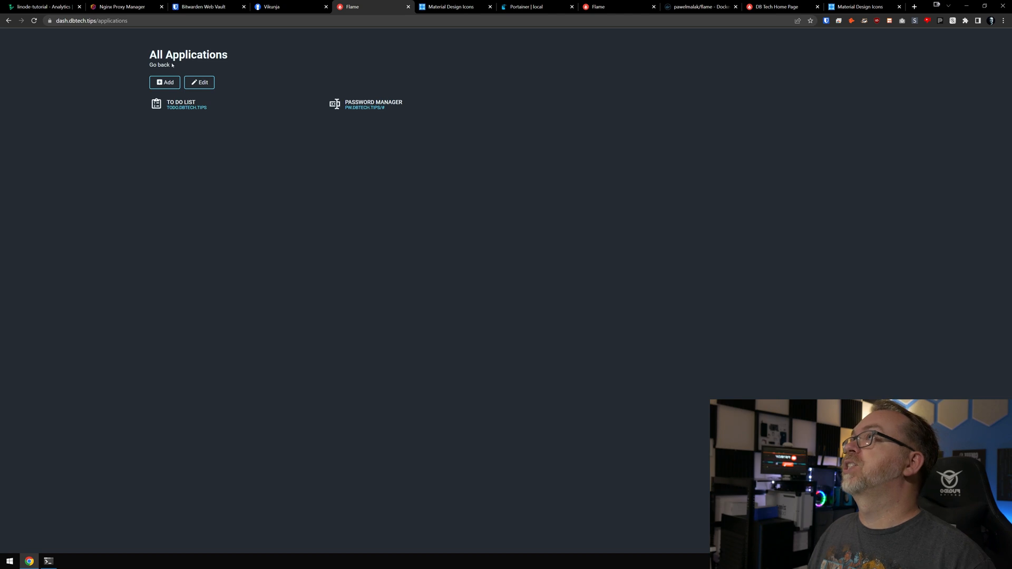
Add a new bookmark category named 'Useful Stuff' from the bookmarks management page.
{"action": "left_click", "coordinate": [159, 64]}
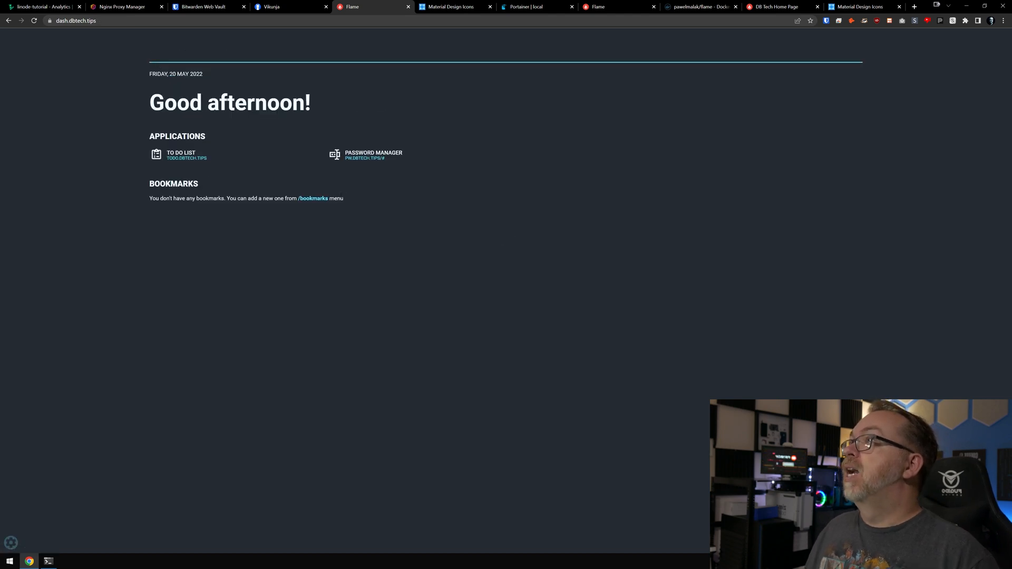
{"action": "left_click", "coordinate": [314, 198]}
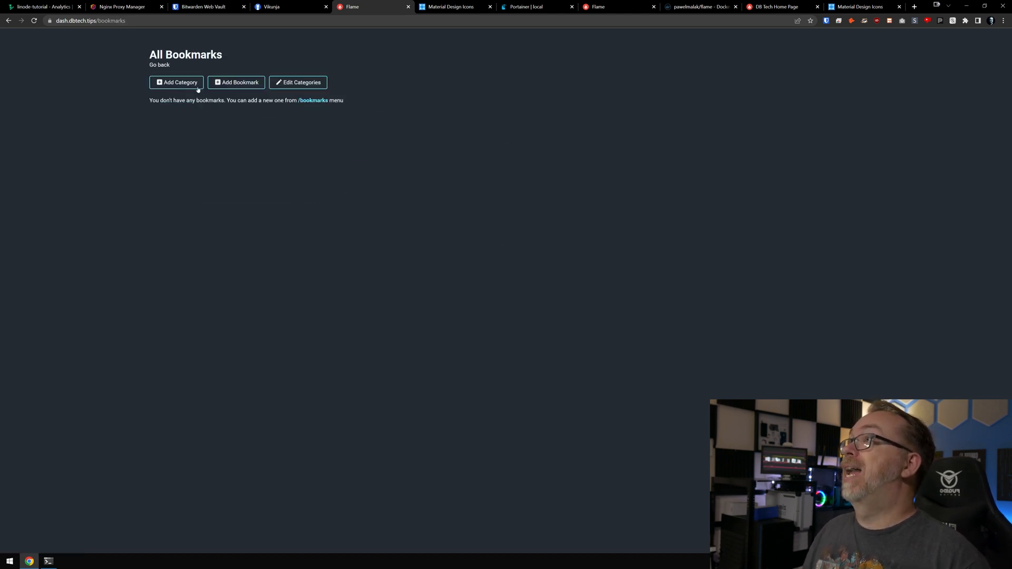
{"action": "left_click", "coordinate": [177, 82]}
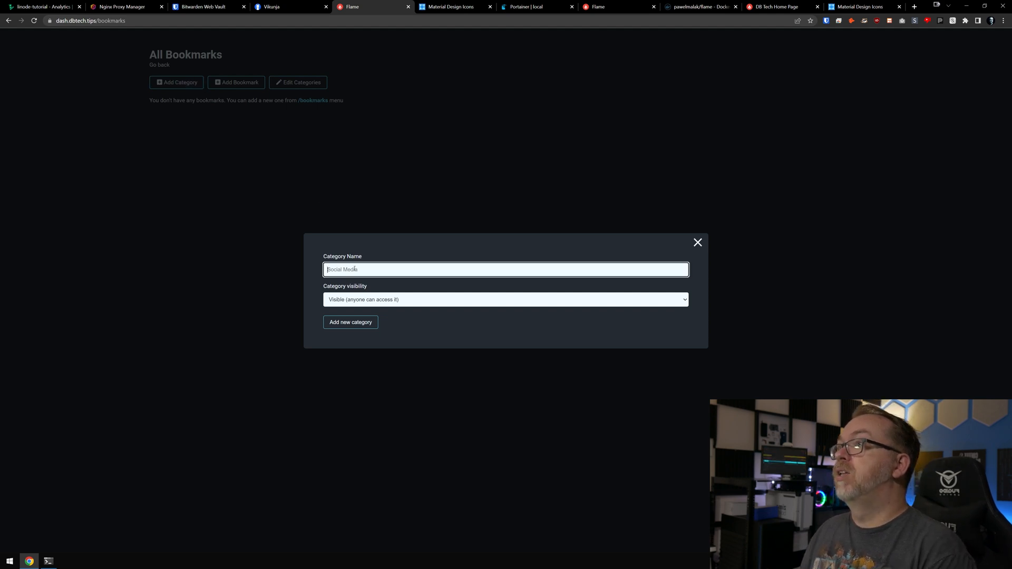
{"action": "type", "text": "Useful Stuff"}
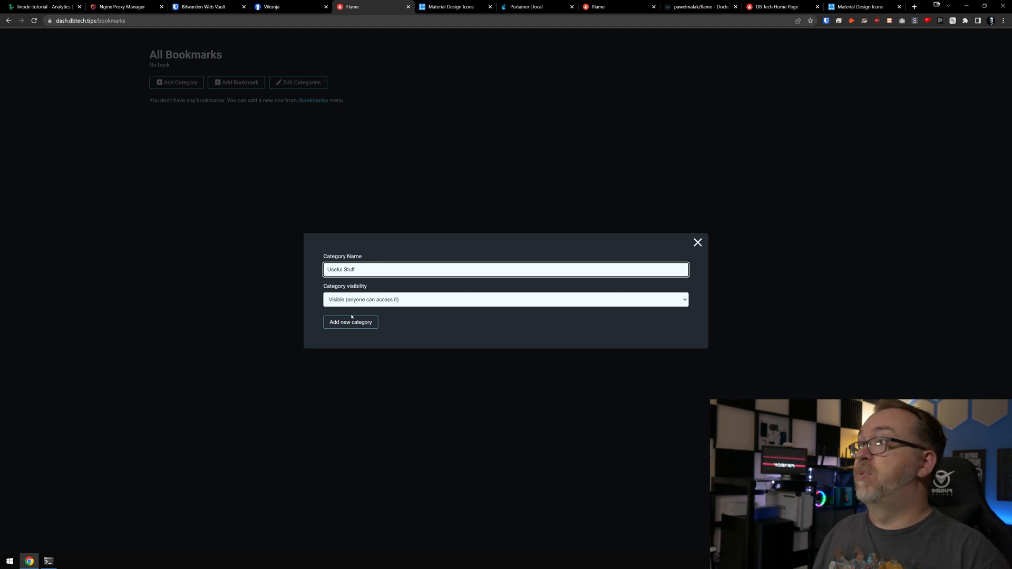
{"action": "left_click", "coordinate": [350, 322]}
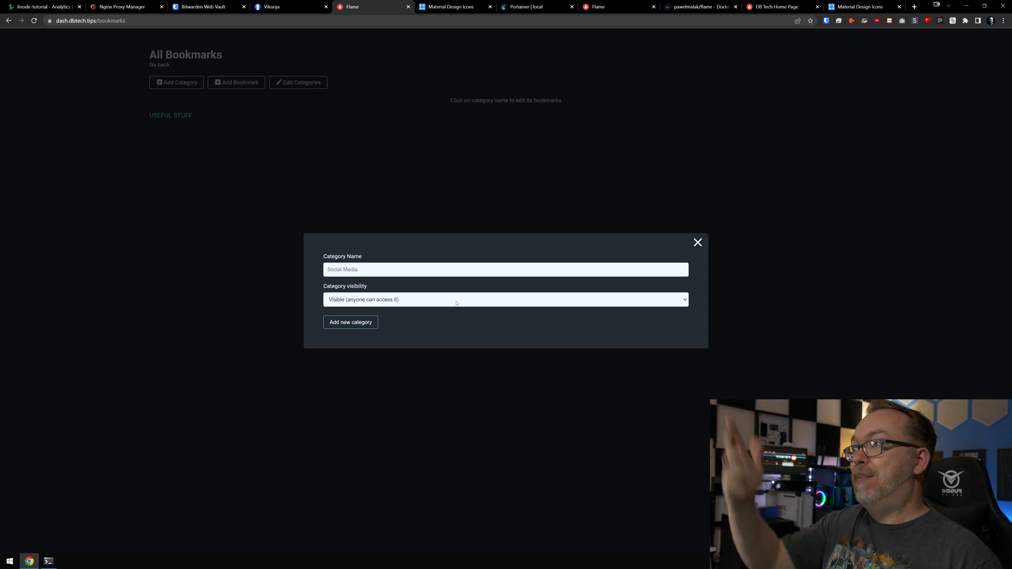
{"action": "left_click", "coordinate": [697, 243]}
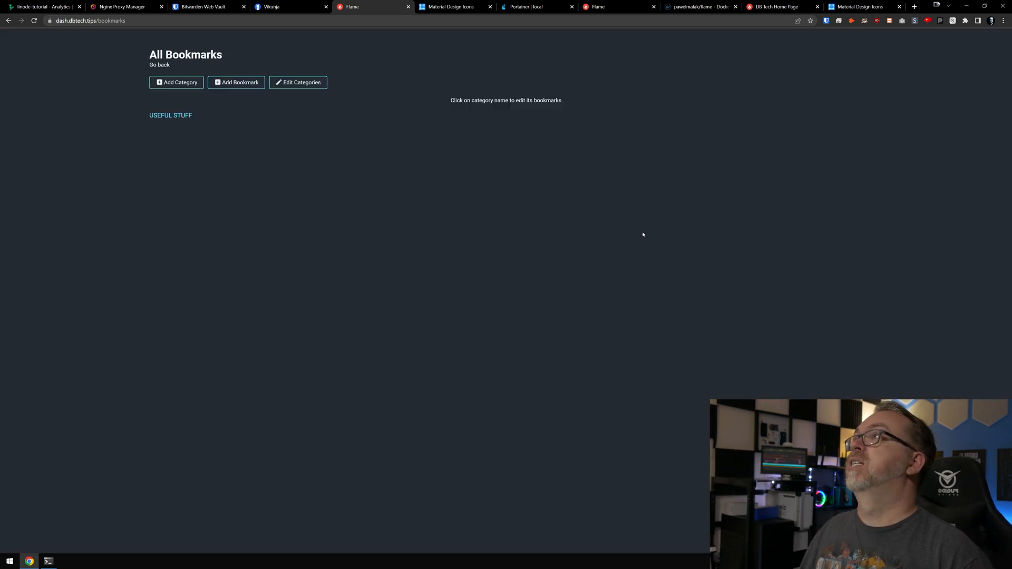
{"action": "mouse_move", "coordinate": [232, 90]}
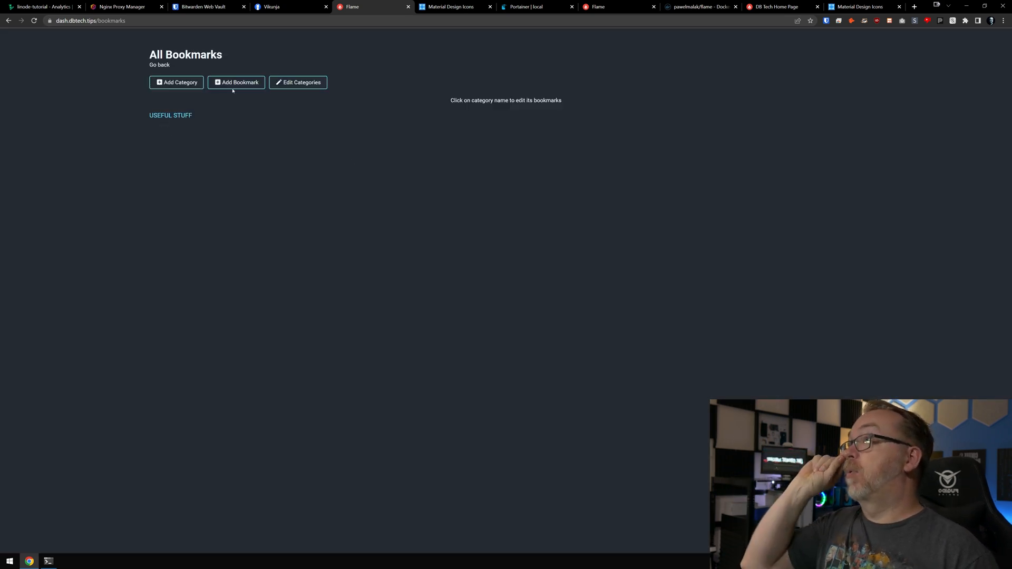
{"action": "left_click", "coordinate": [235, 83]}
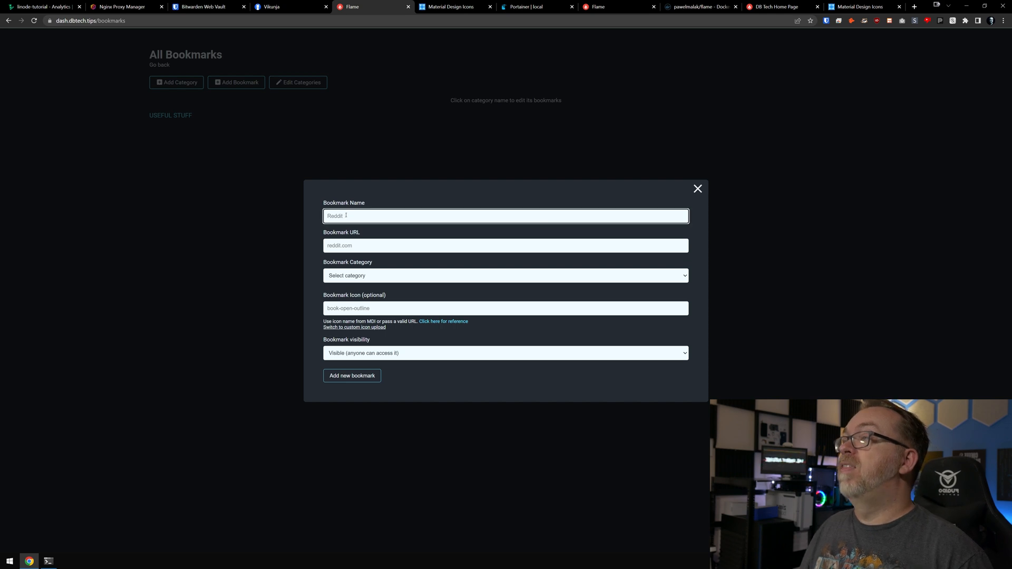
{"action": "type", "text": "Linode"}
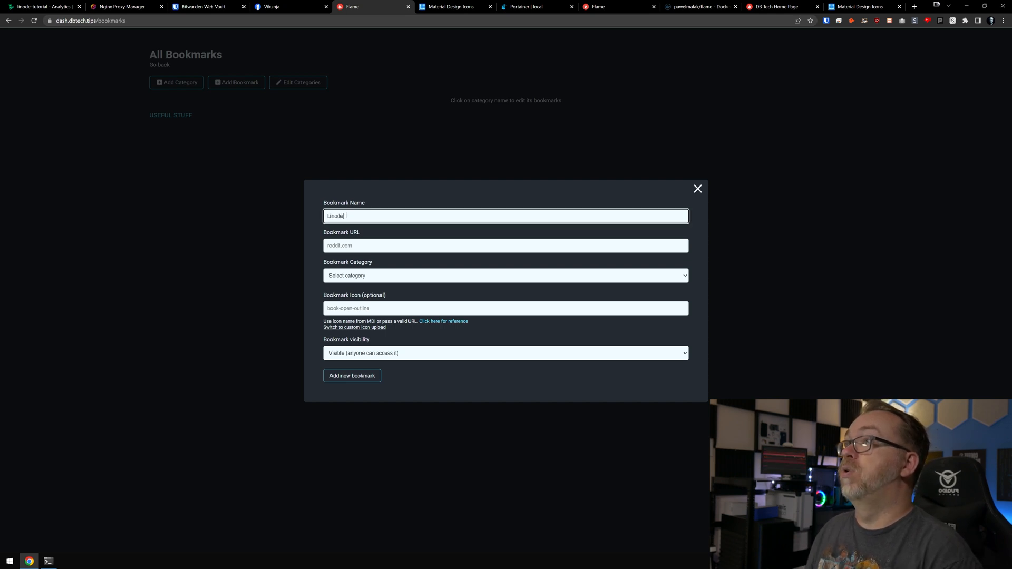
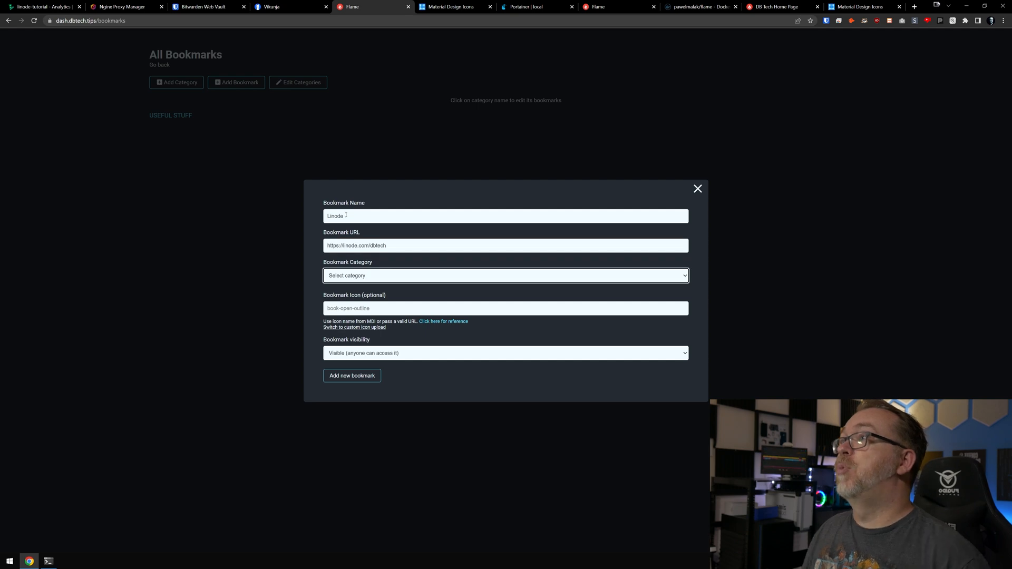
{"action": "left_click", "coordinate": [505, 276]}
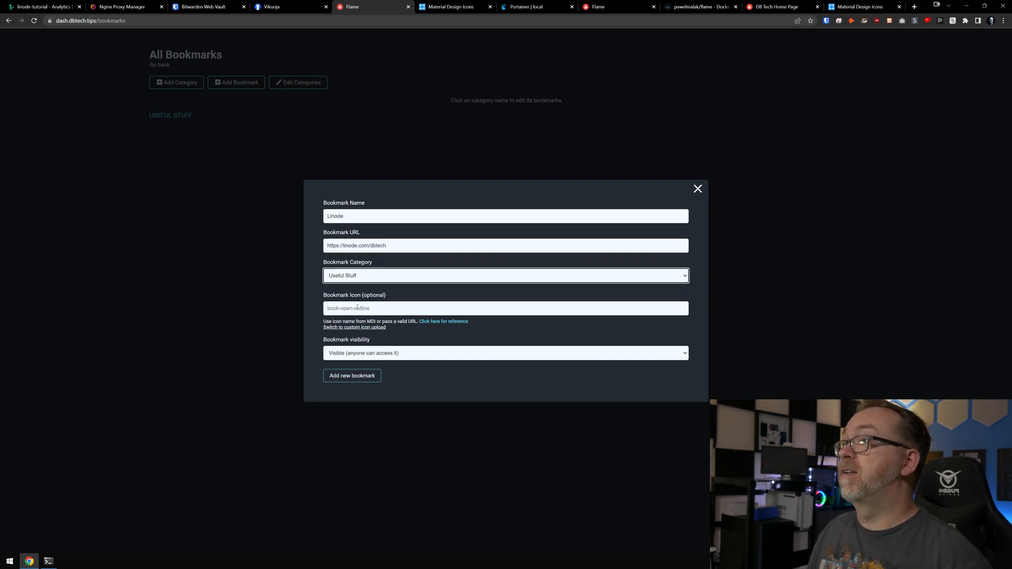
{"action": "left_click", "coordinate": [455, 6]}
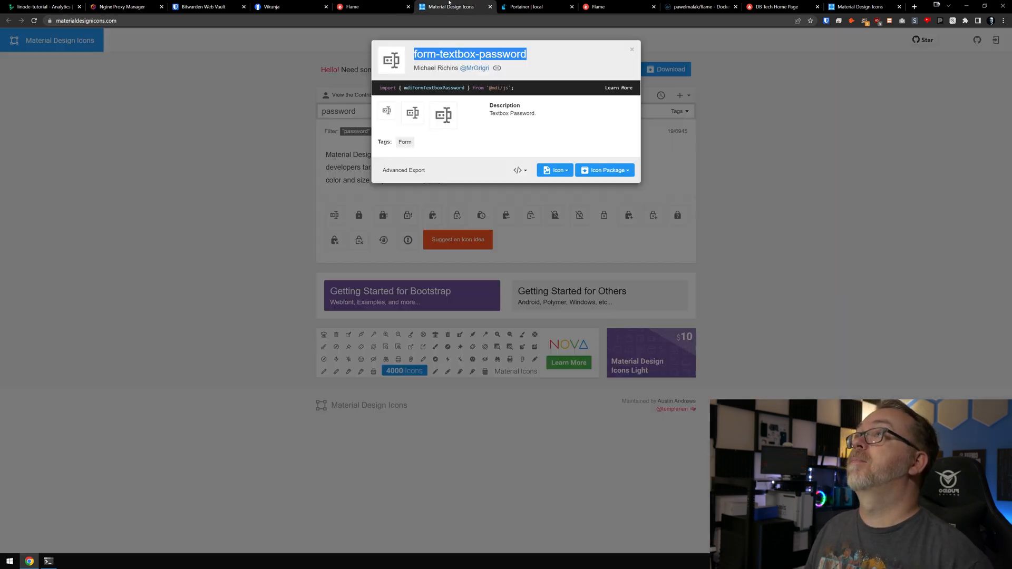
Look up the server-network icon on the reference site and save the Linode bookmark.
{"action": "left_click", "coordinate": [632, 49]}
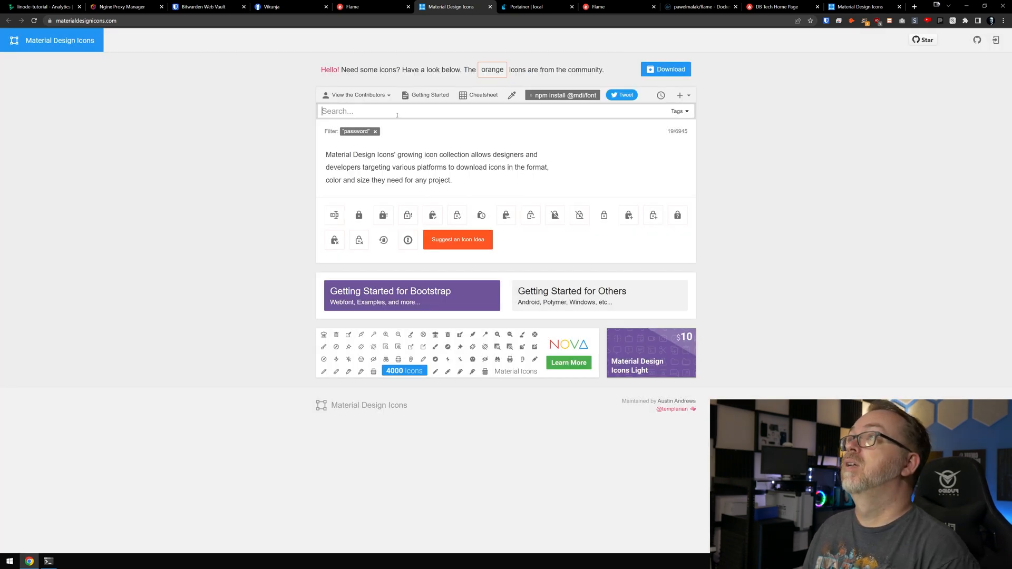
{"action": "type", "text": "server"}
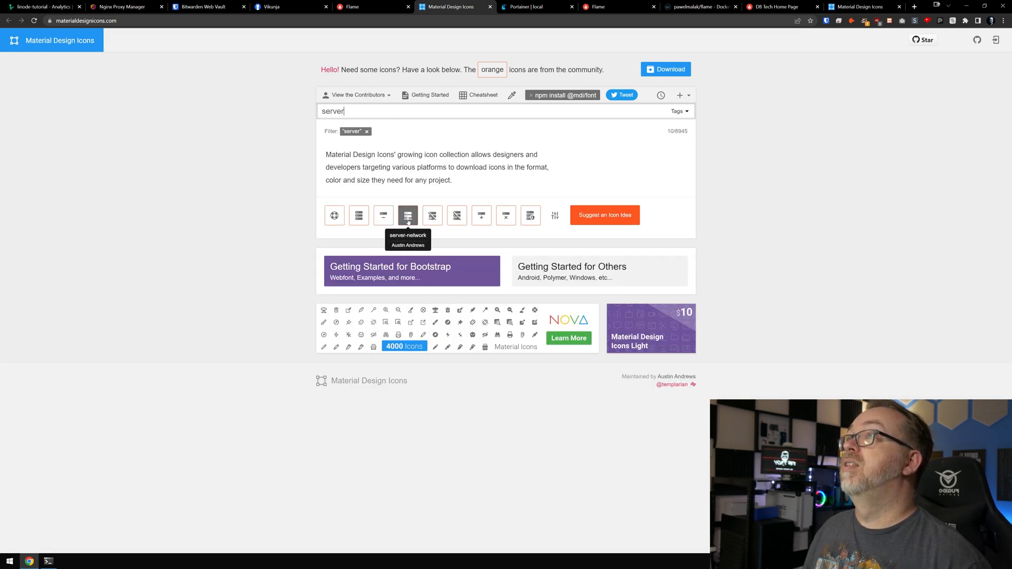
{"action": "left_click", "coordinate": [407, 215]}
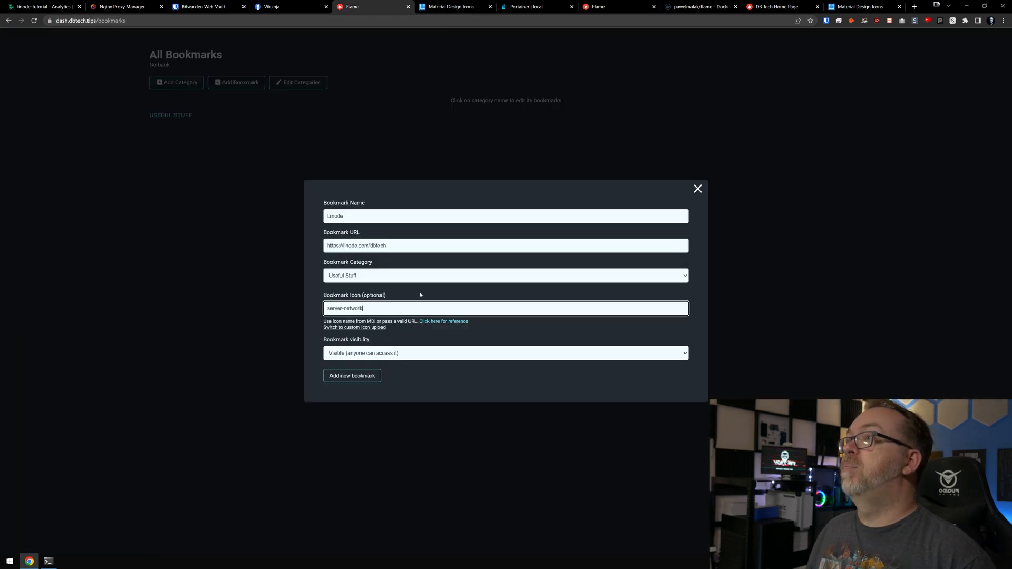
{"action": "left_click", "coordinate": [353, 376]}
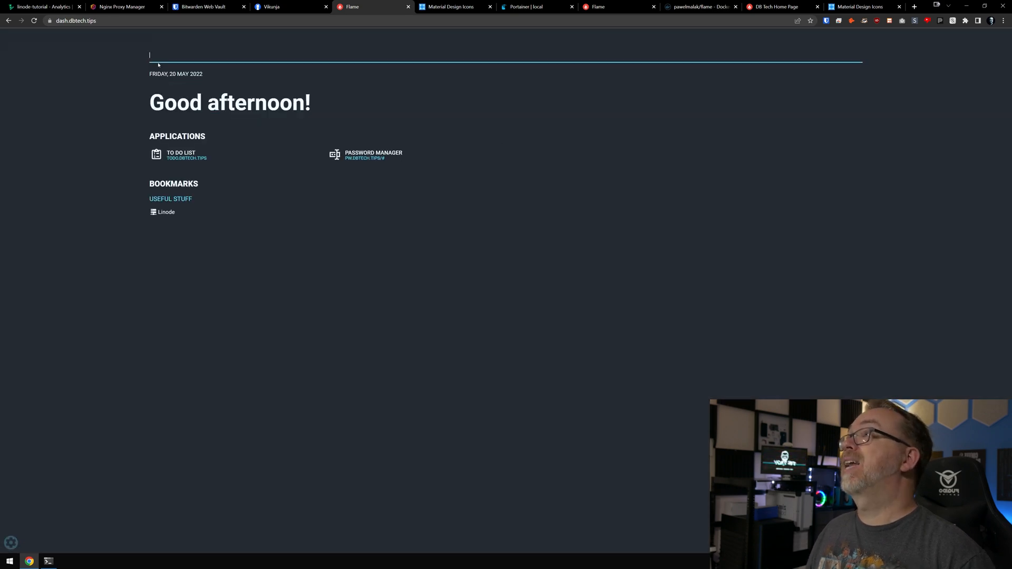
{"action": "mouse_move", "coordinate": [180, 158]}
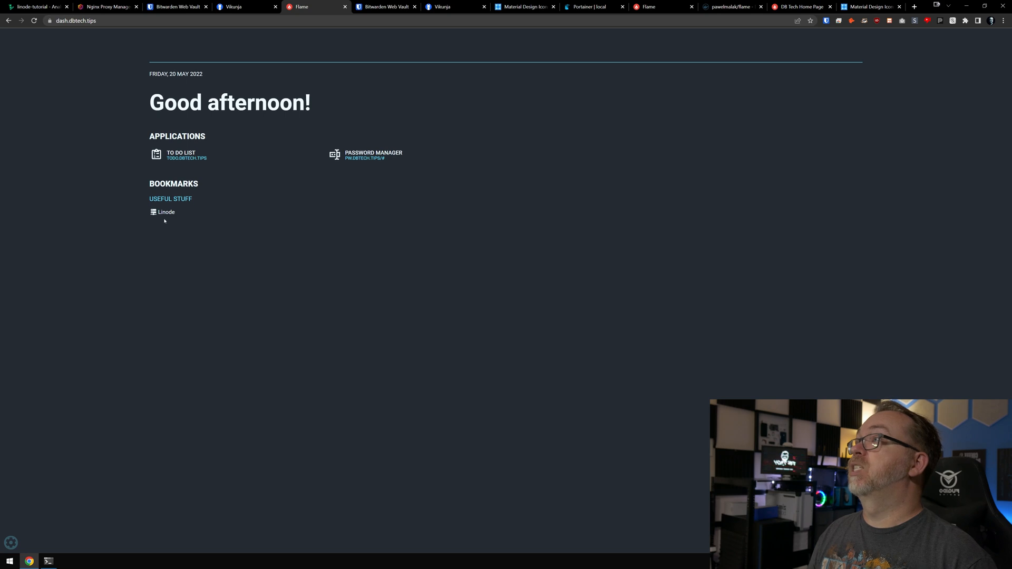
Follow the Linode bookmark under Useful Stuff to Linode's welcome offer page.
{"action": "left_click", "coordinate": [166, 212]}
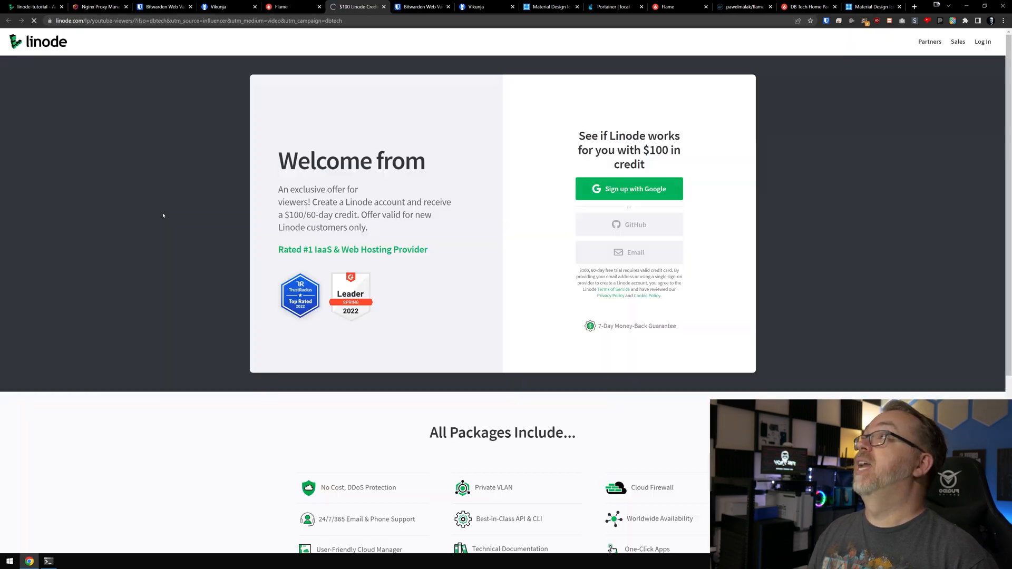